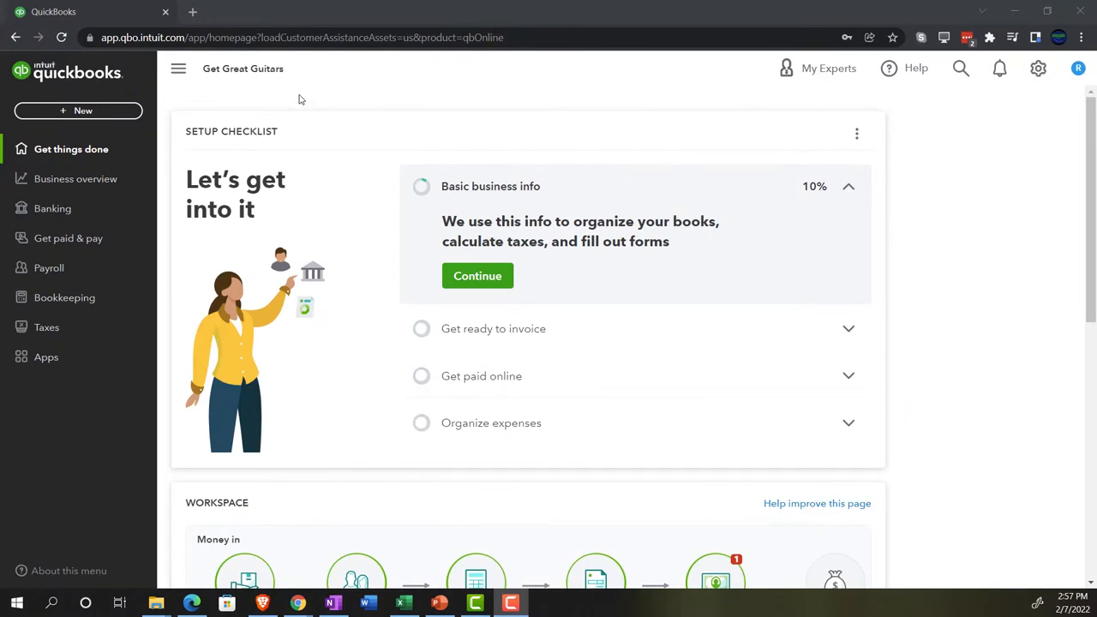
mouse_move(313, 93)
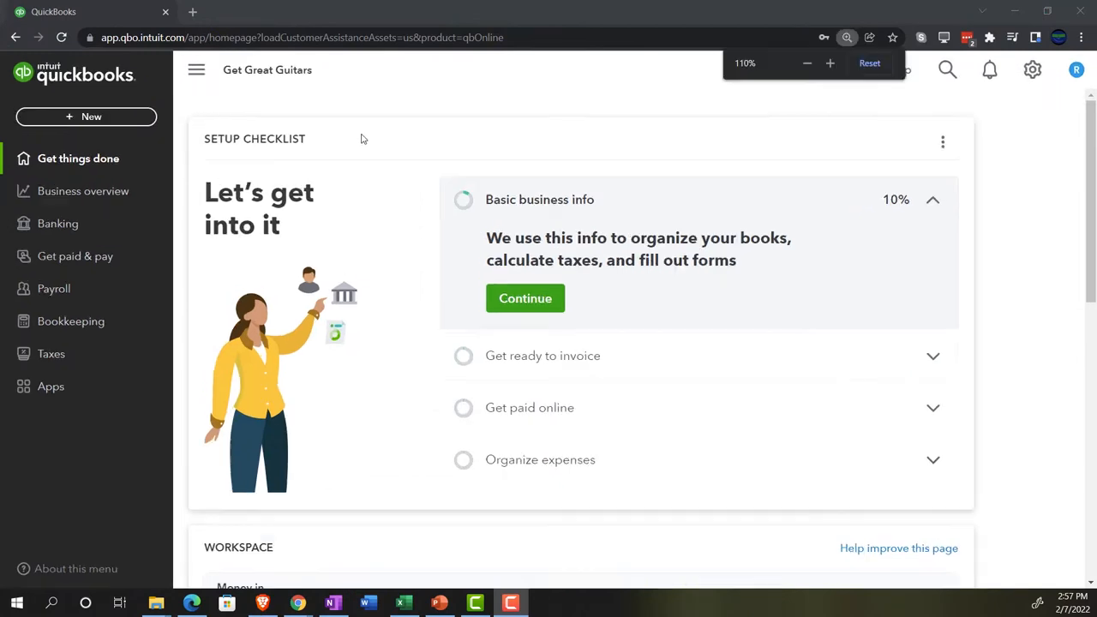
Step: Browse the company settings and tools list
click(829, 63)
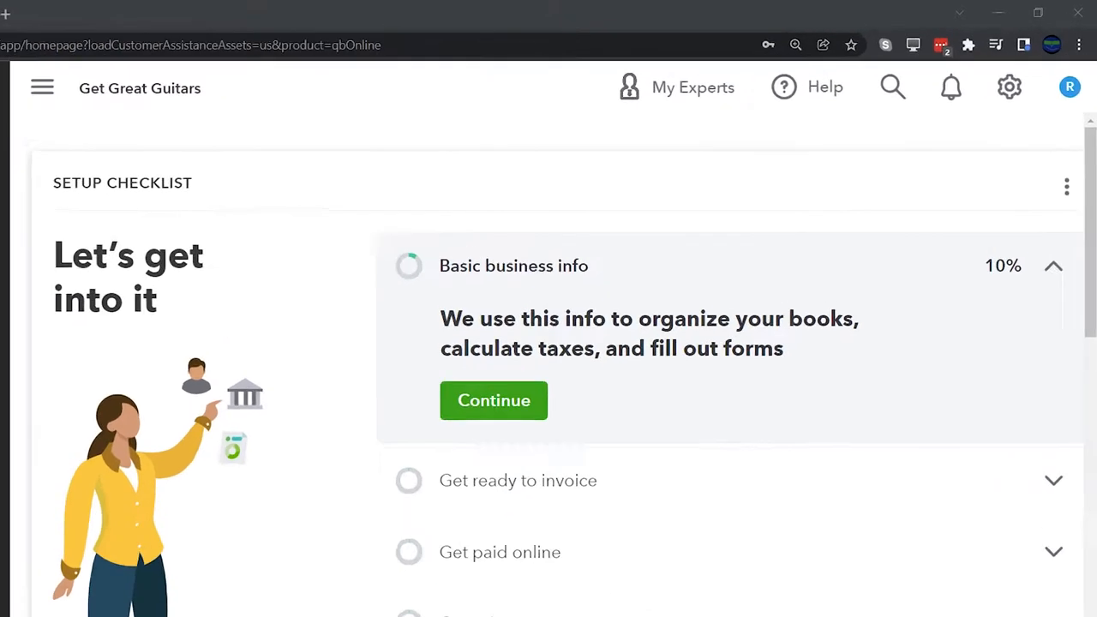
click(1008, 86)
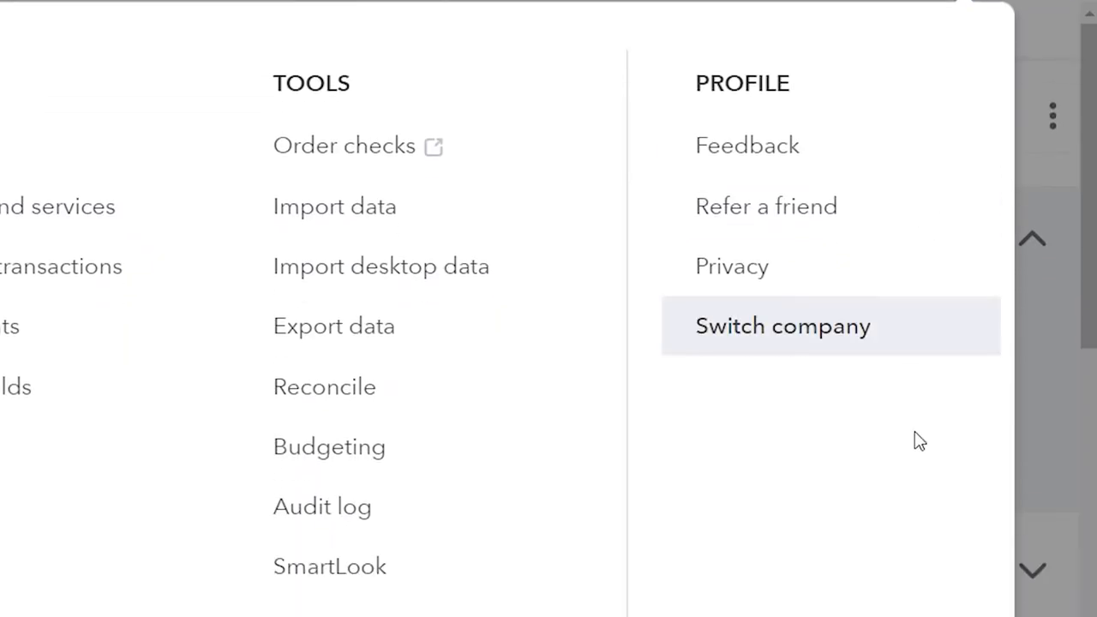
scroll(down, 3)
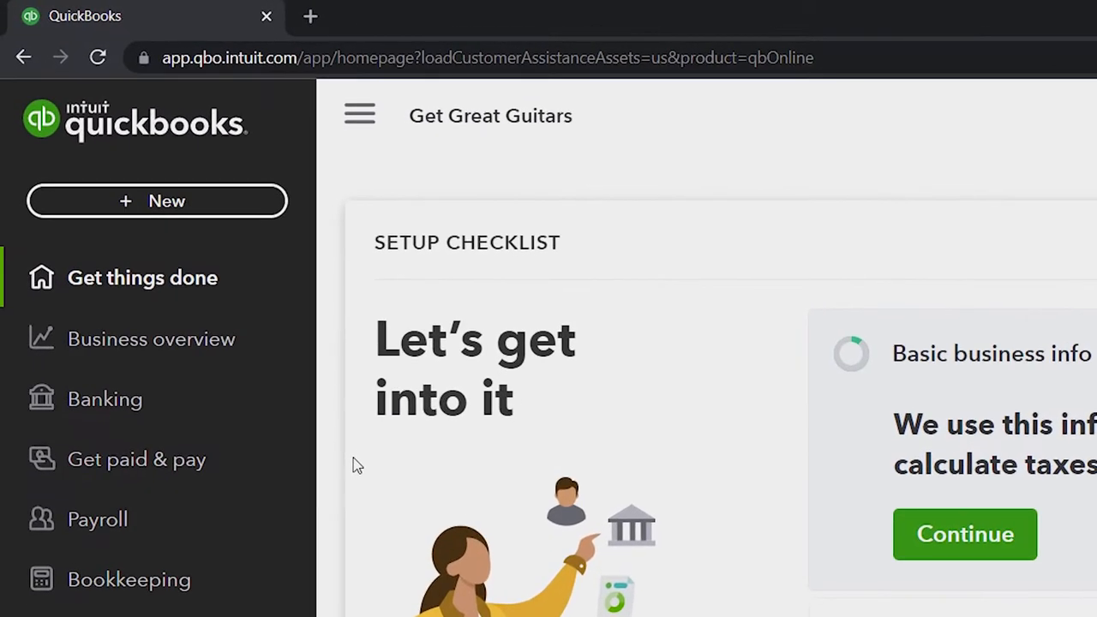
mouse_move(182, 17)
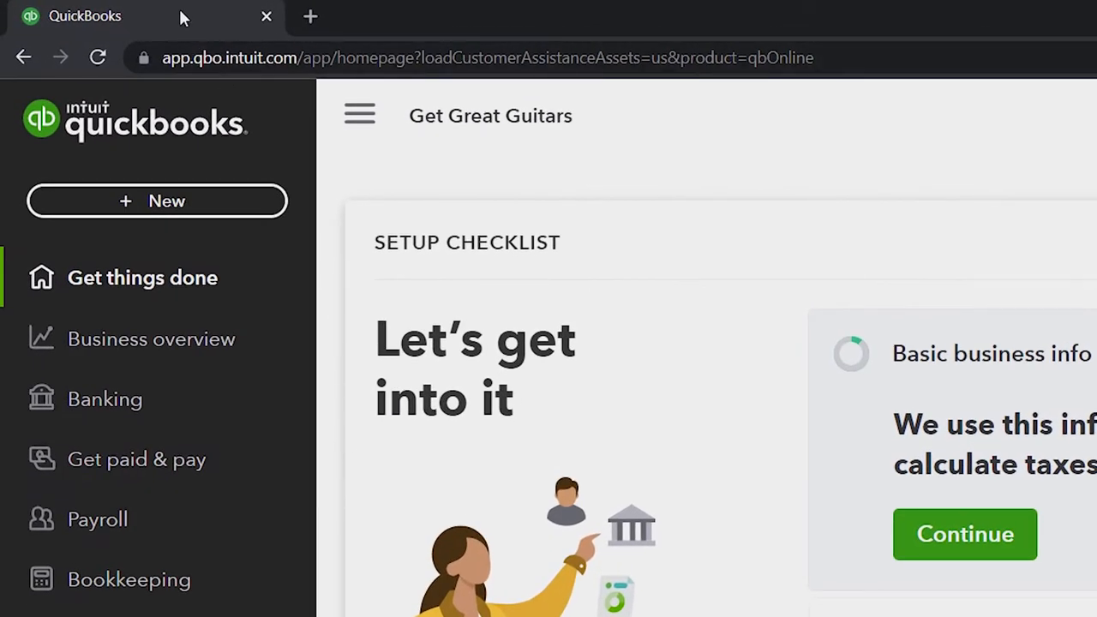
Step: Duplicate the QuickBooks browser tab twice
right_click(84, 15)
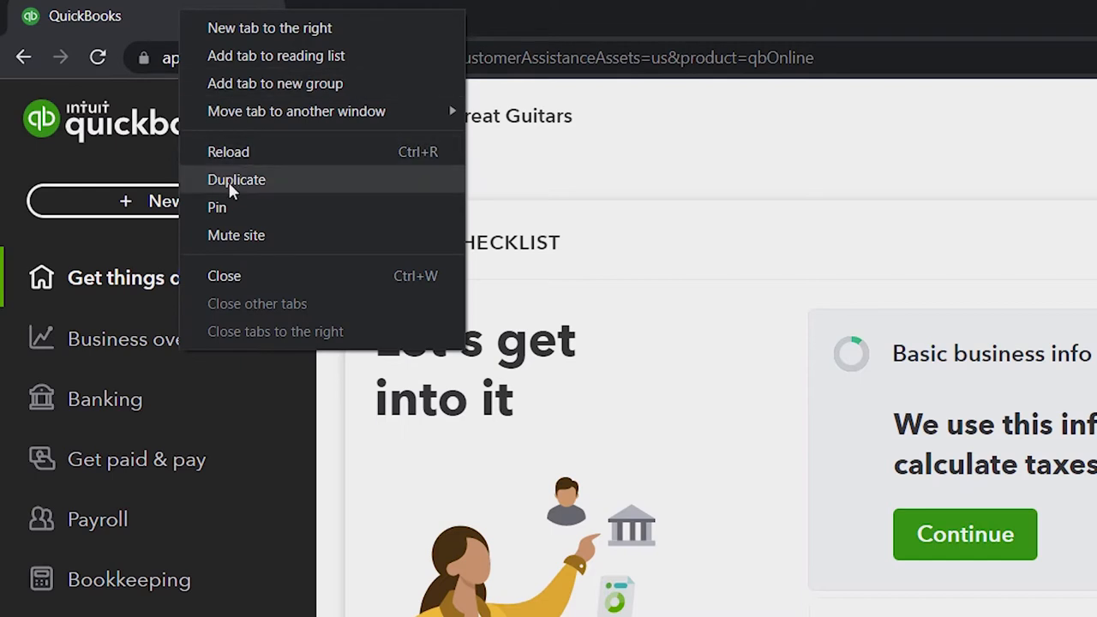
click(237, 179)
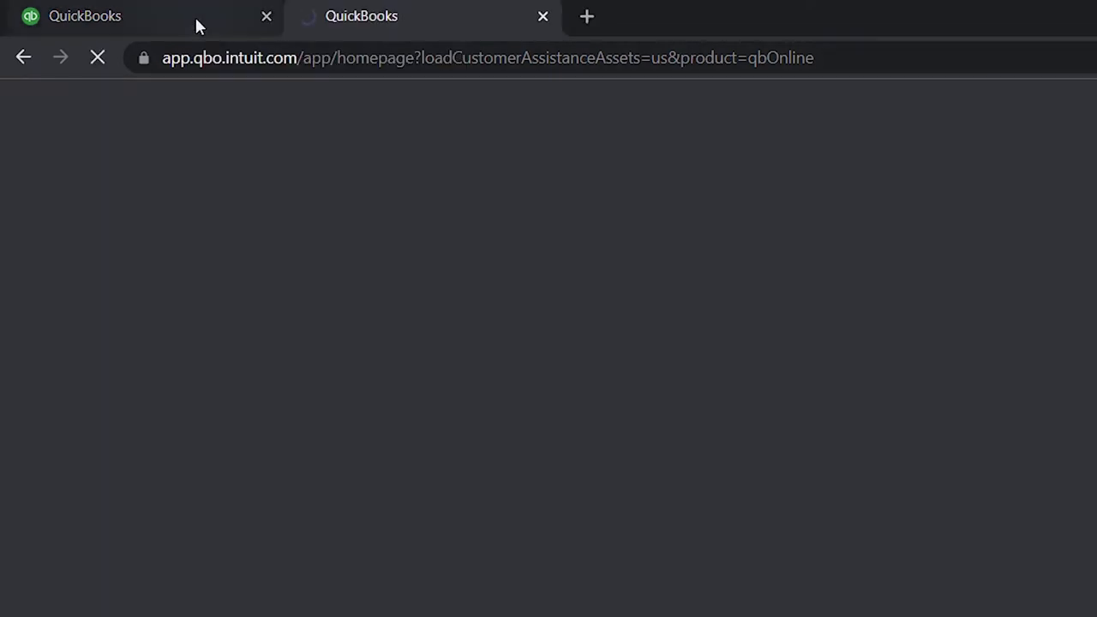
right_click(85, 15)
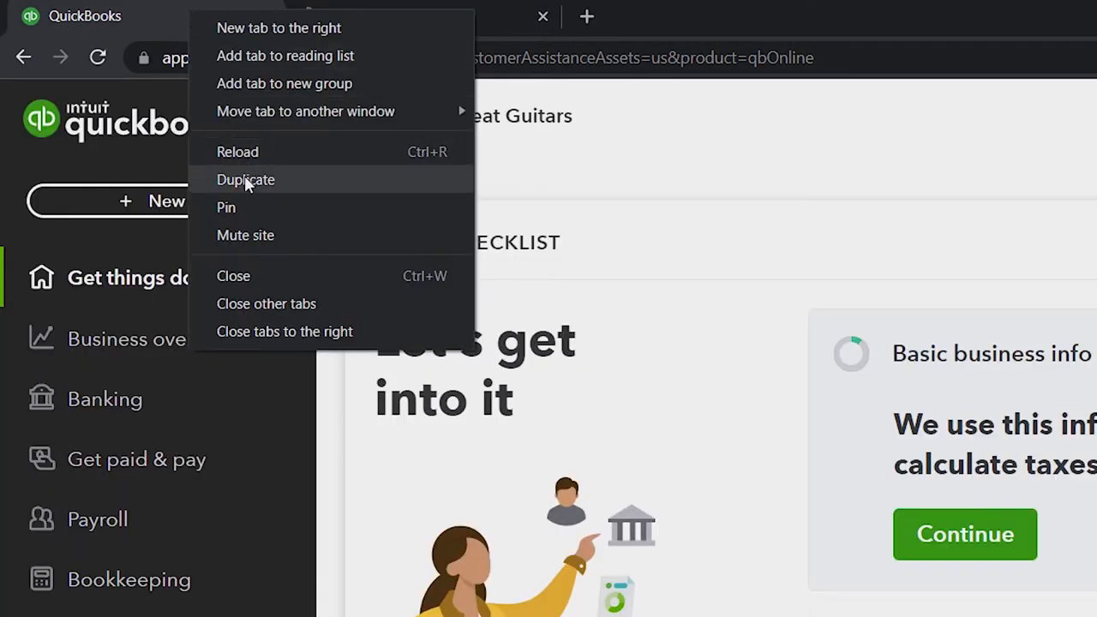
click(246, 180)
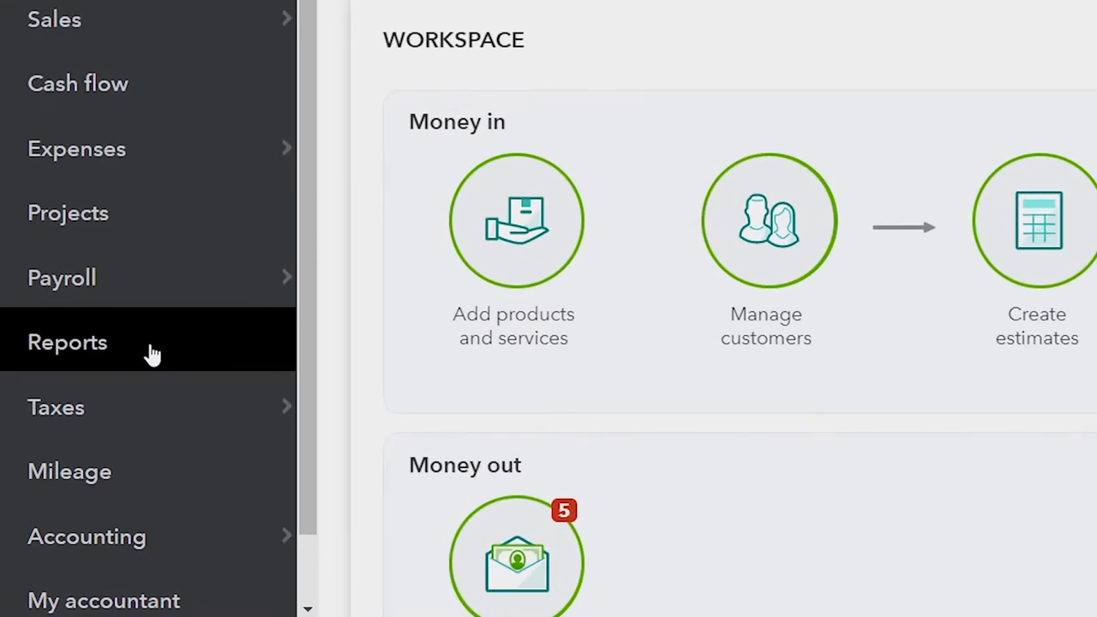
mouse_move(186, 407)
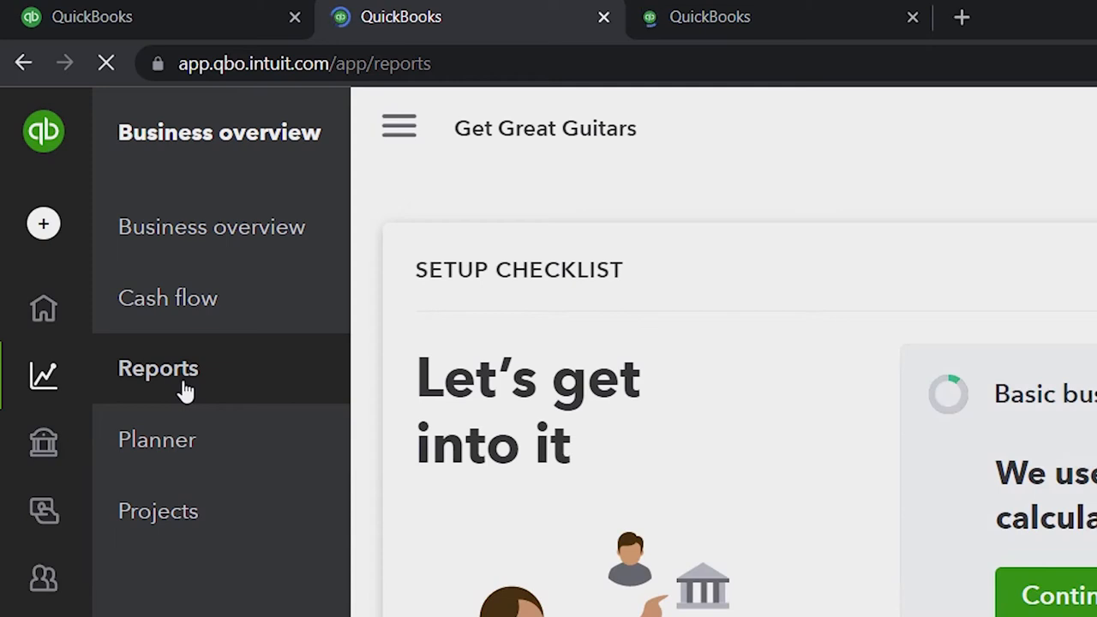
Step: Run the Profit and Loss report with end date 02/28/2022
click(158, 367)
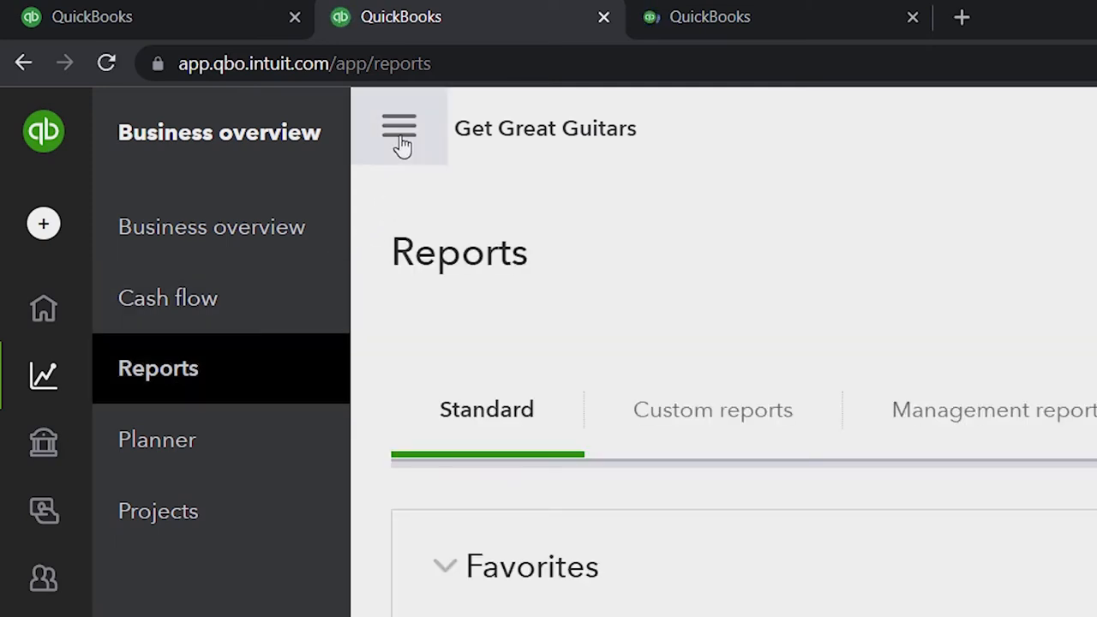
click(399, 129)
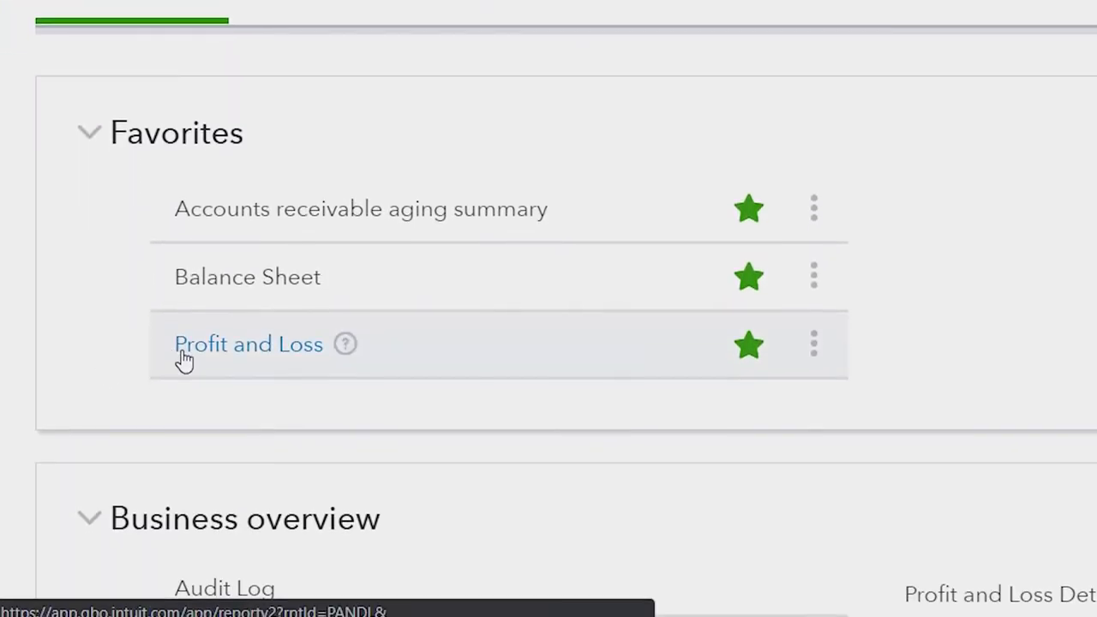
click(247, 344)
text(0228)
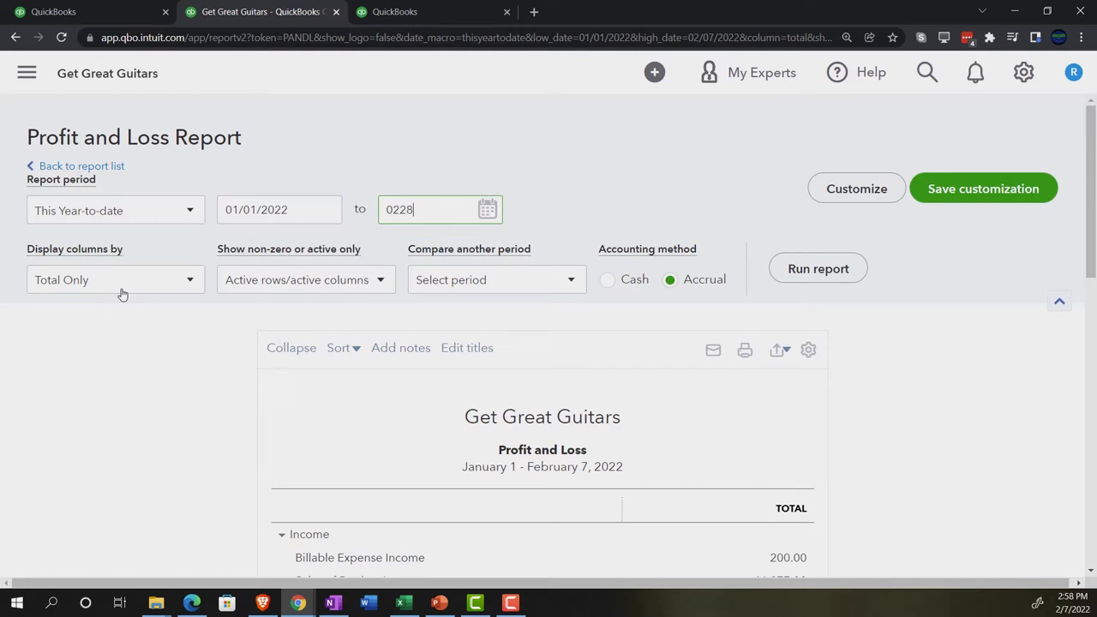
click(817, 268)
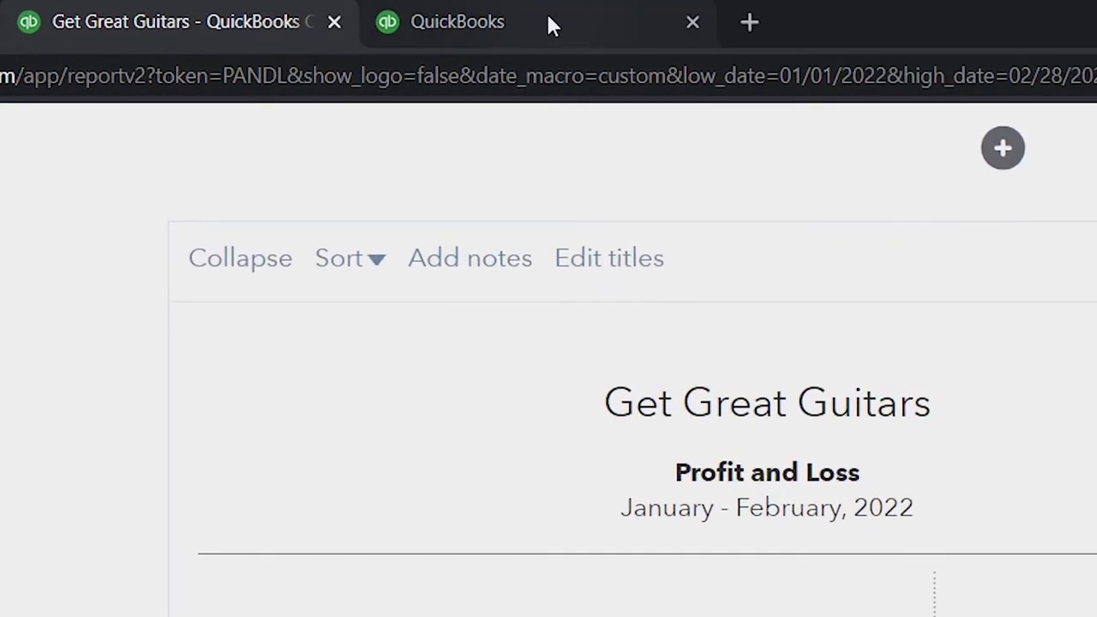
Step: In the third tab, find Trial Balance via 'trial' and run it for 01/01/2022–02/28/2022
click(457, 22)
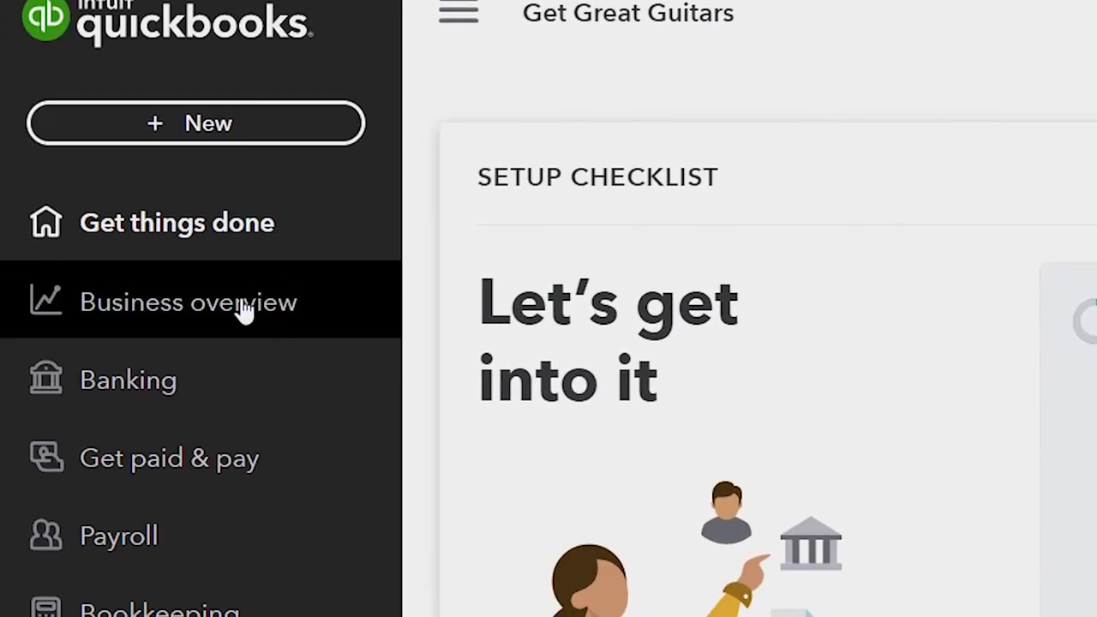
click(189, 302)
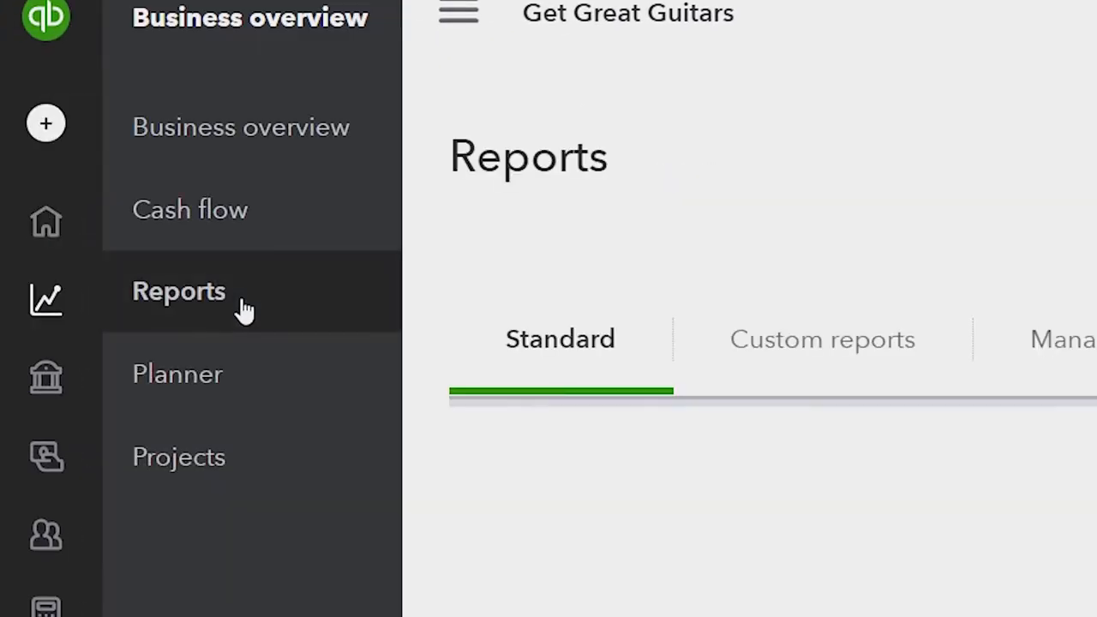
click(179, 291)
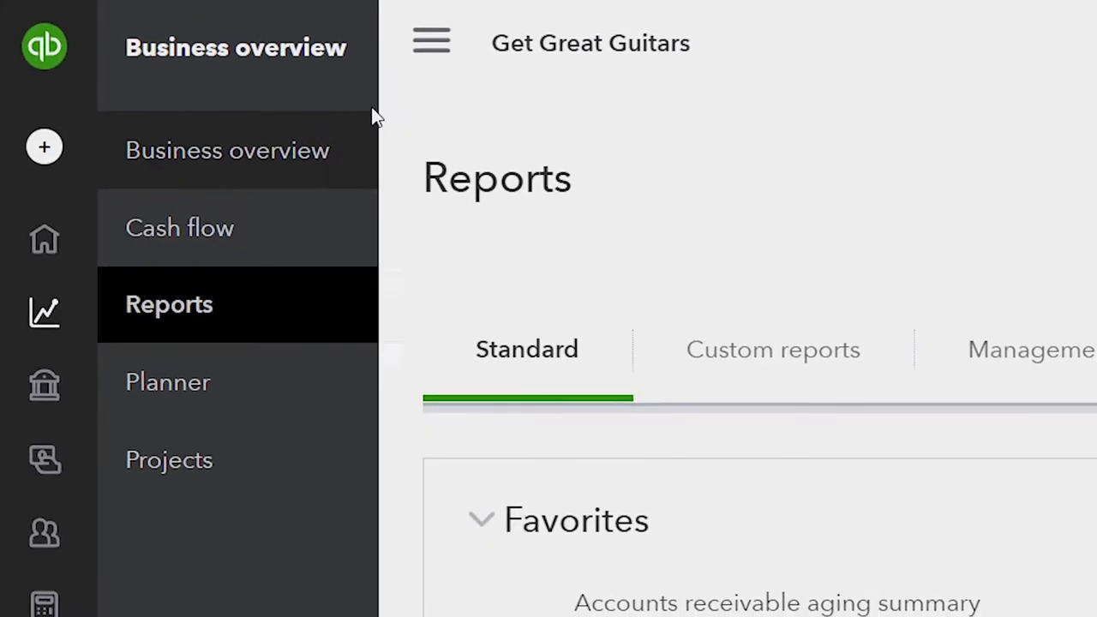
click(432, 42)
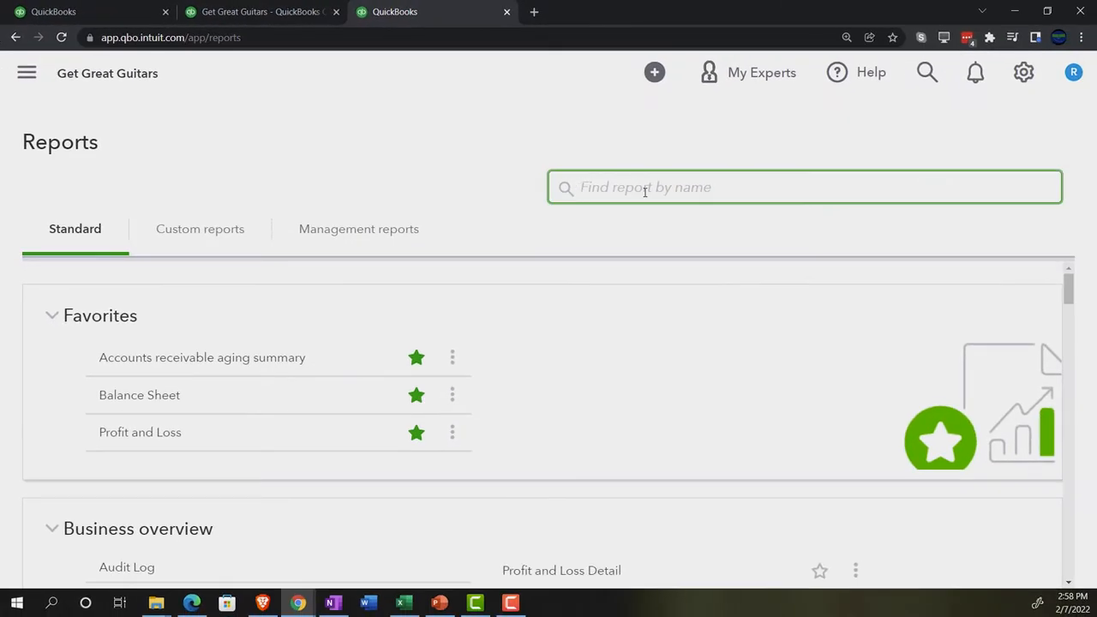
text(trial)
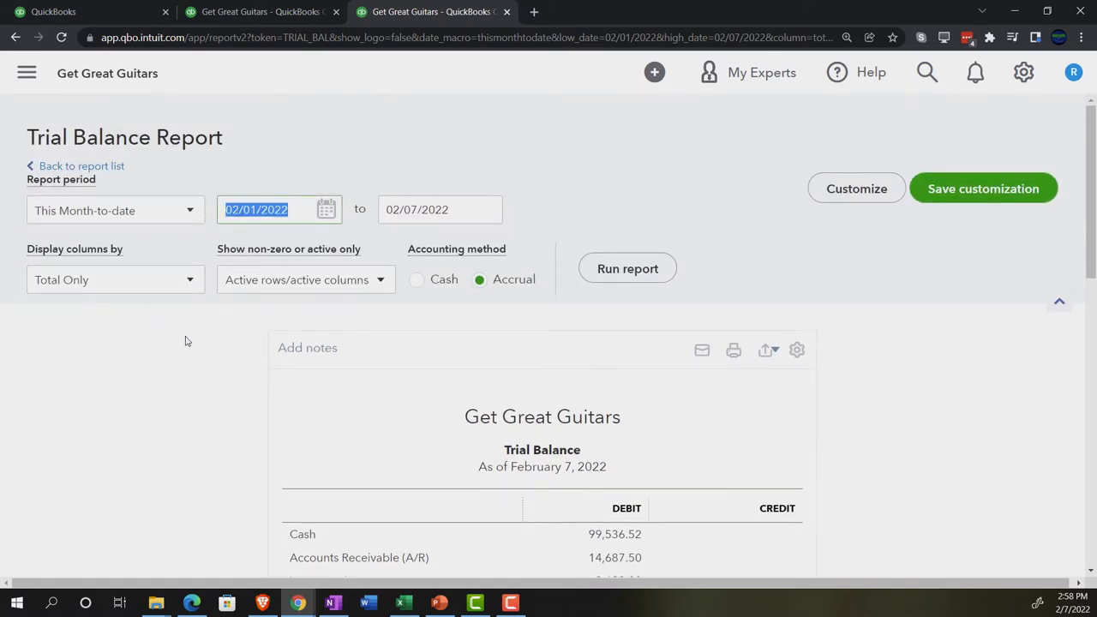
text(010122)
click(441, 210)
text(28)
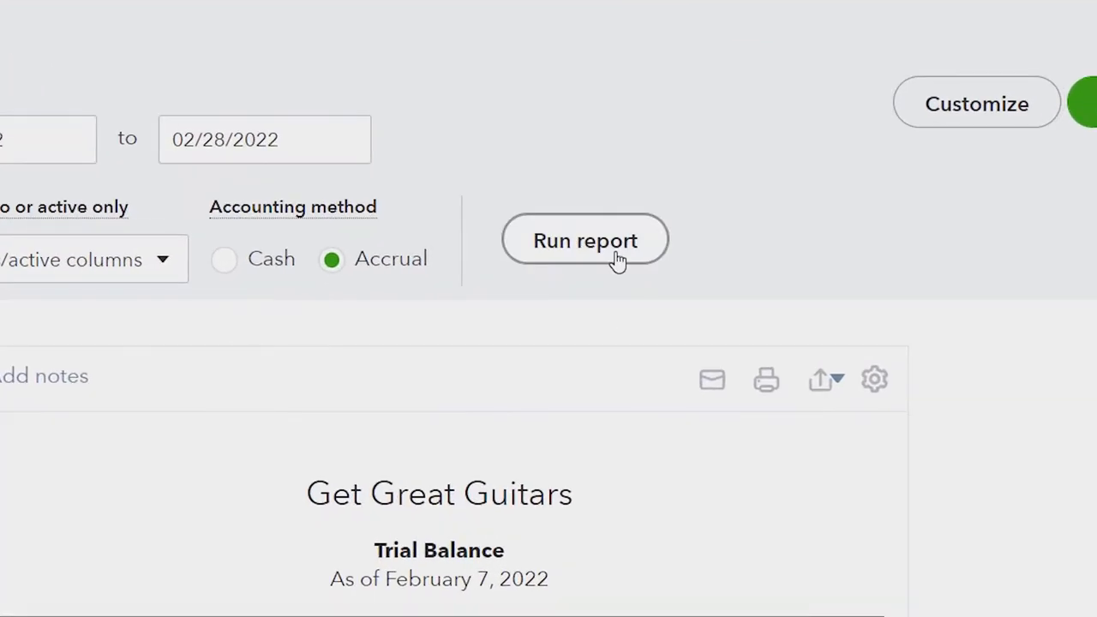
click(585, 241)
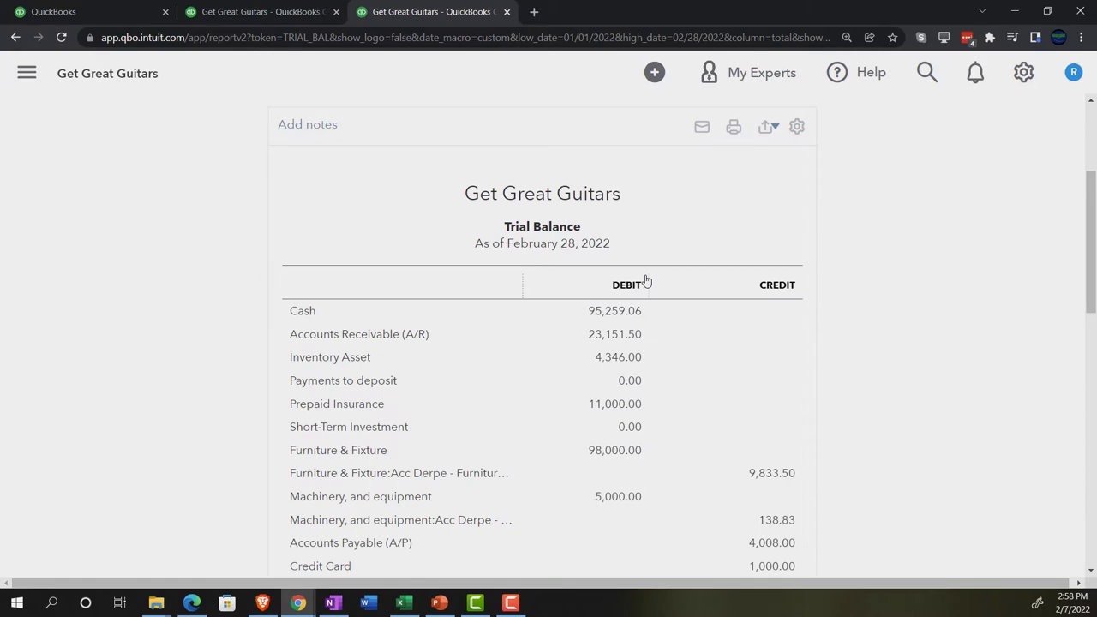
mouse_move(255, 303)
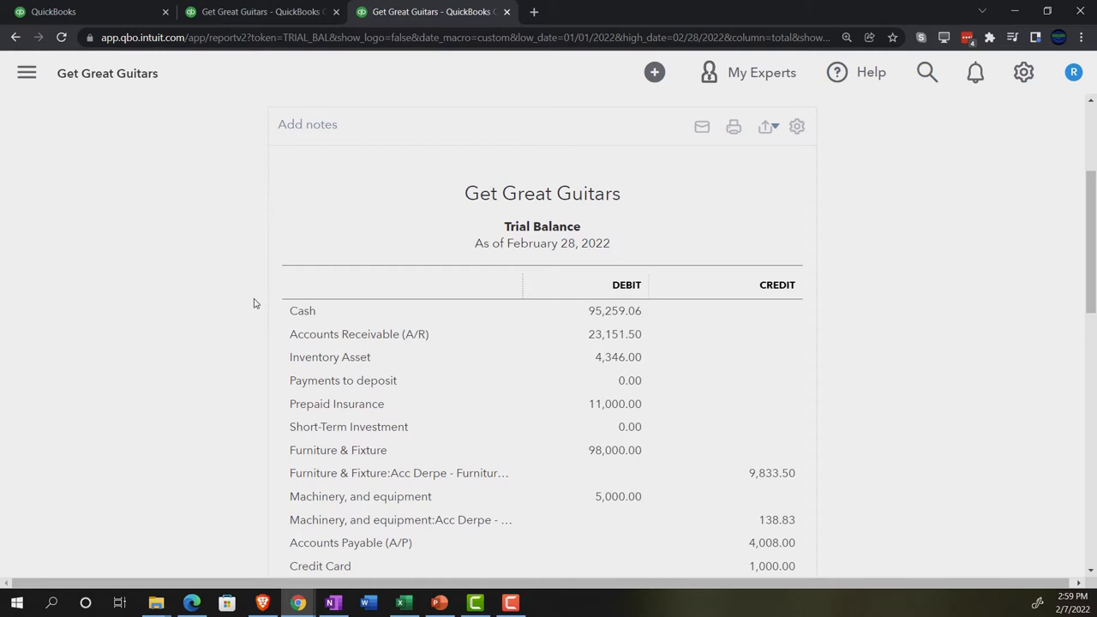
mouse_move(255, 253)
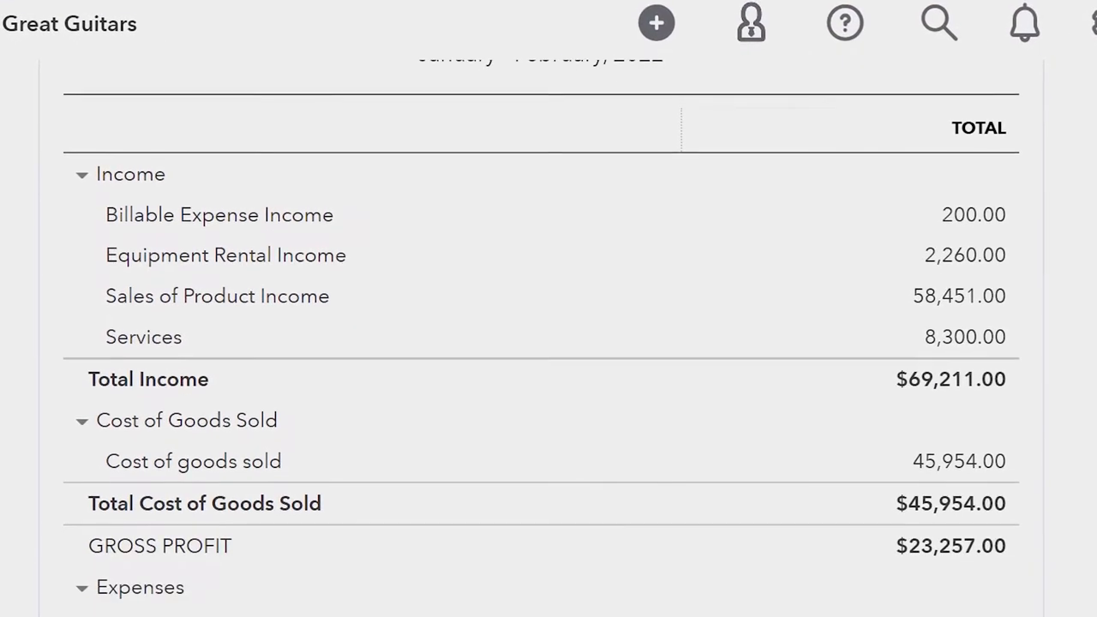
Step: Scroll the Trial Balance down to the income accounts and Cost of goods sold
scroll(down, 3)
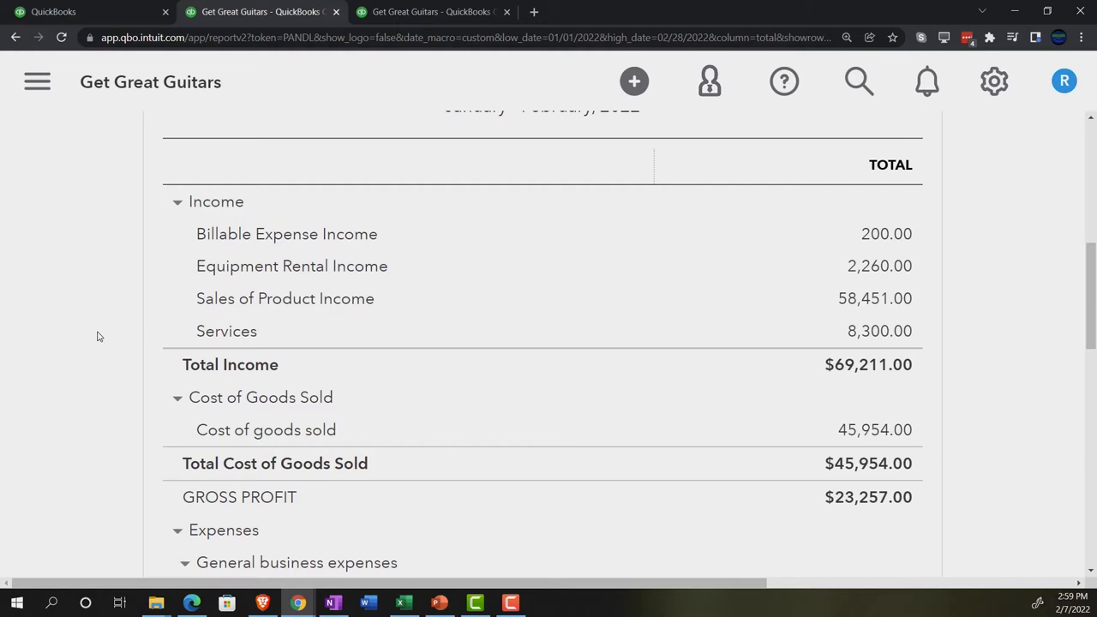
scroll(up, 3)
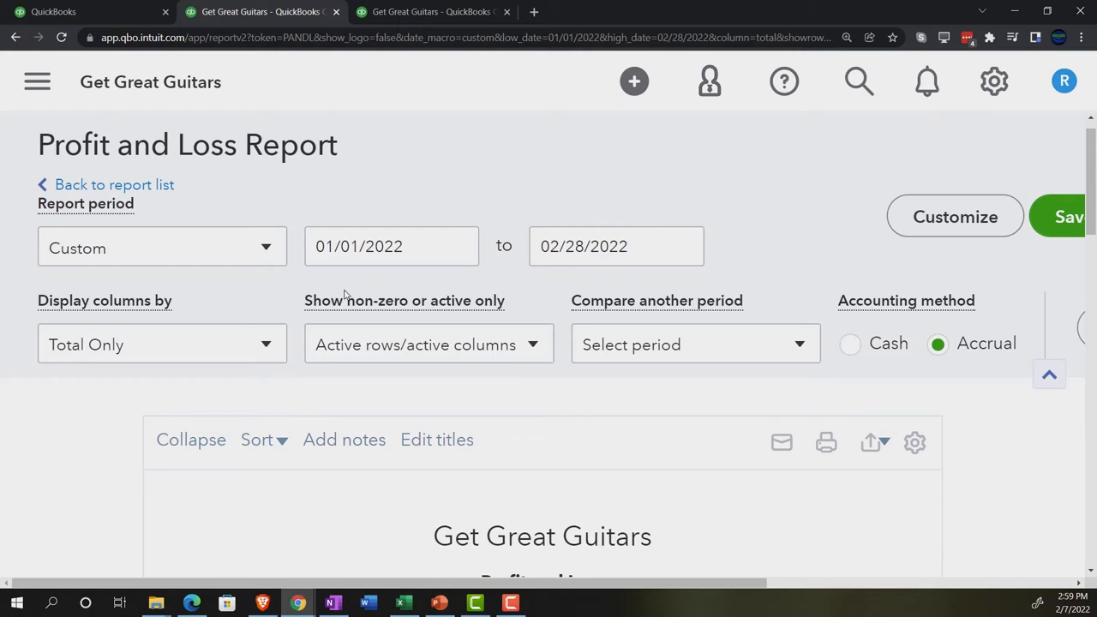
scroll(down, 3)
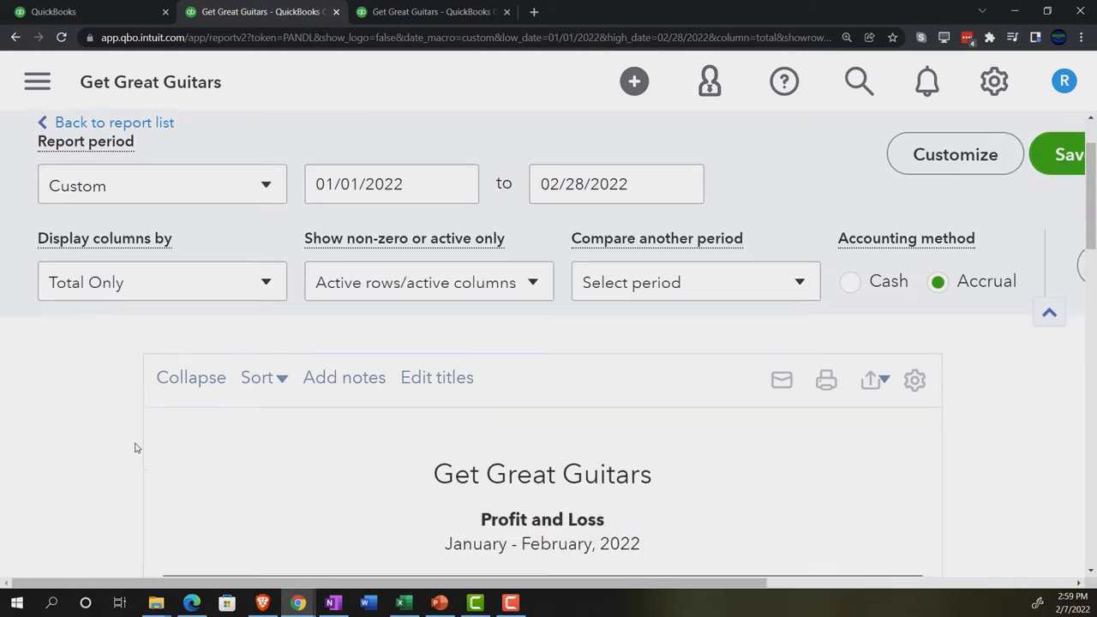
scroll(down, 3)
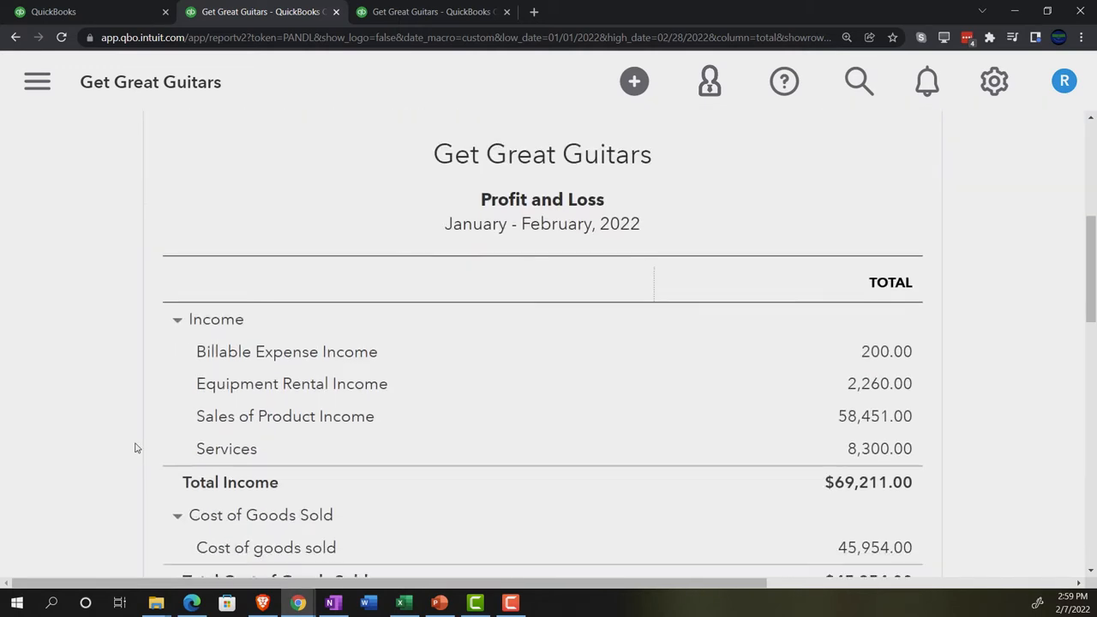
scroll(down, 3)
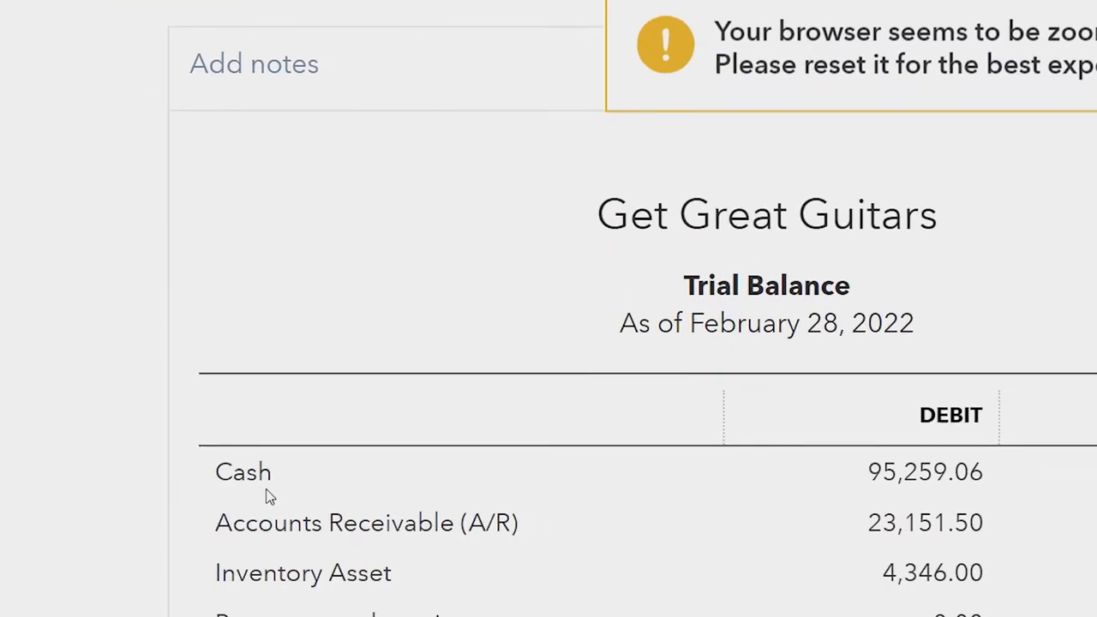
scroll(down, 3)
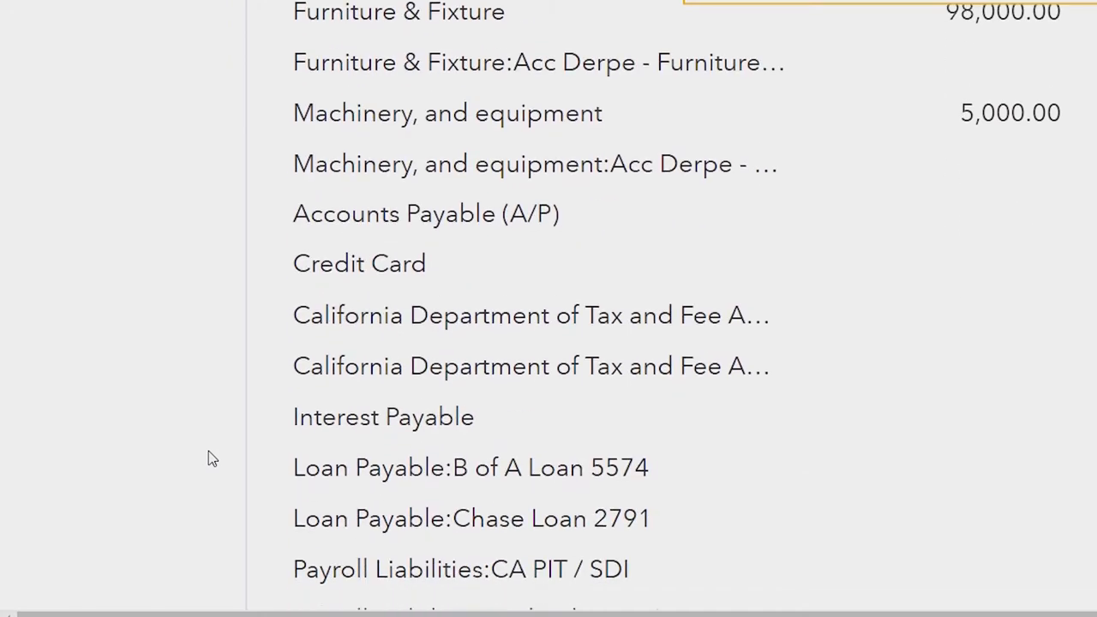
scroll(down, 3)
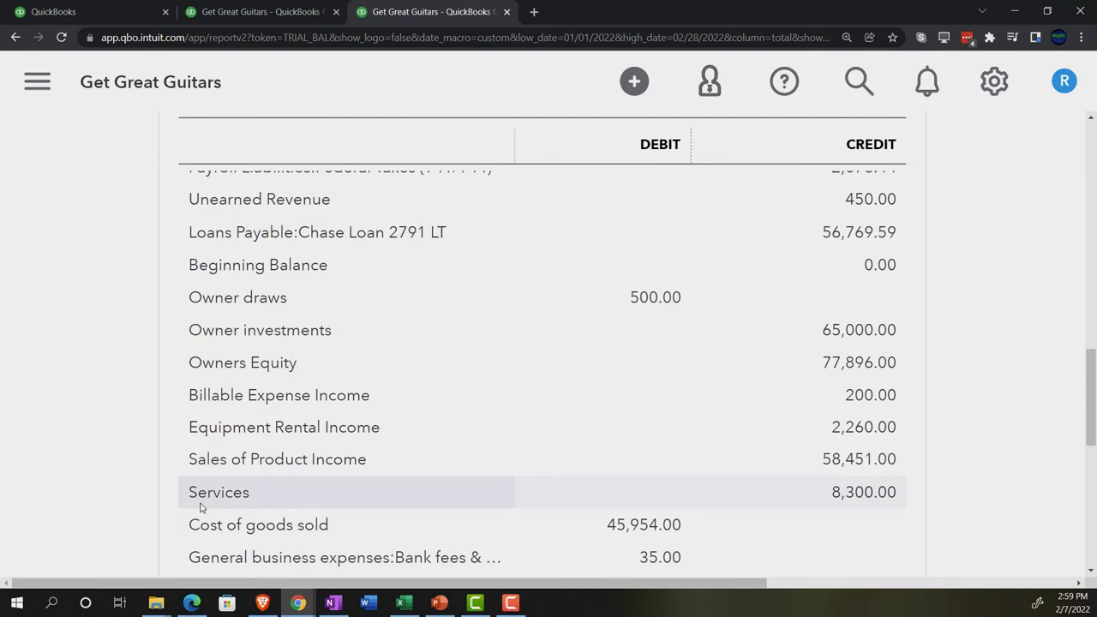
mouse_move(320, 120)
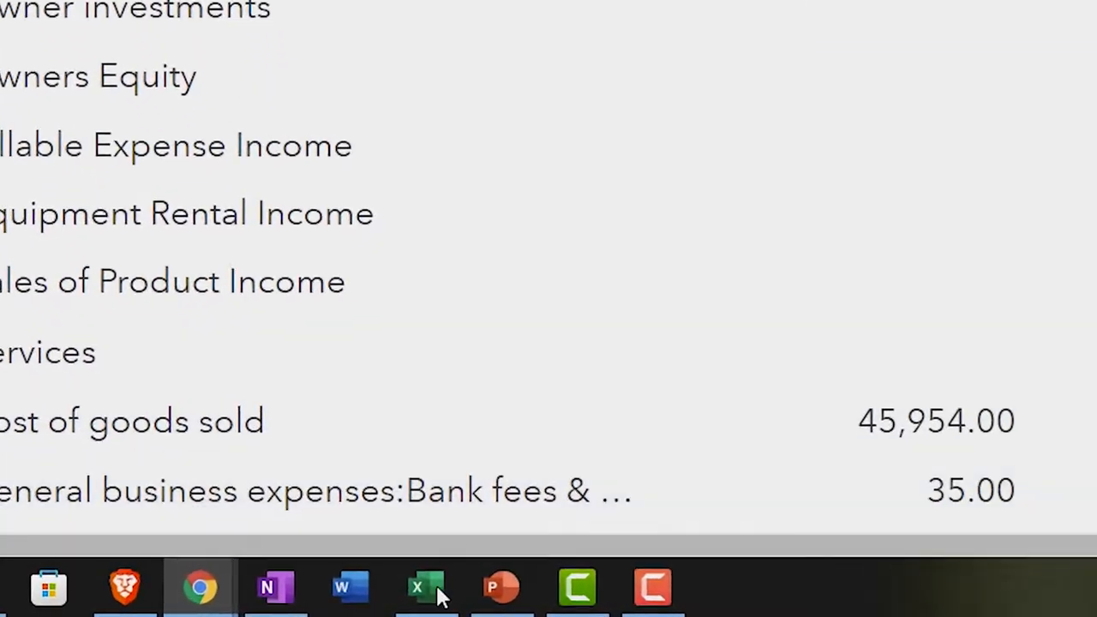
click(426, 587)
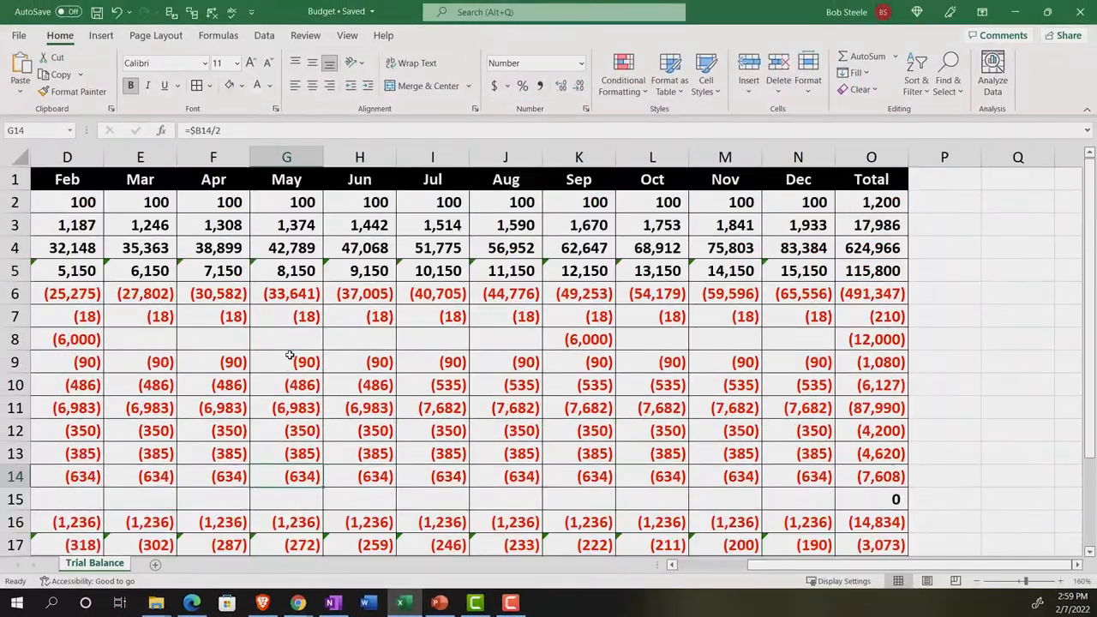
click(67, 202)
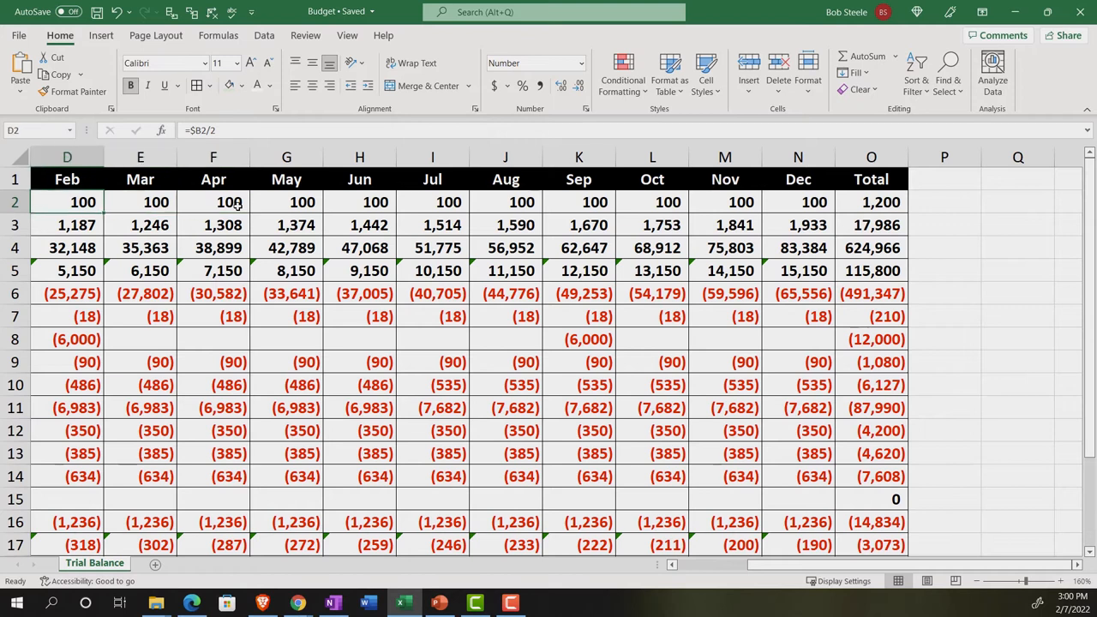
scroll(left, 3)
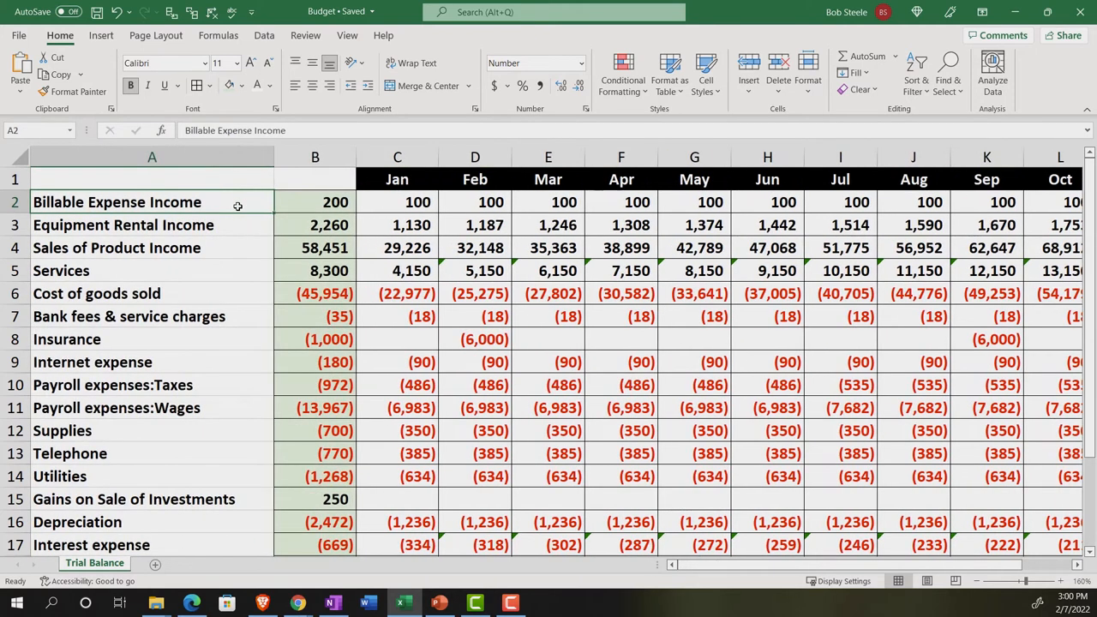
click(314, 201)
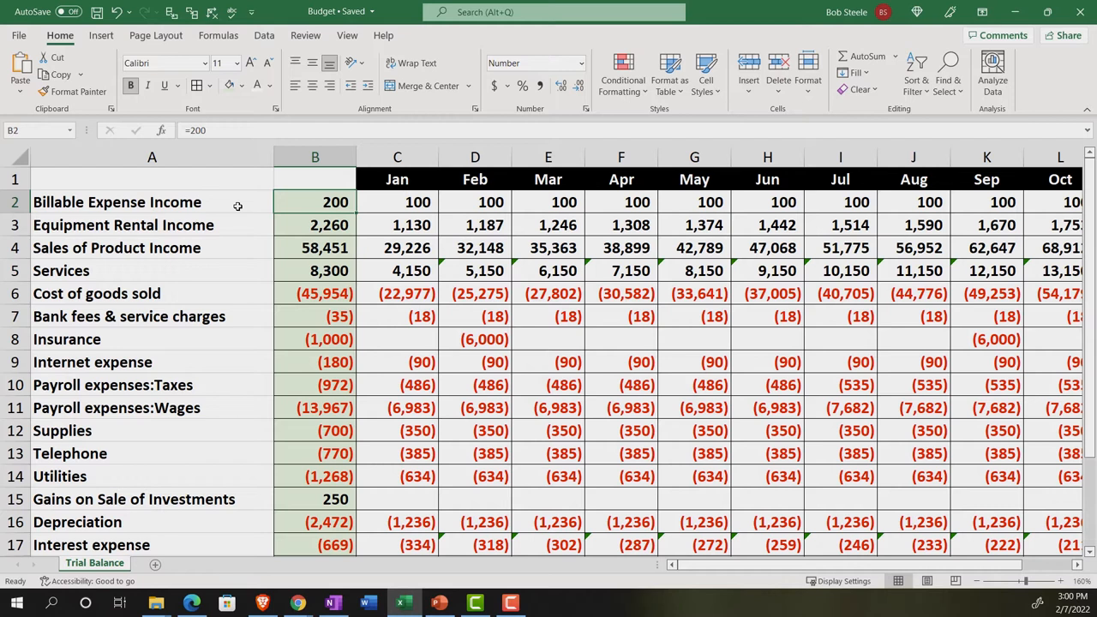
click(397, 202)
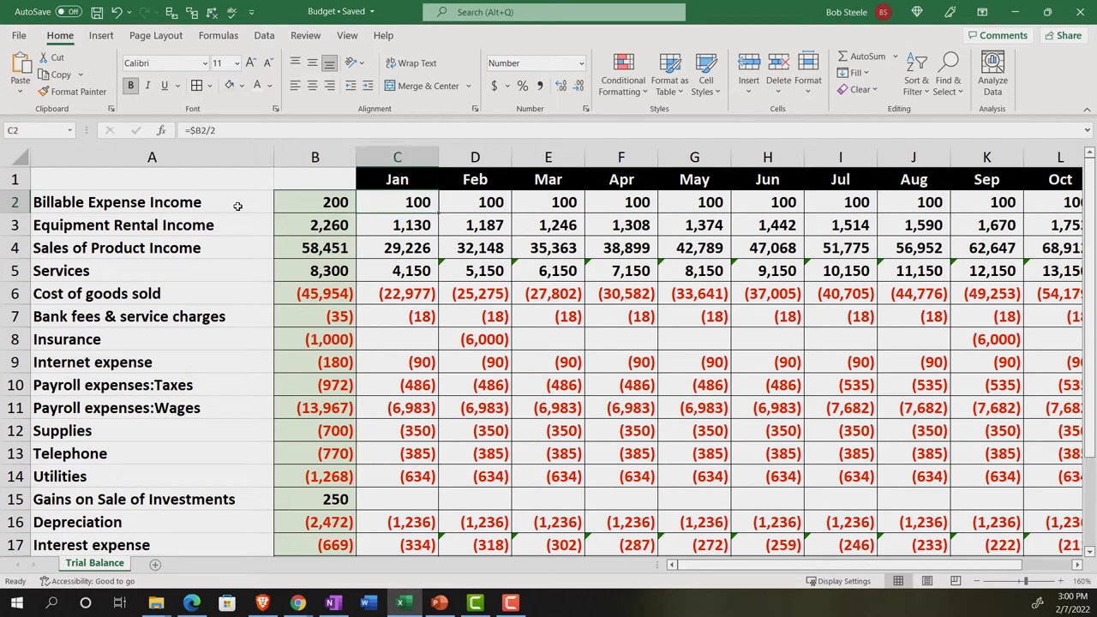
click(475, 201)
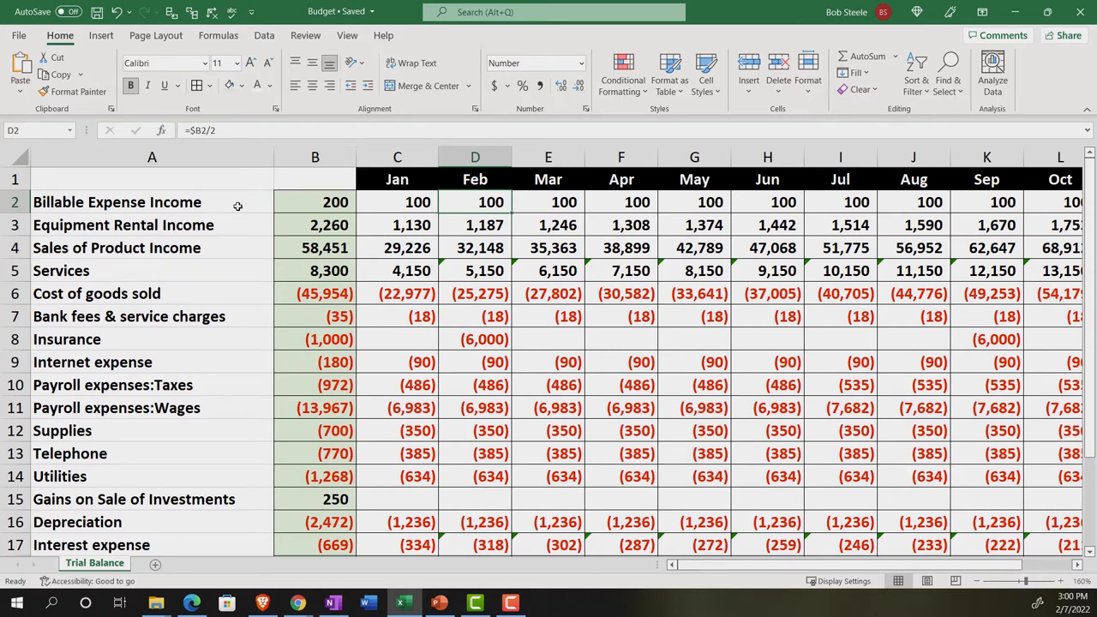
click(315, 270)
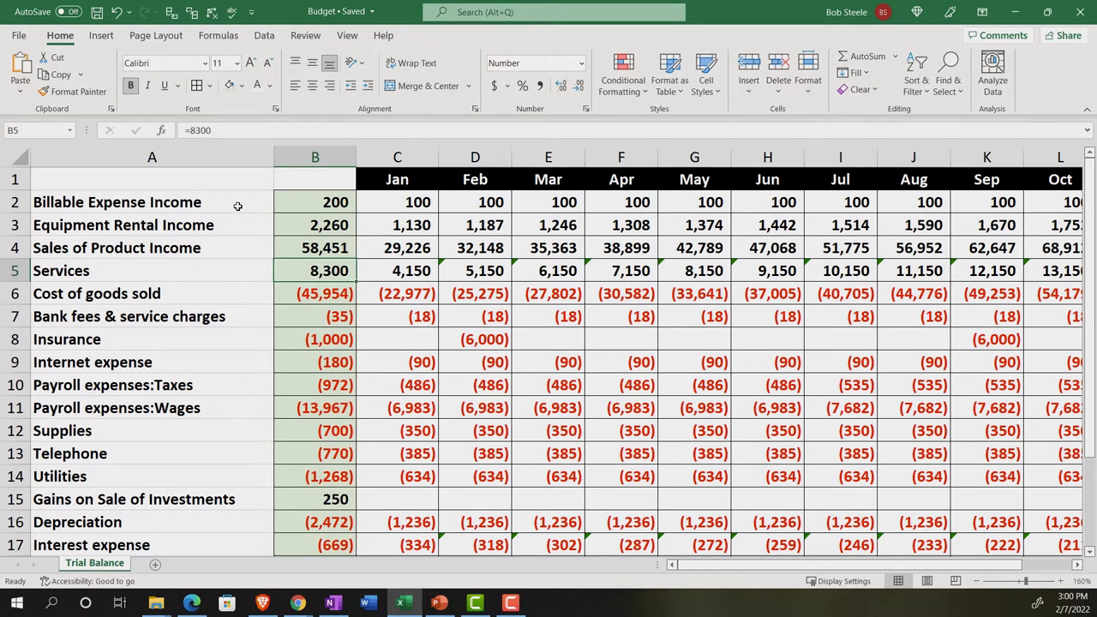
click(397, 270)
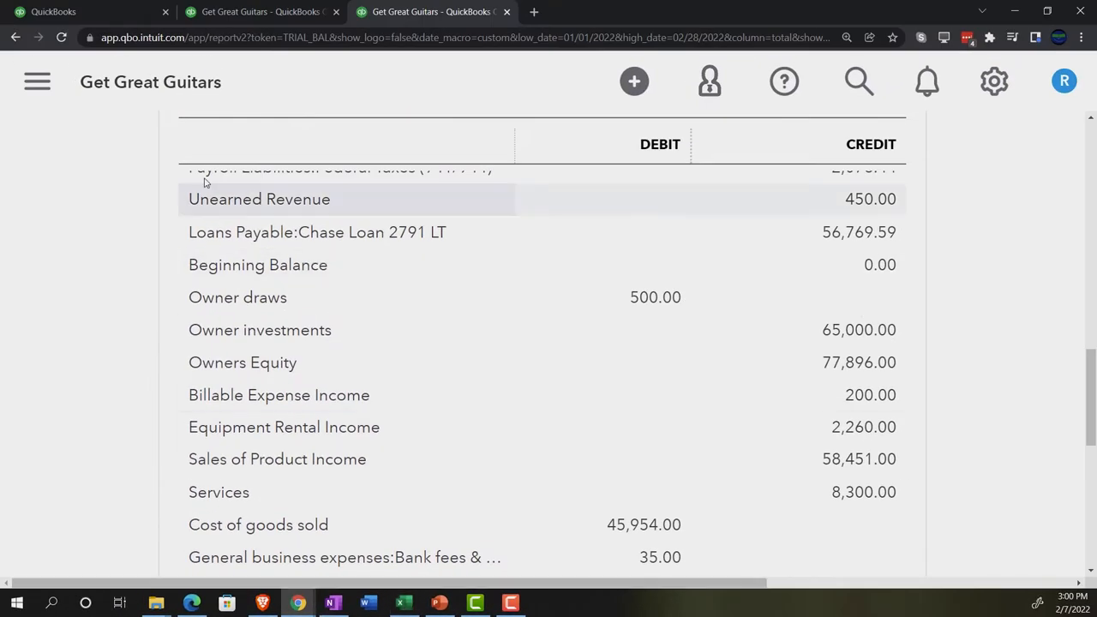
Step: Switch to the first QuickBooks tab showing the Get things done home page
click(65, 13)
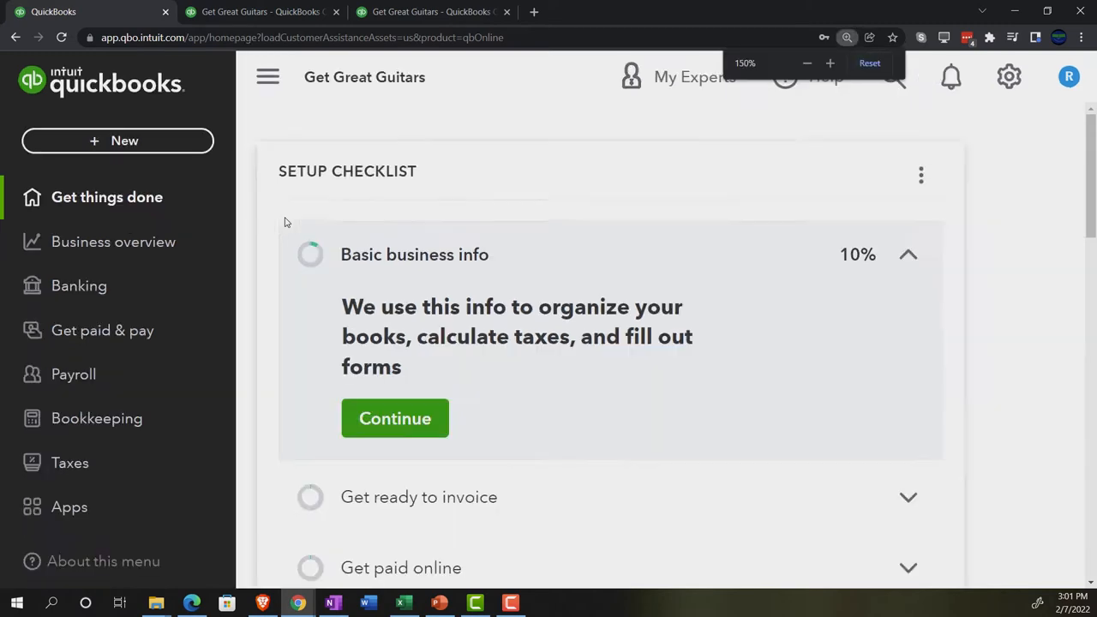
Step: Zoom the browser out with Ctrl+minus to reveal the workspace section
click(869, 63)
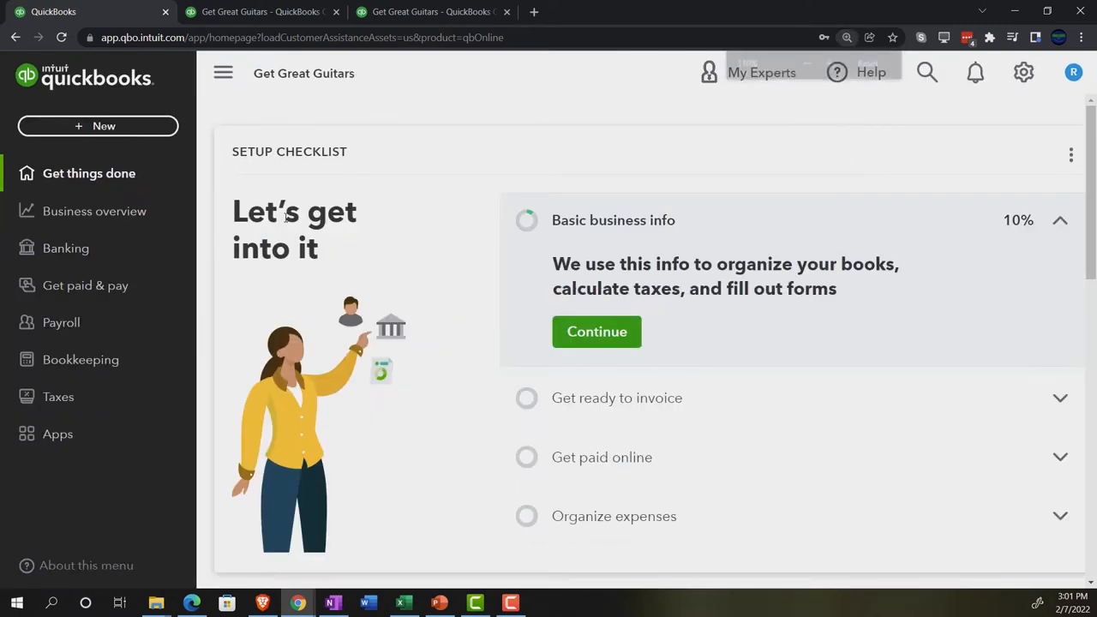
key(ctrl+minus)
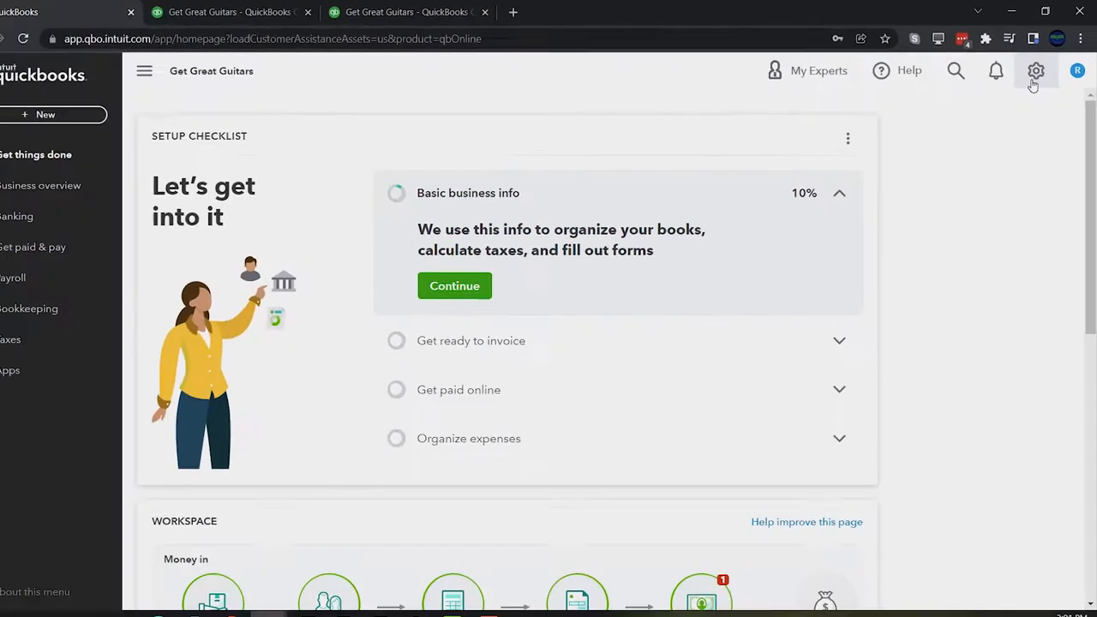
Step: Open Budgeting from the gear's Tools list and add a new budget
click(1036, 70)
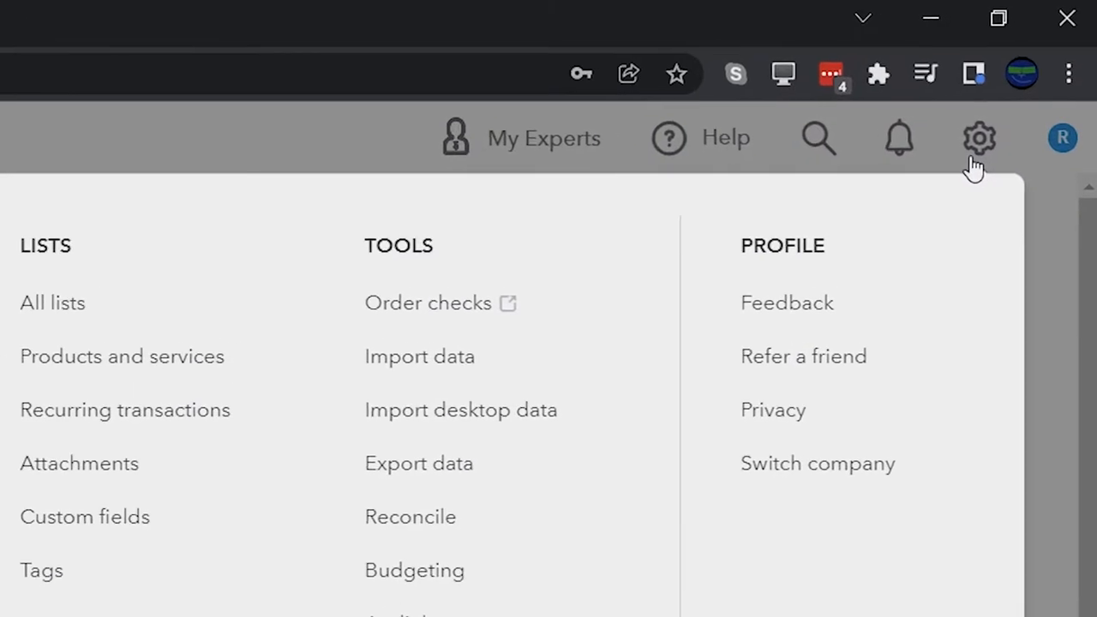
mouse_move(962, 167)
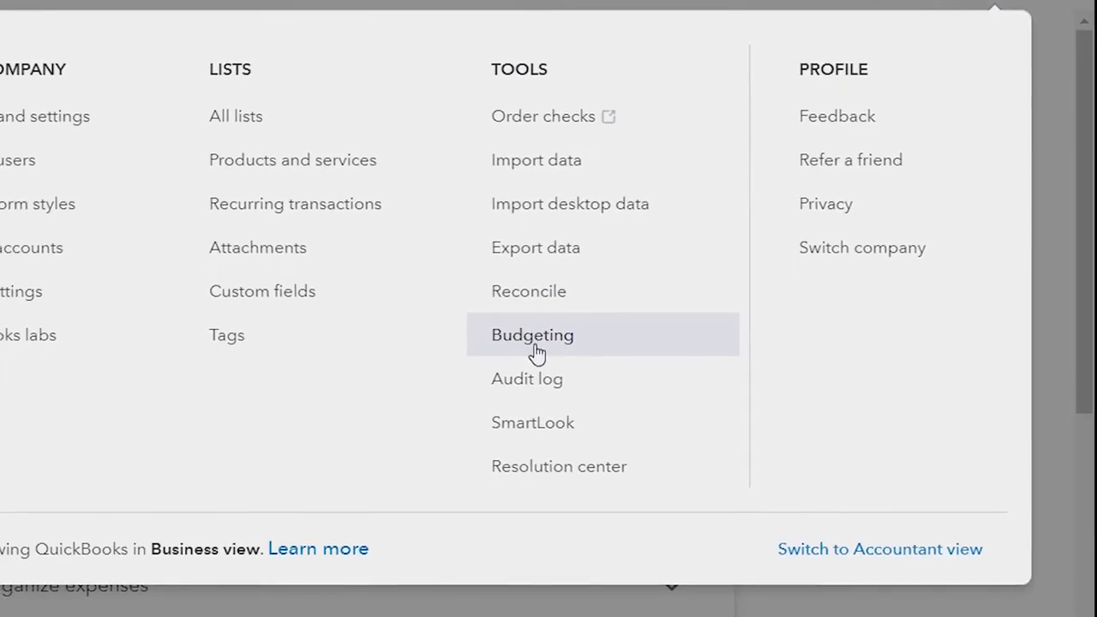
click(532, 334)
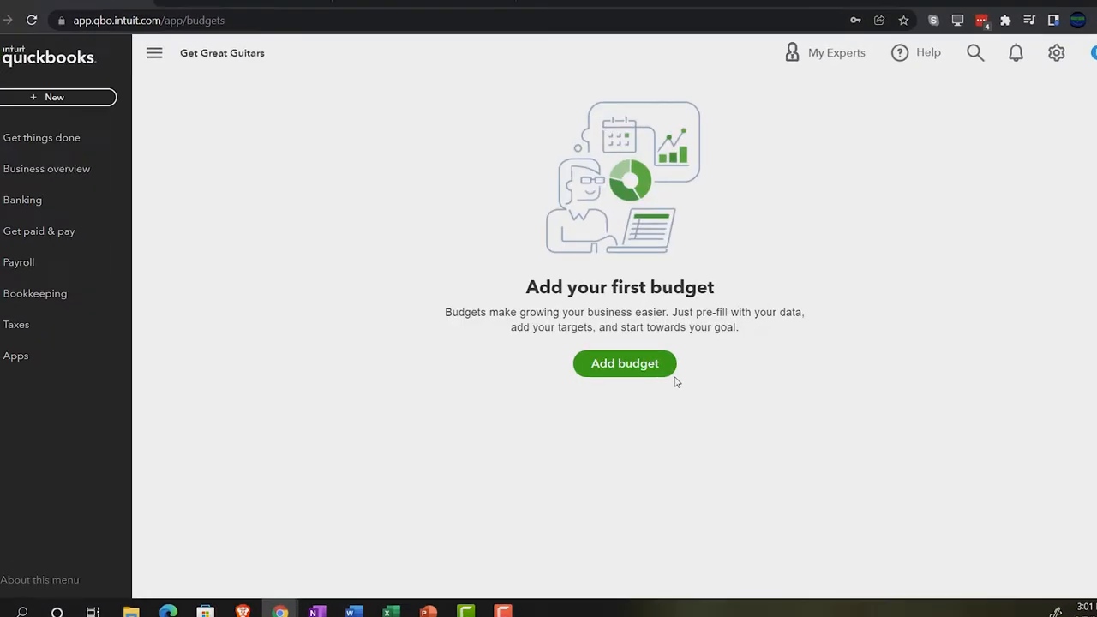
click(624, 363)
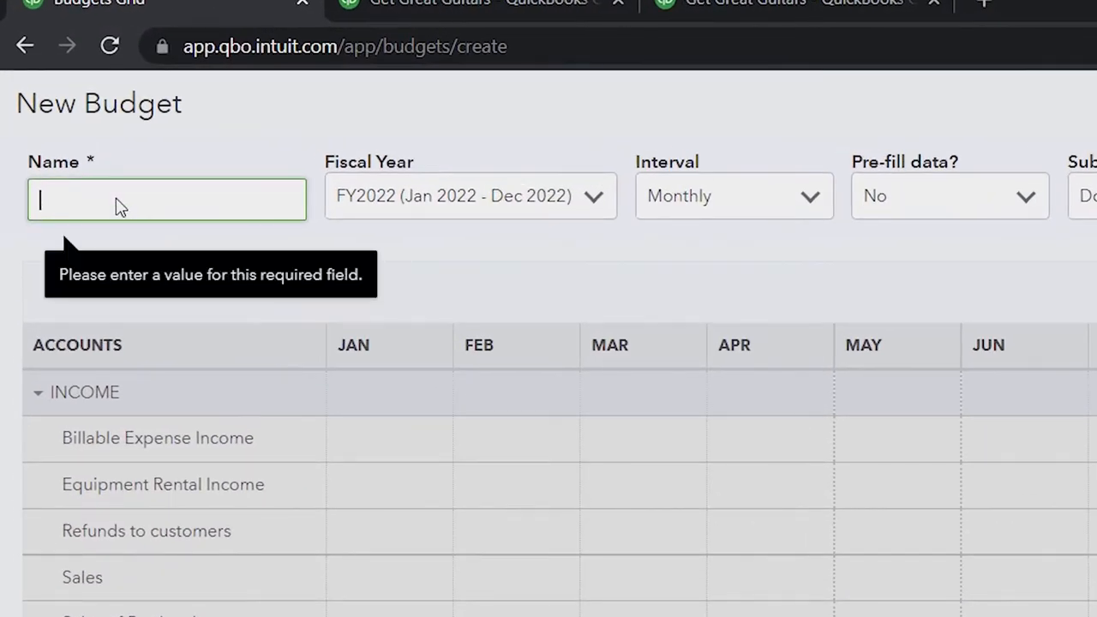
Step: Name the budget 'Budget' and keep fiscal year FY2022
text(Budget 1)
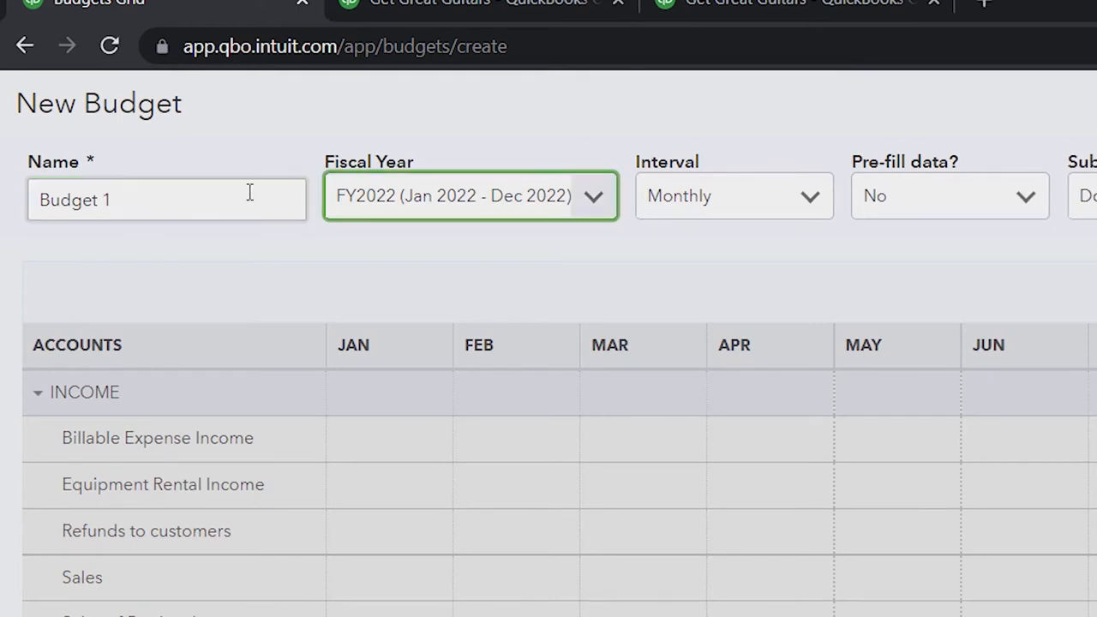
click(592, 196)
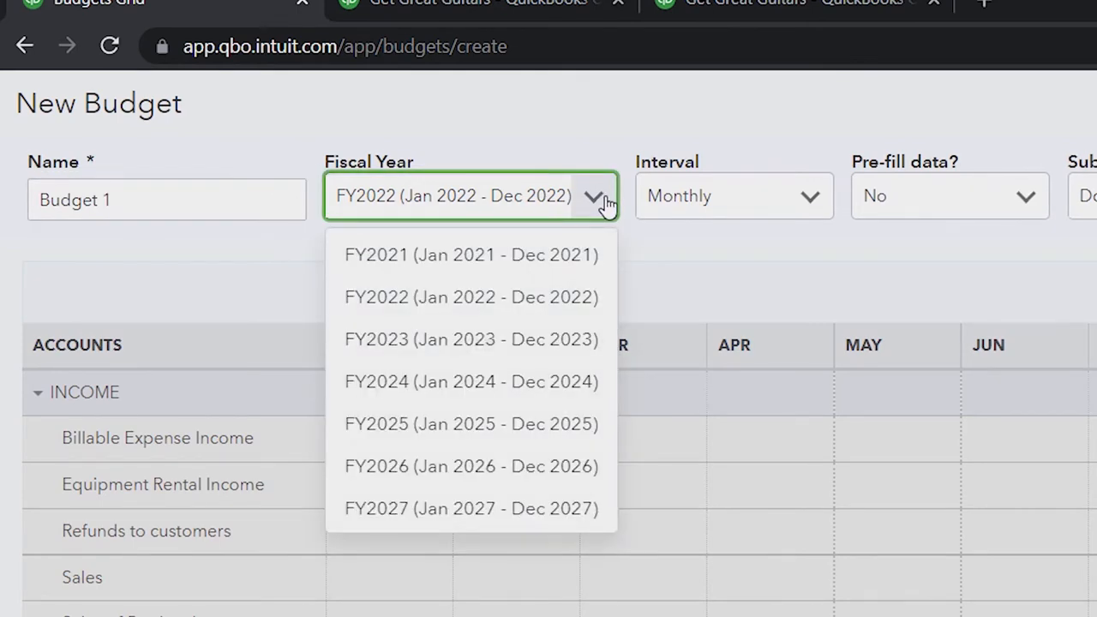
mouse_move(441, 296)
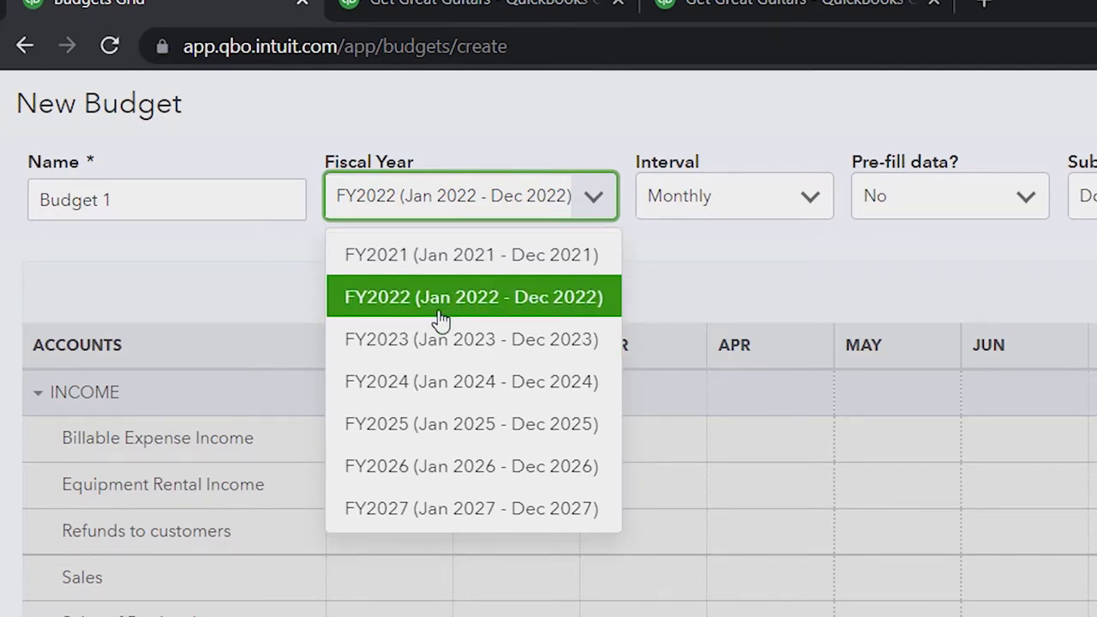
click(473, 296)
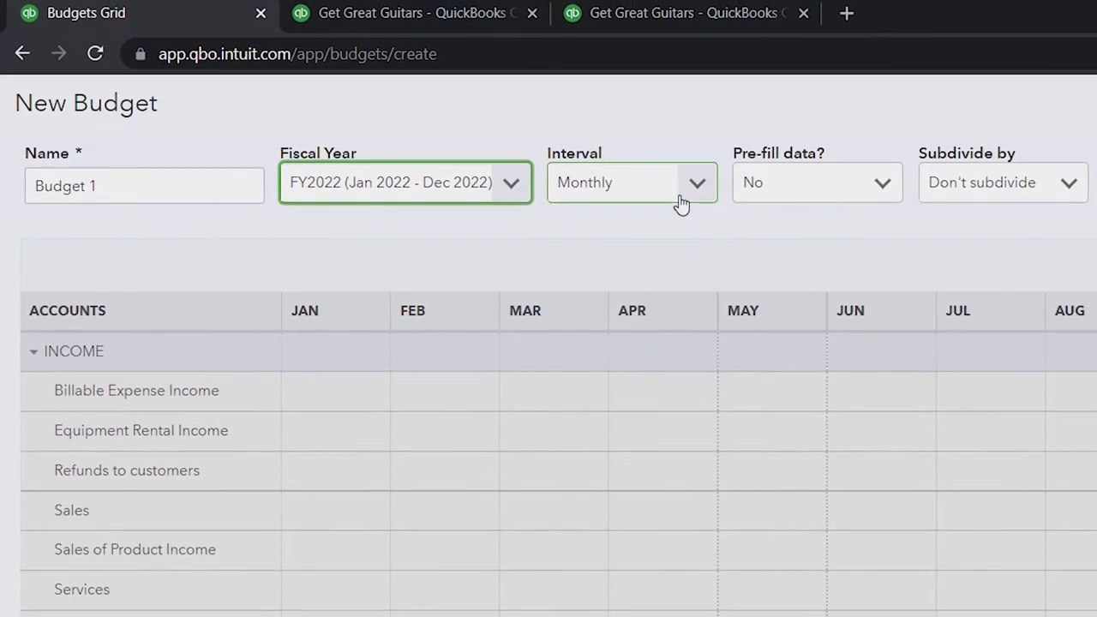
Step: Try Quarterly and Yearly intervals, then set the interval back to Monthly
click(631, 182)
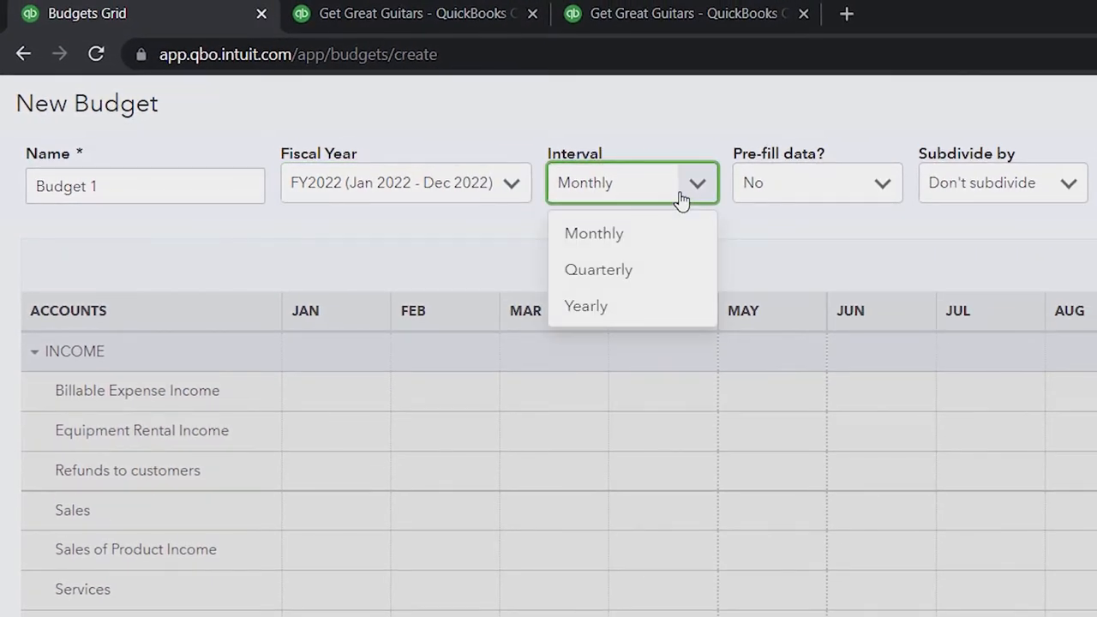
click(594, 233)
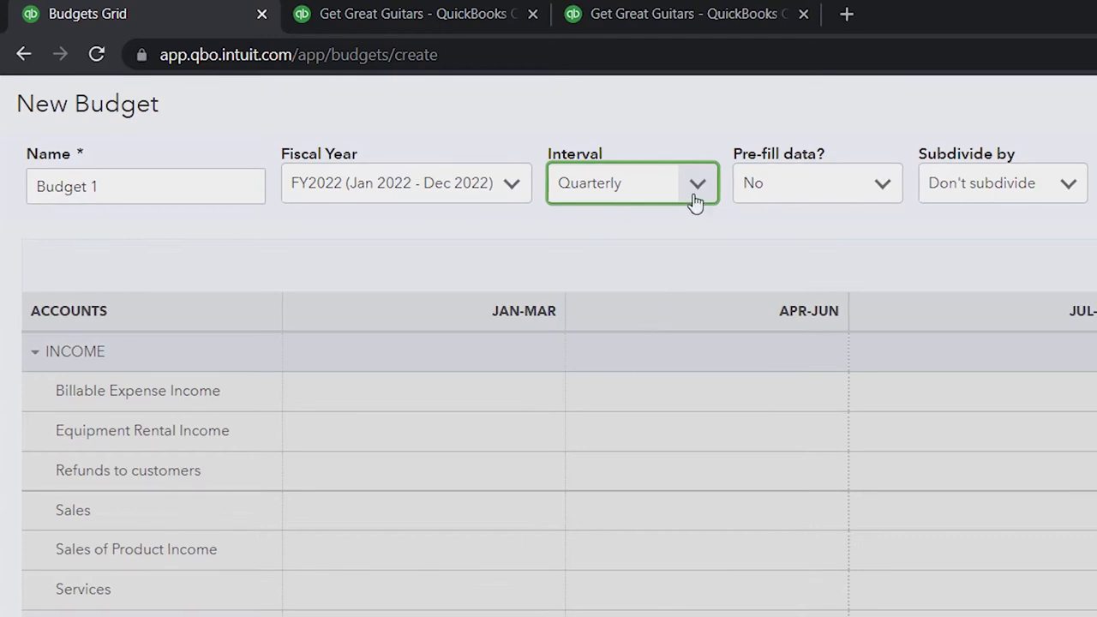
click(697, 182)
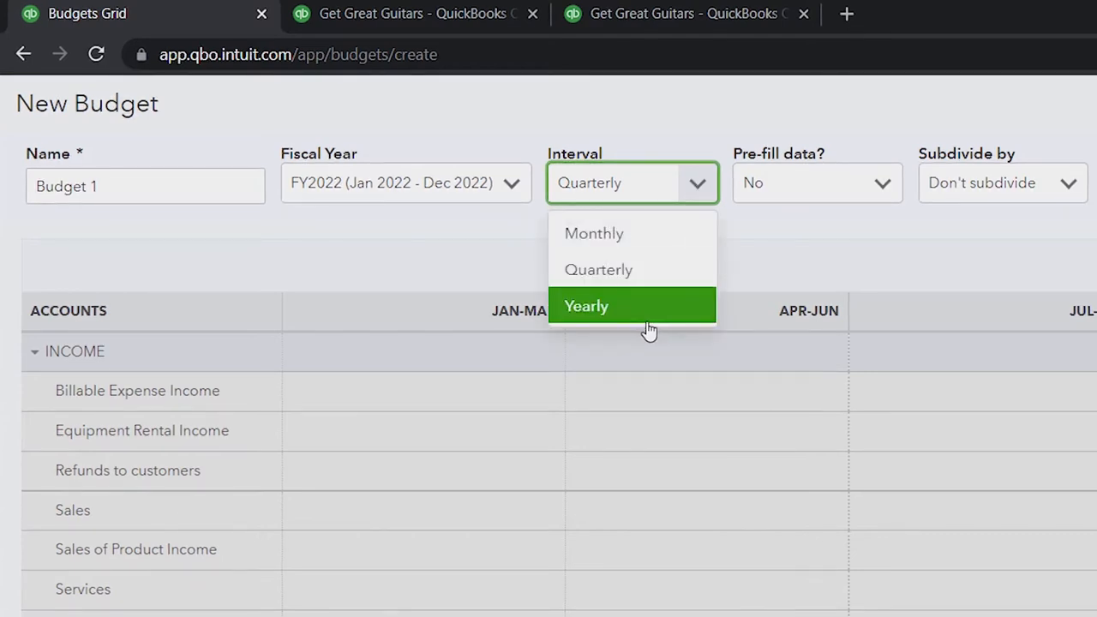
click(587, 306)
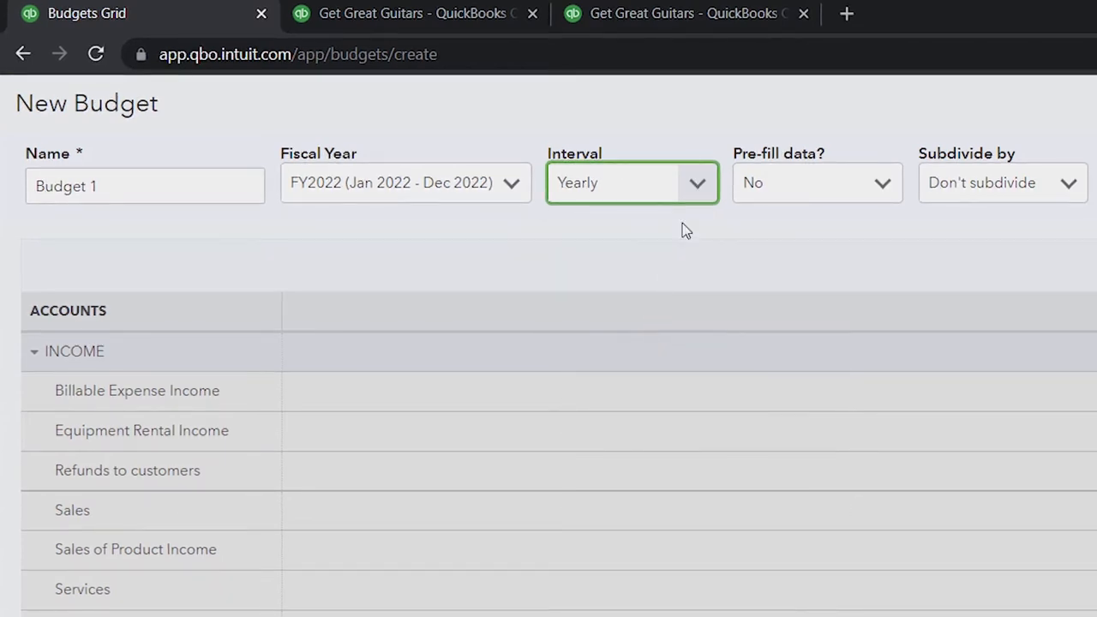
click(631, 182)
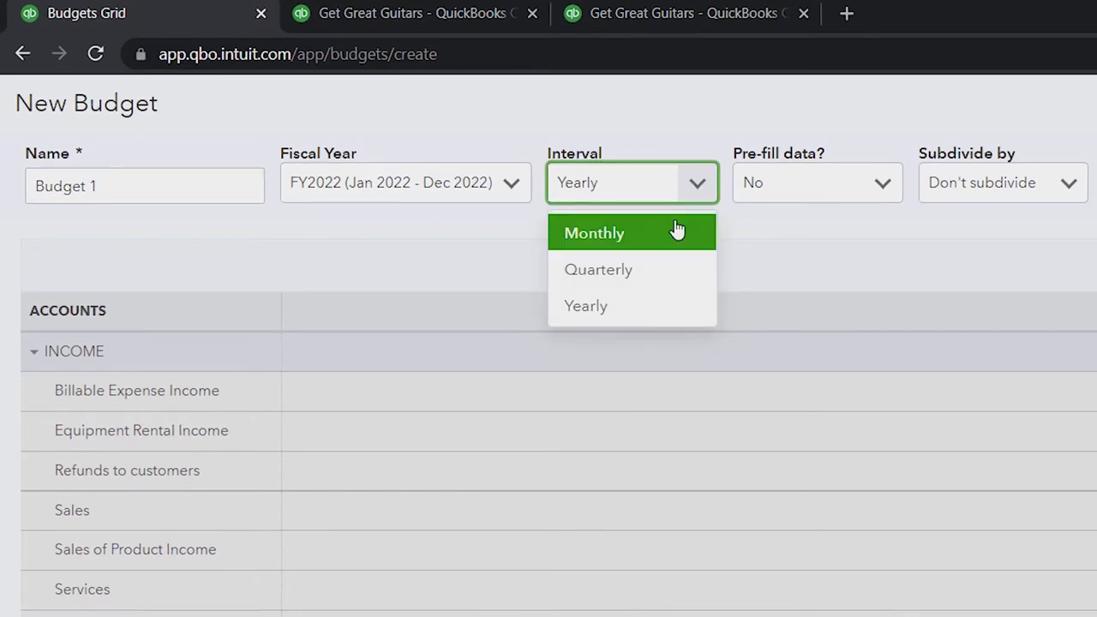
click(594, 232)
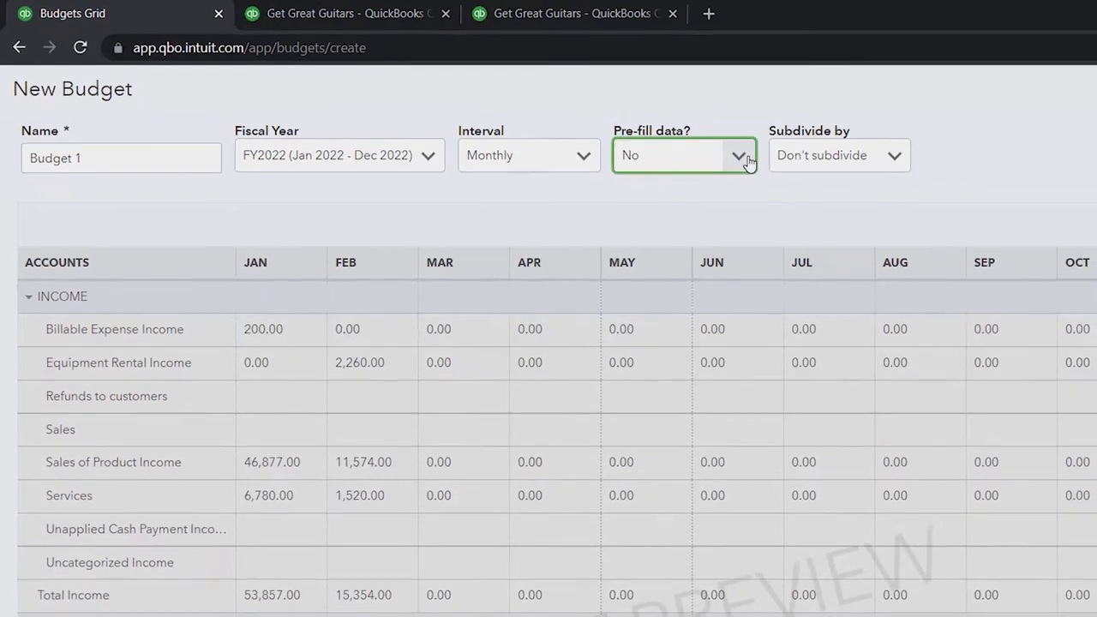
Step: Try pre-filling Actual data - 2021, revert to No, and check Subdivide by
click(737, 155)
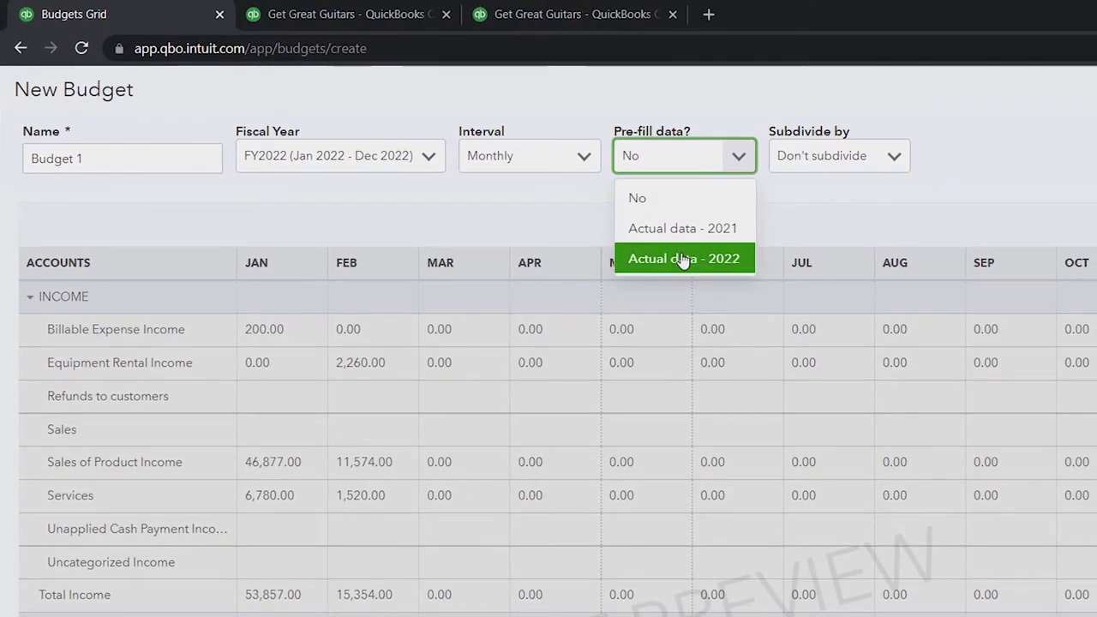
click(683, 258)
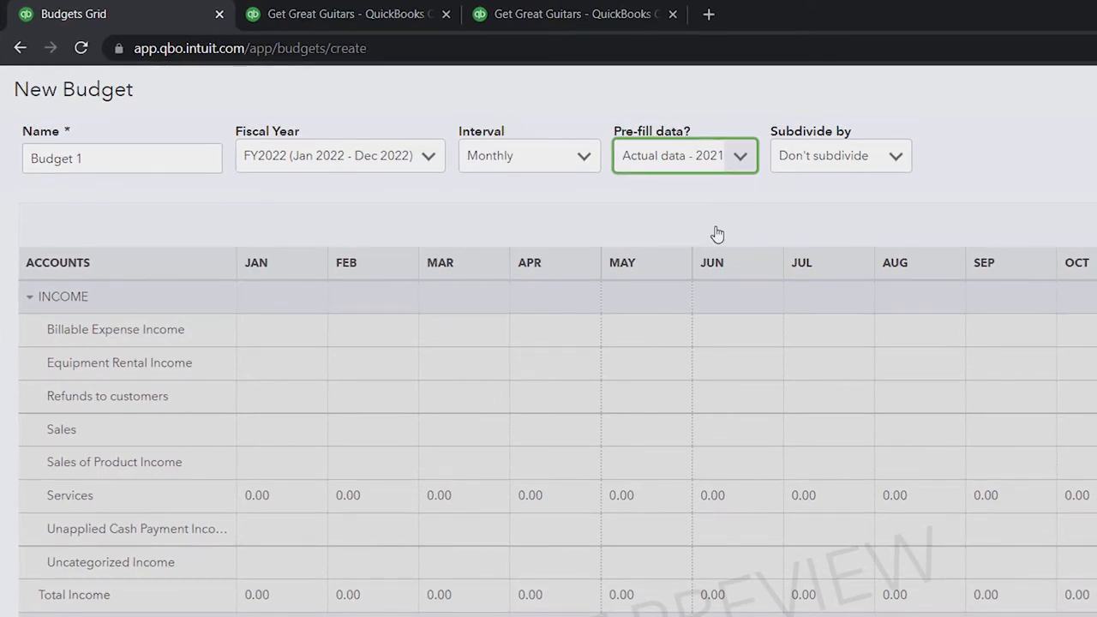
click(684, 155)
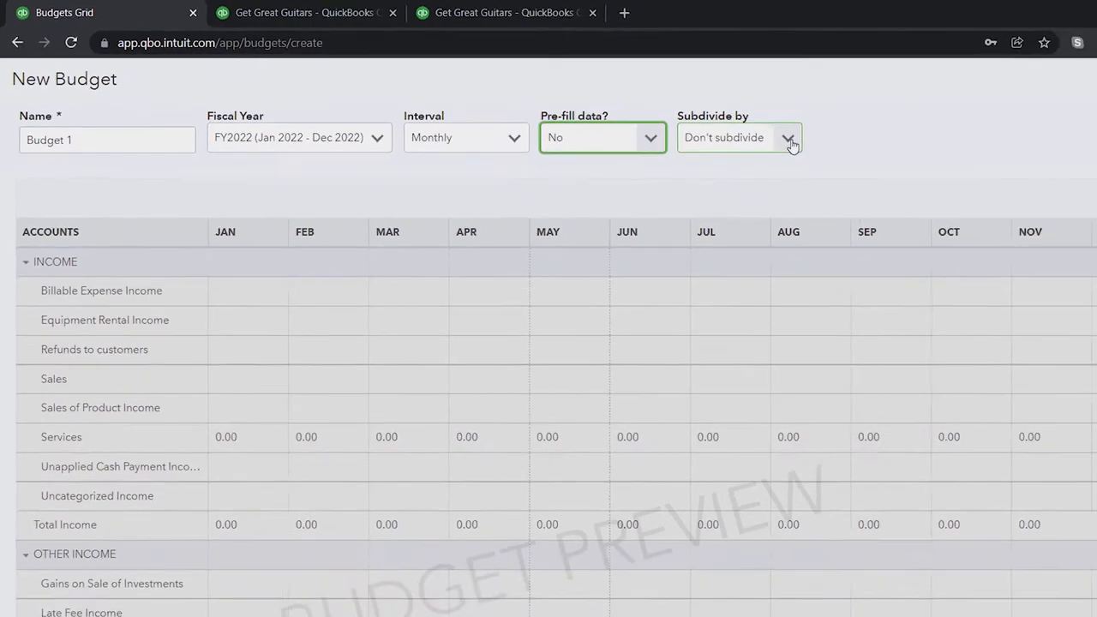
click(787, 137)
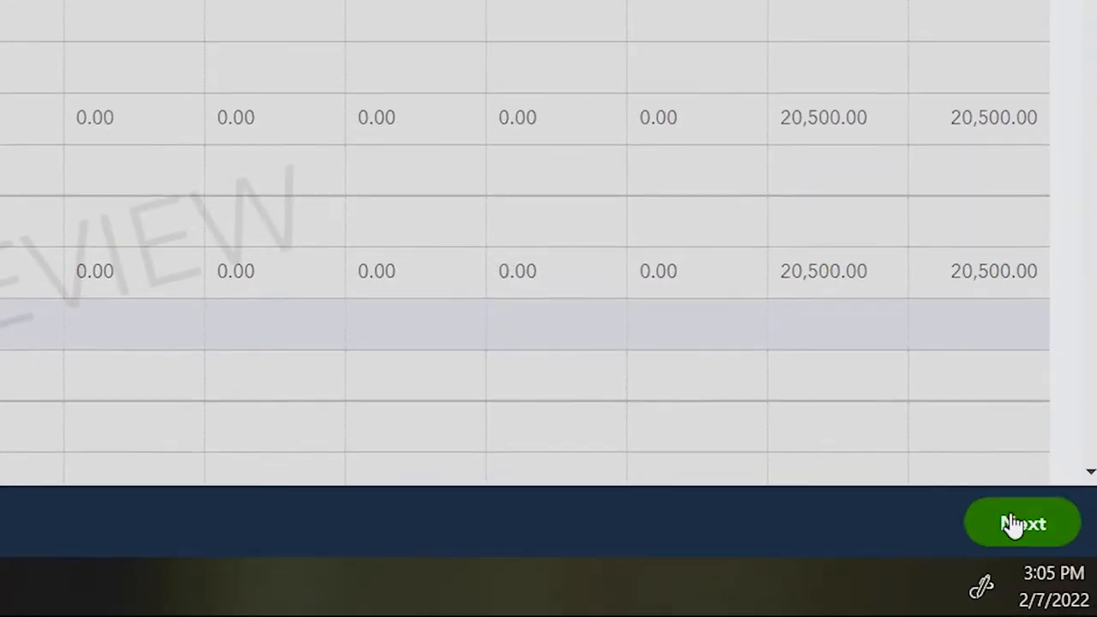
Step: Enter 100 for January Billable Expense Income and copy it across all months
click(1022, 523)
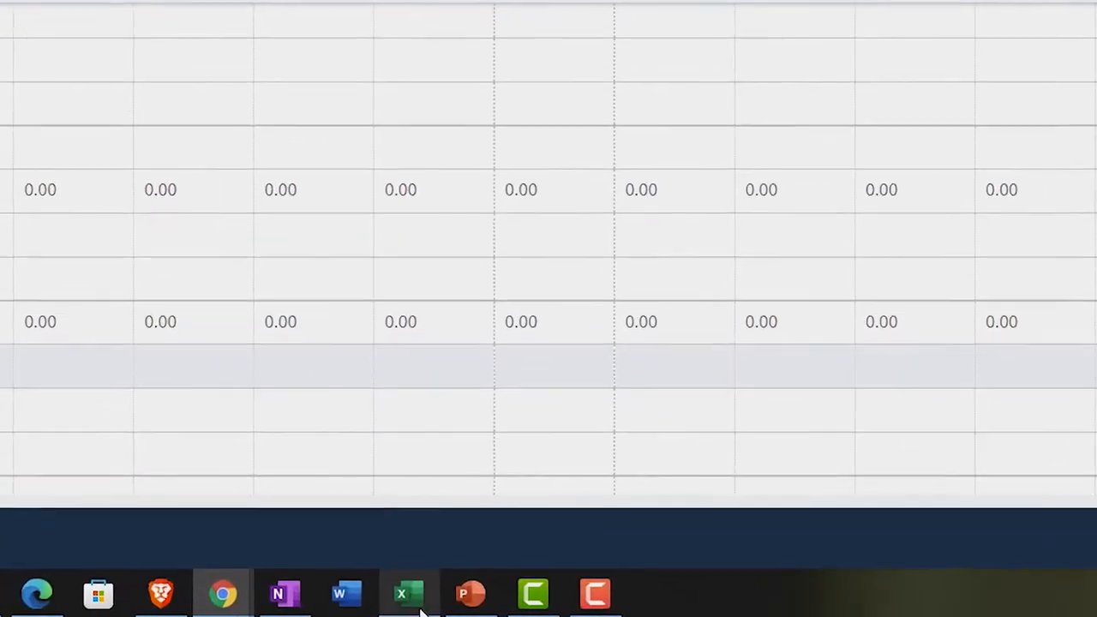
click(409, 593)
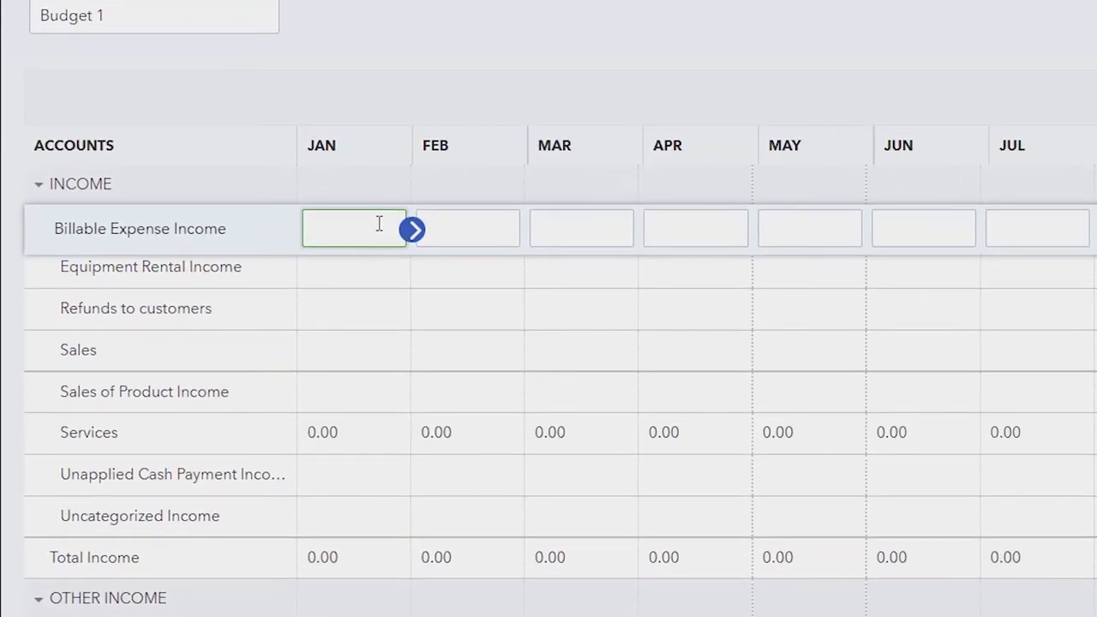
text(100)
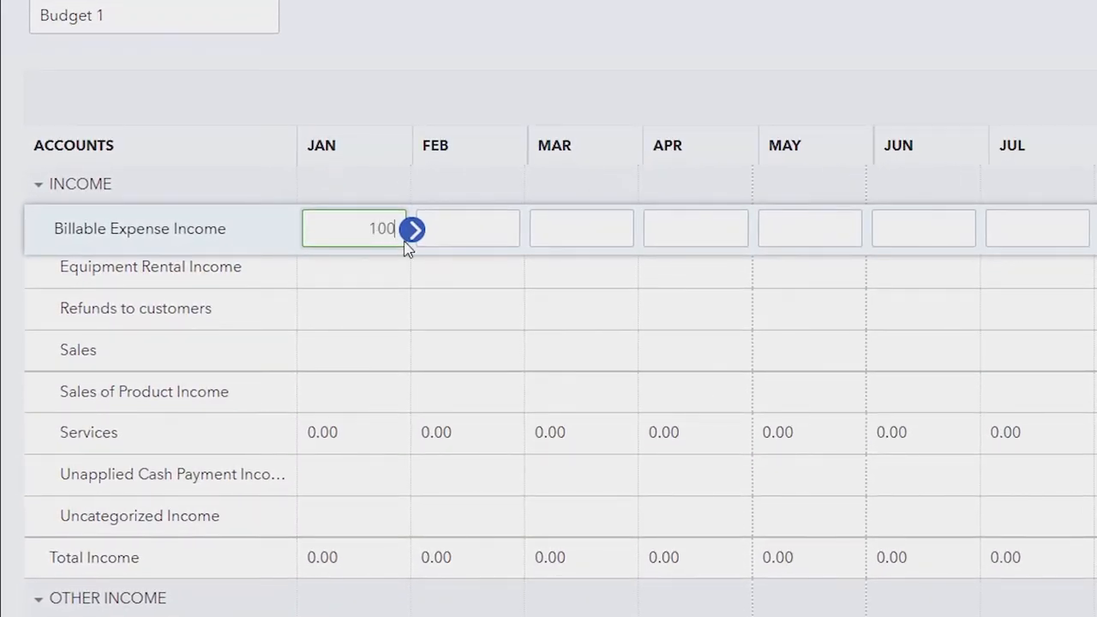
click(412, 229)
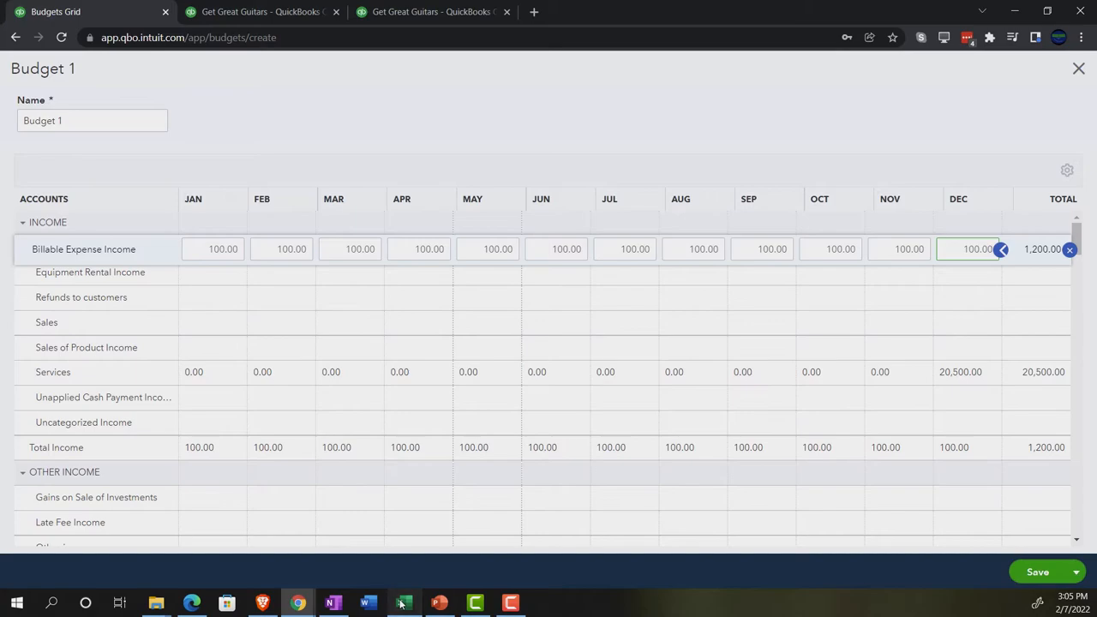
Step: In Excel, shade the Billable Expense Income label (A2) green to mark it entered
click(404, 603)
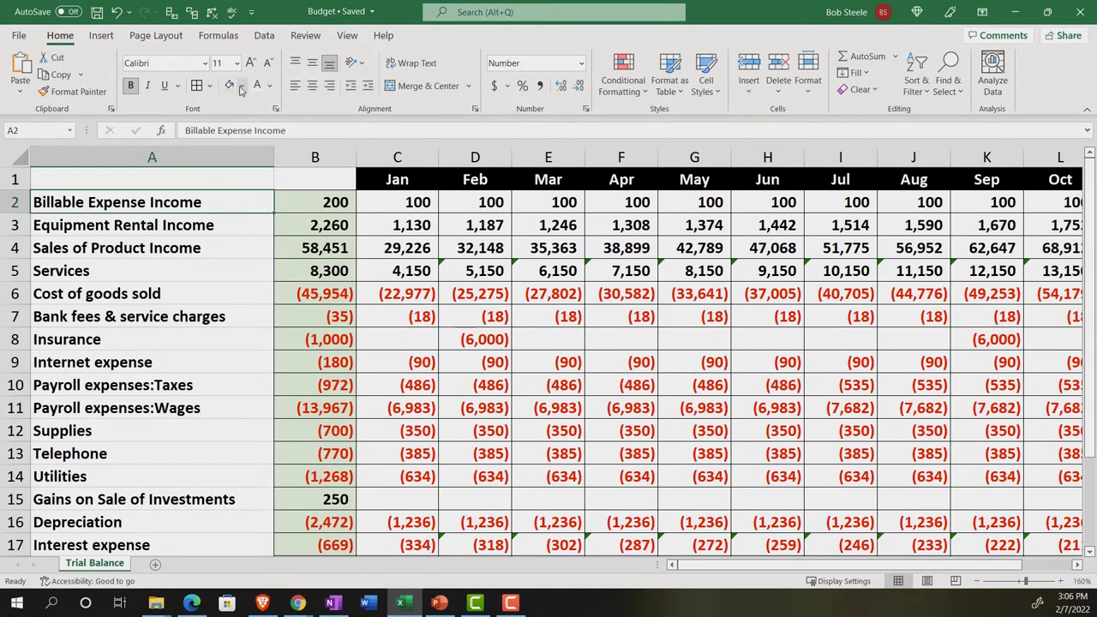
click(241, 85)
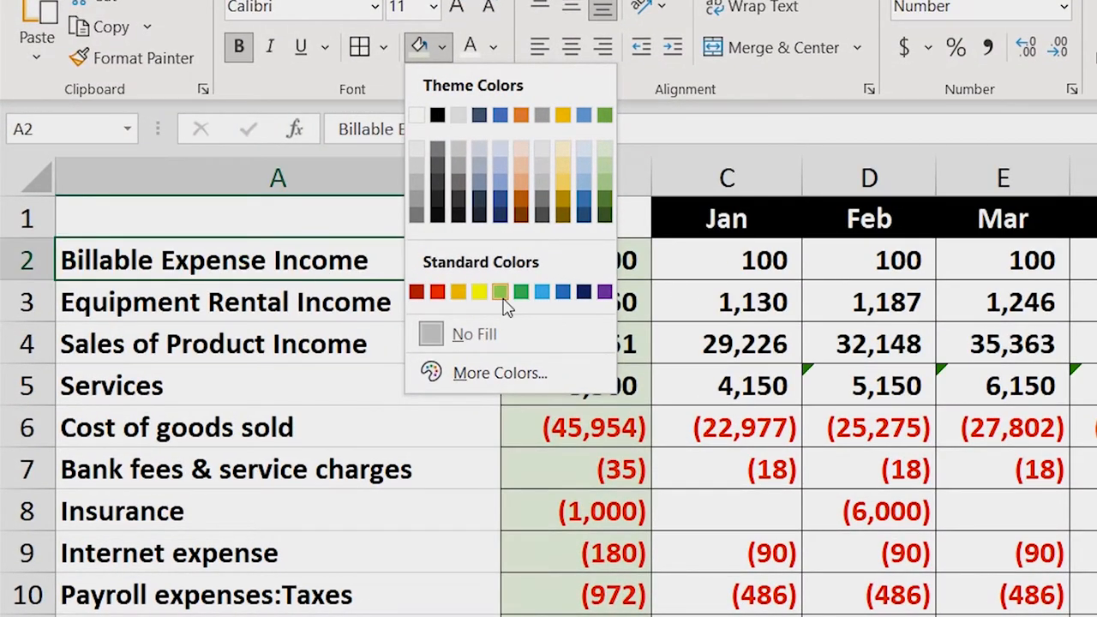
click(500, 291)
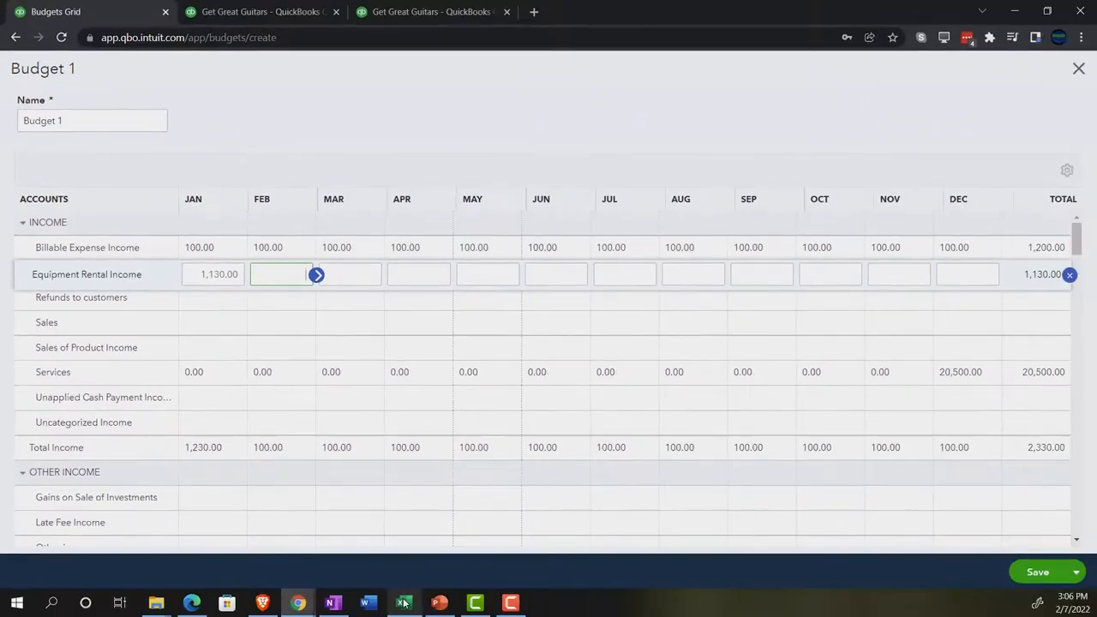
Step: Enter Equipment Rental Income of 1,130.00, 1,187.00 and 1,246.00 for January–March
click(404, 602)
text(1,187)
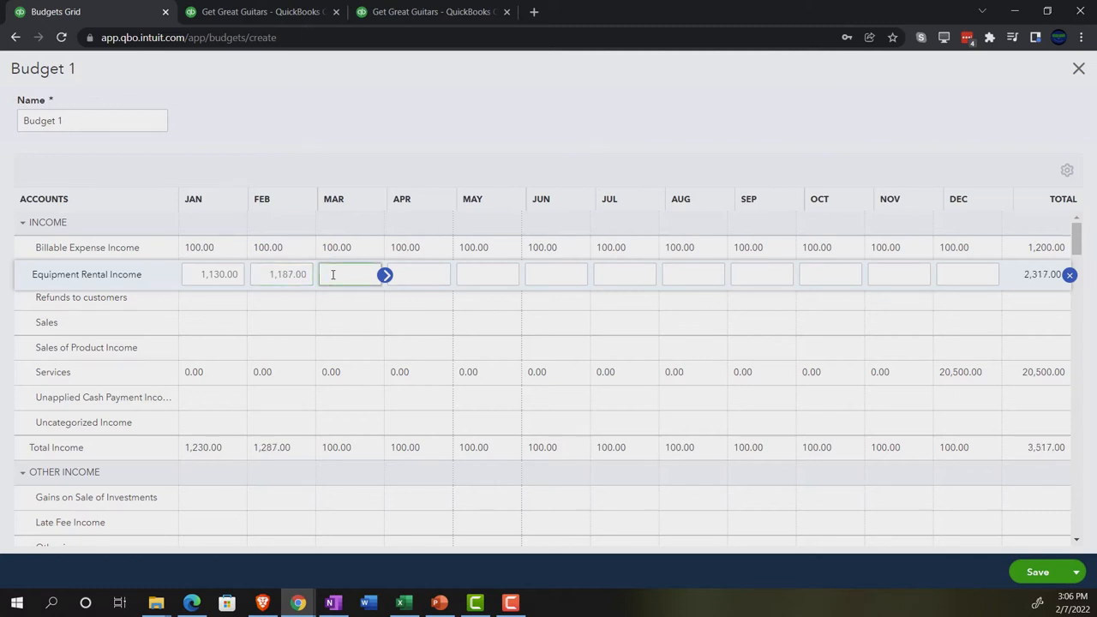
click(403, 603)
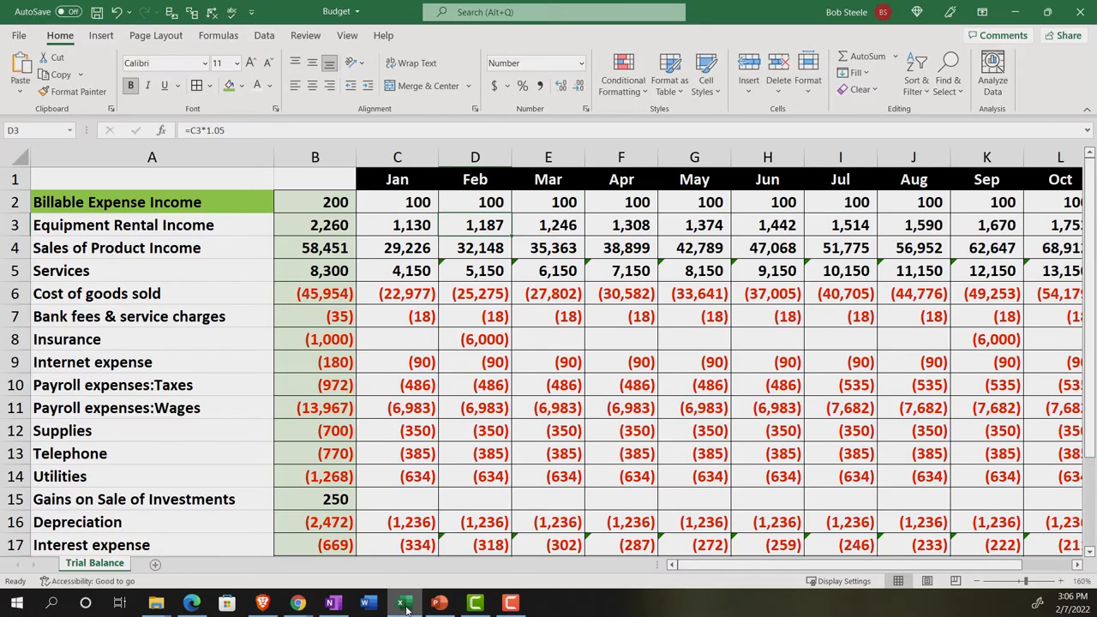
click(548, 225)
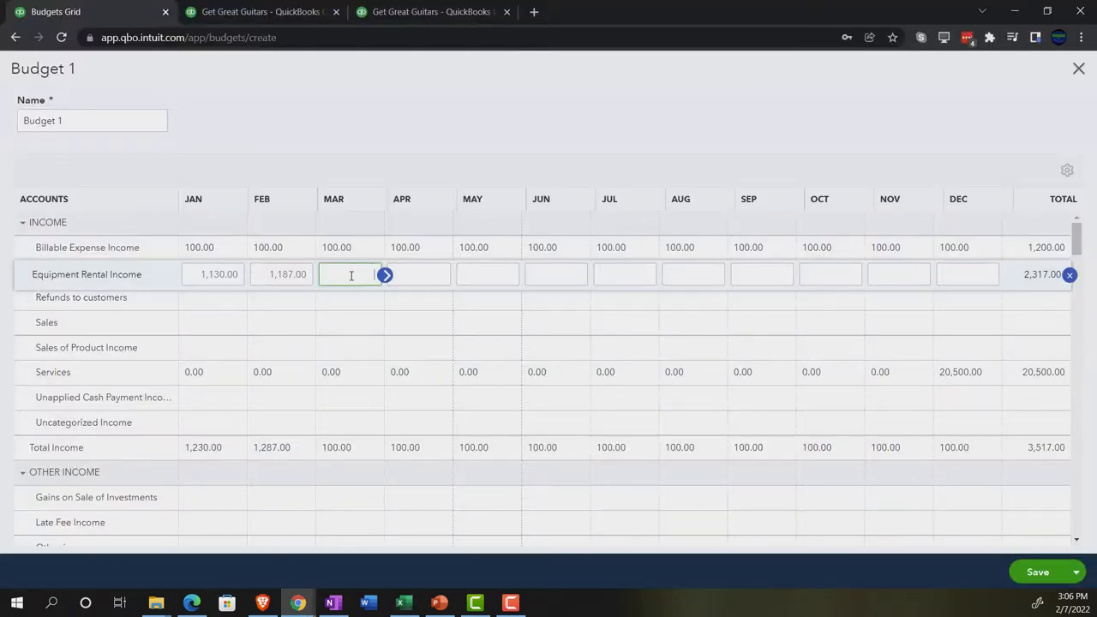
text(12)
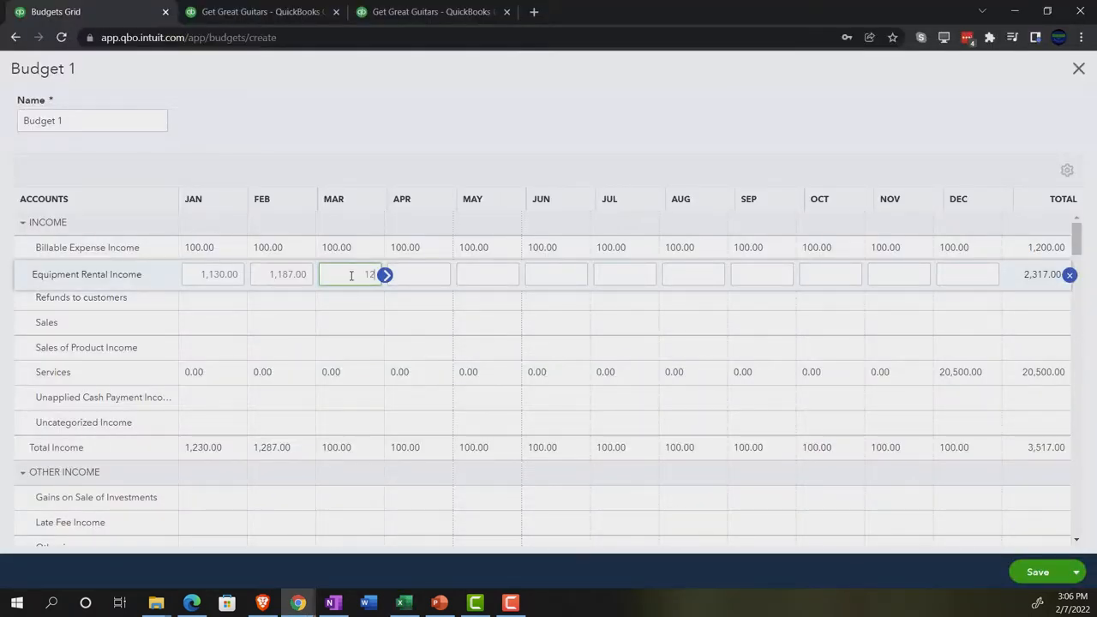
text(1,246.00)
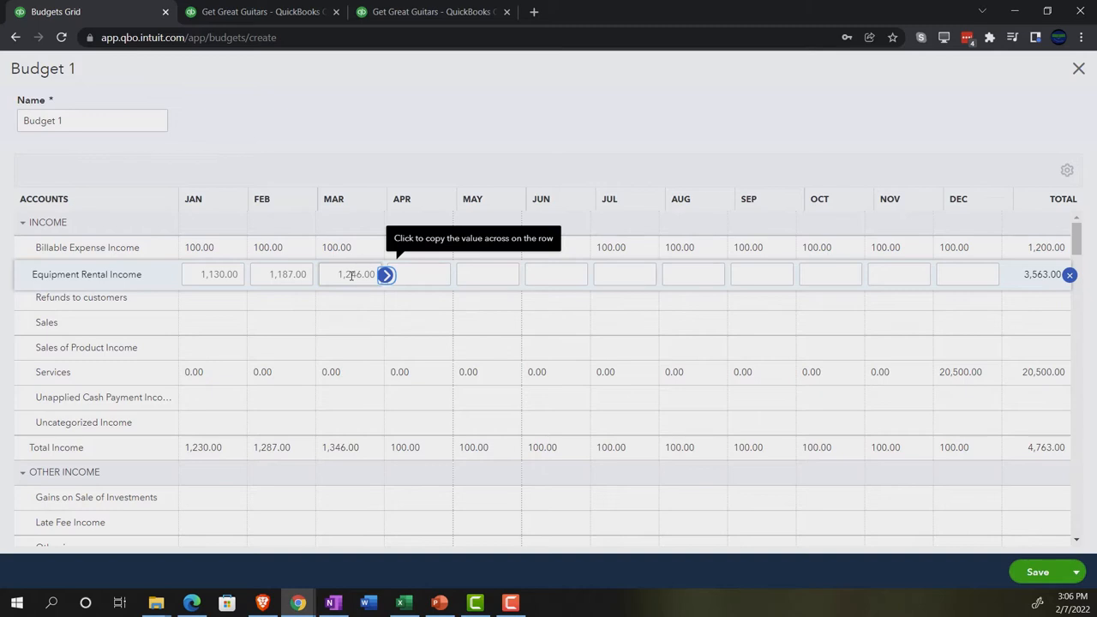
click(386, 274)
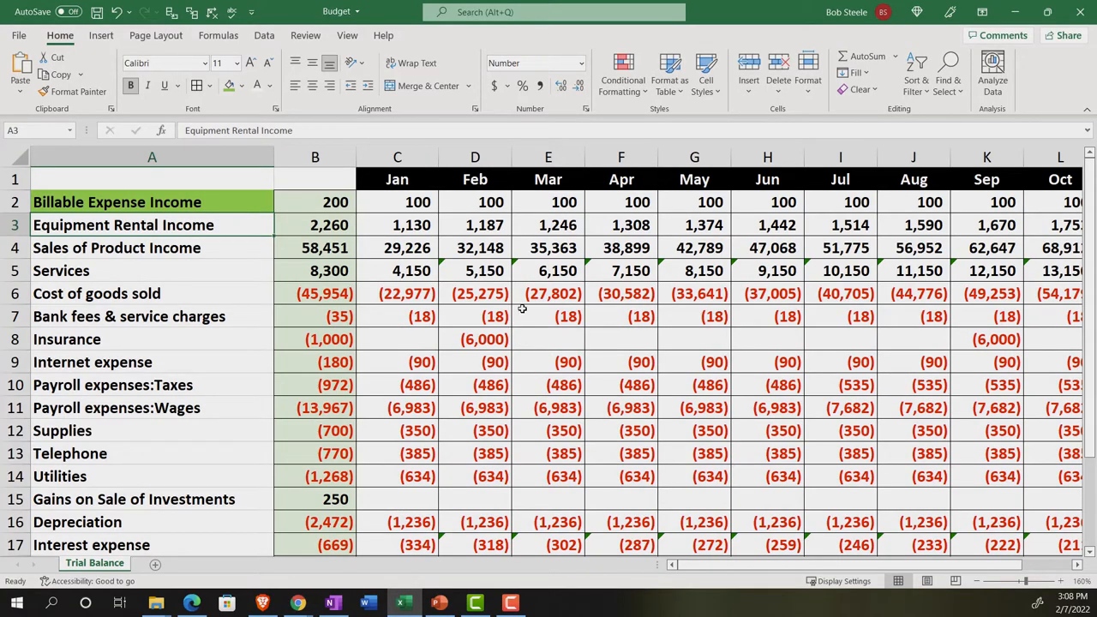
Step: Mark Equipment Rental Income green in Excel and enter Sales of Product Income amounts from 29,226.00
click(474, 225)
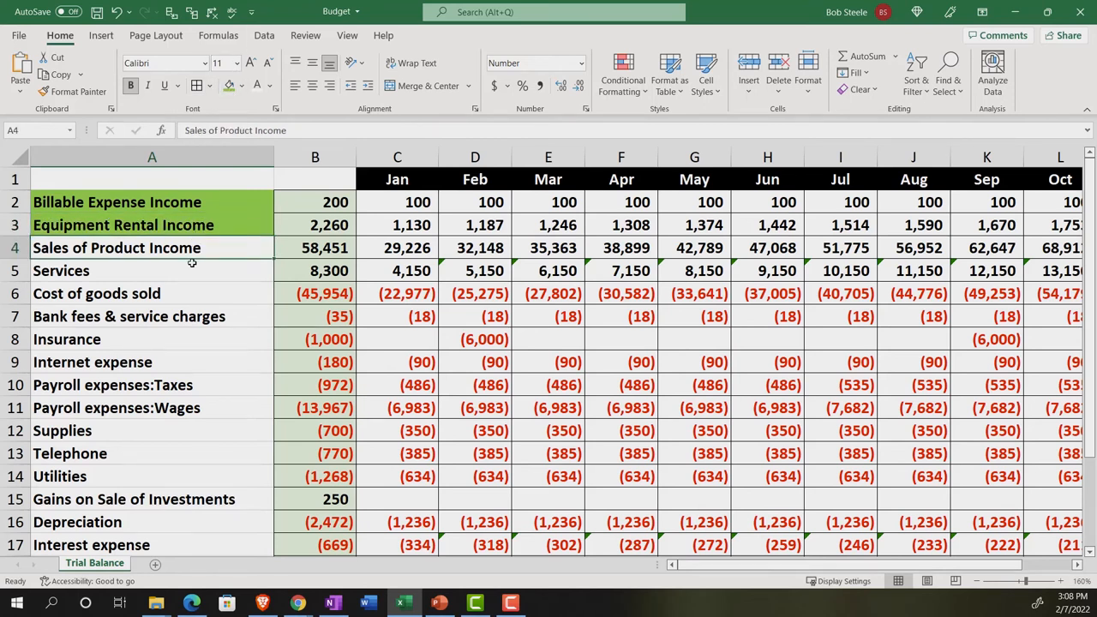
click(397, 248)
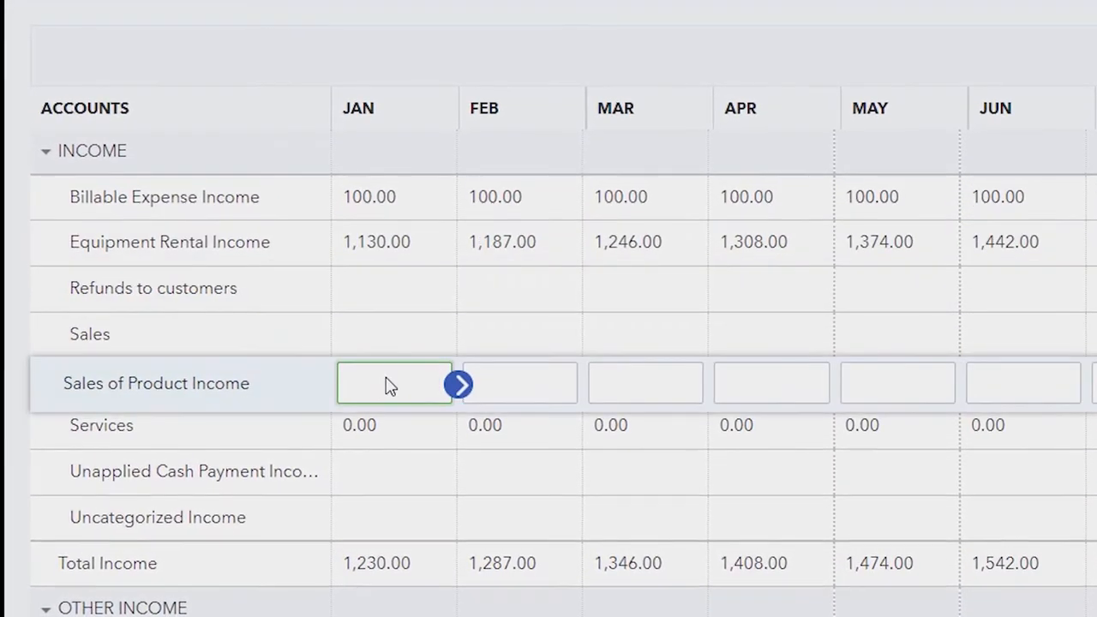
text(39226)
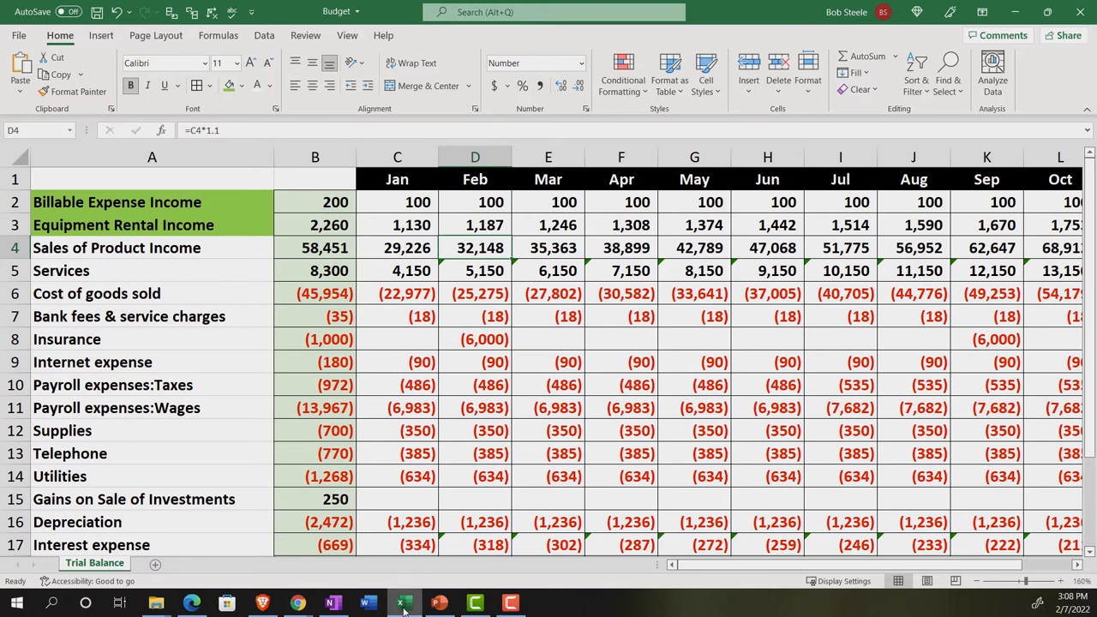
mouse_move(404, 603)
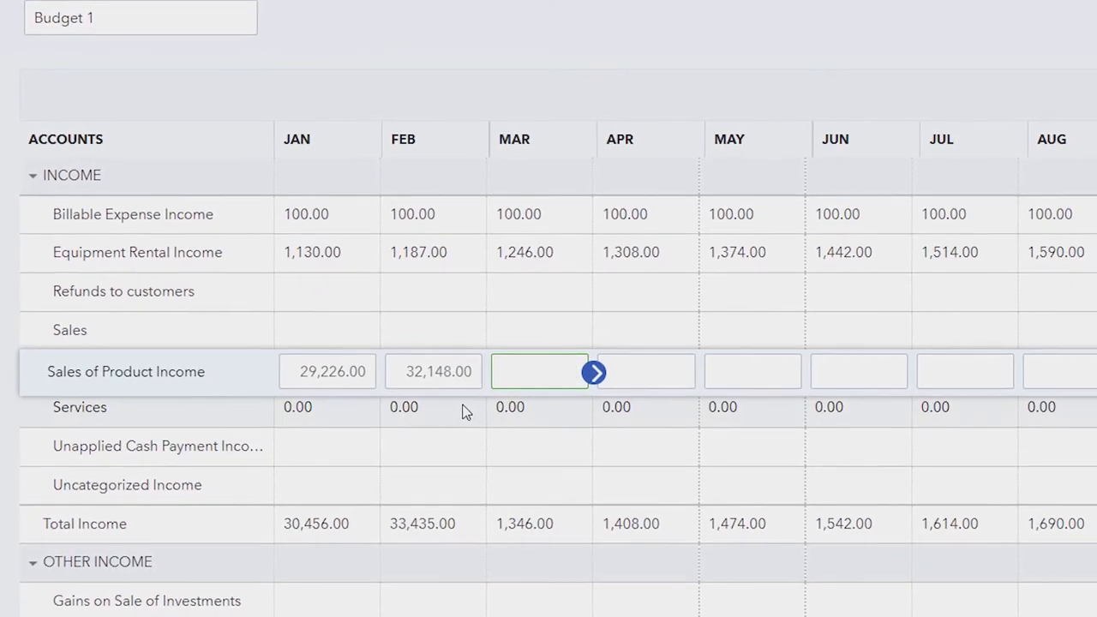
click(594, 371)
text(35,363)
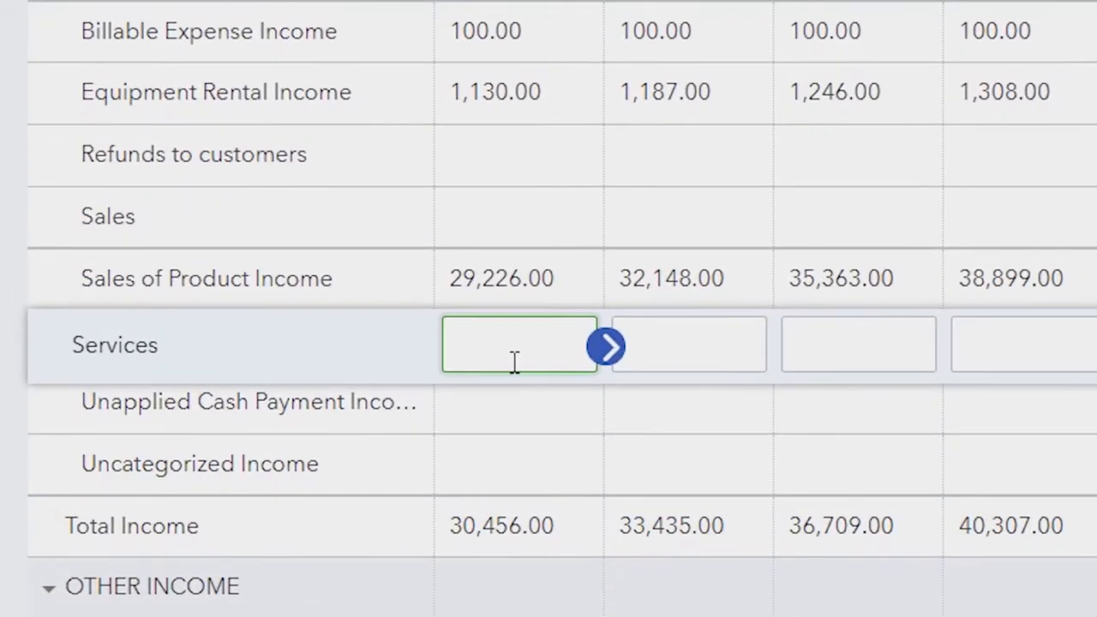
Step: Enter Services amounts from 4,150.00 to 15,150.00, checking them against the spreadsheet
text(4151)
click(689, 345)
text(5,150)
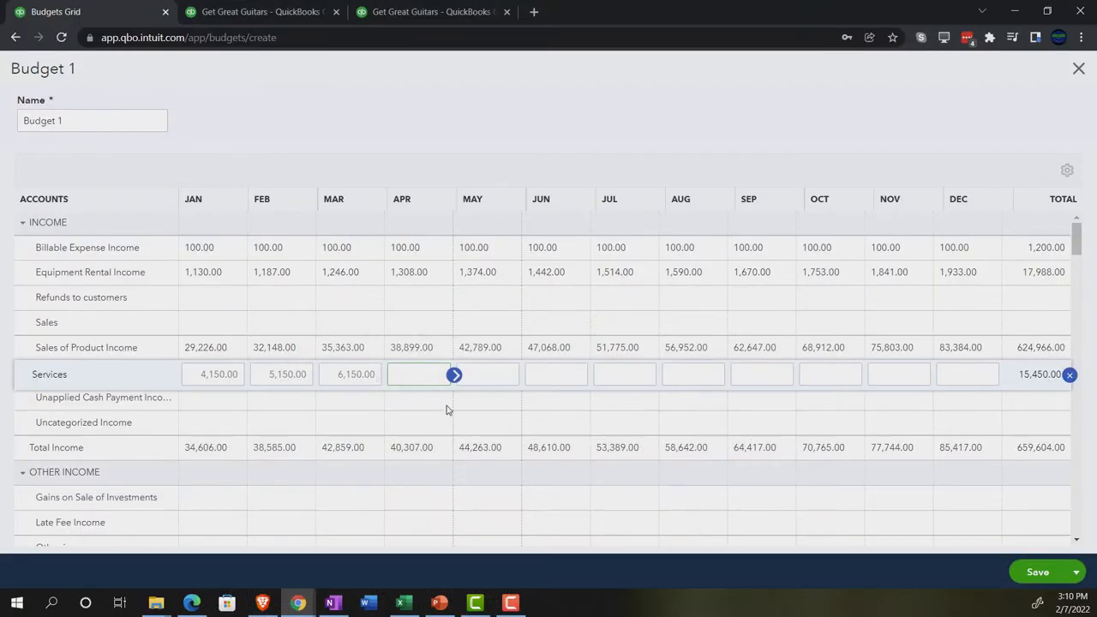
text(7,150.00)
click(556, 374)
text(9,150)
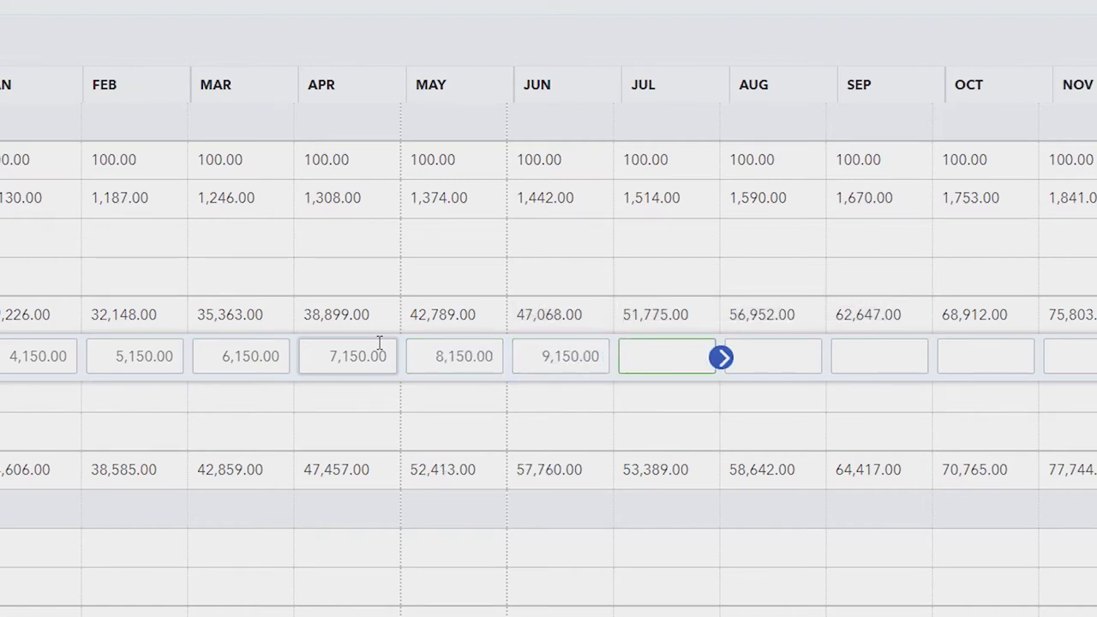
text(10150.00)
click(772, 356)
text(11,150)
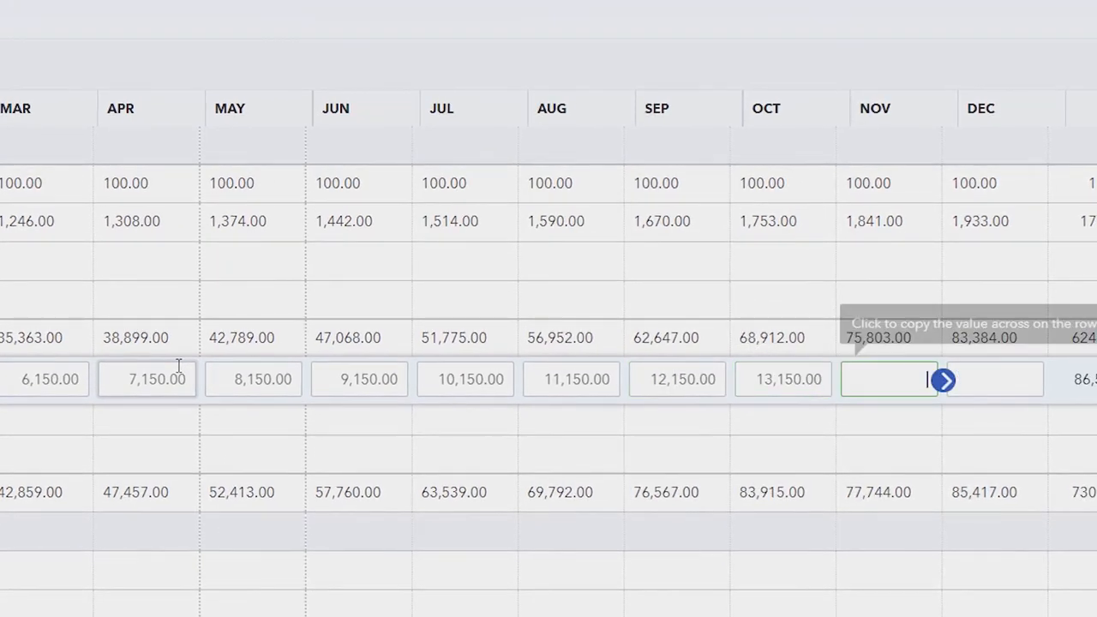
click(943, 379)
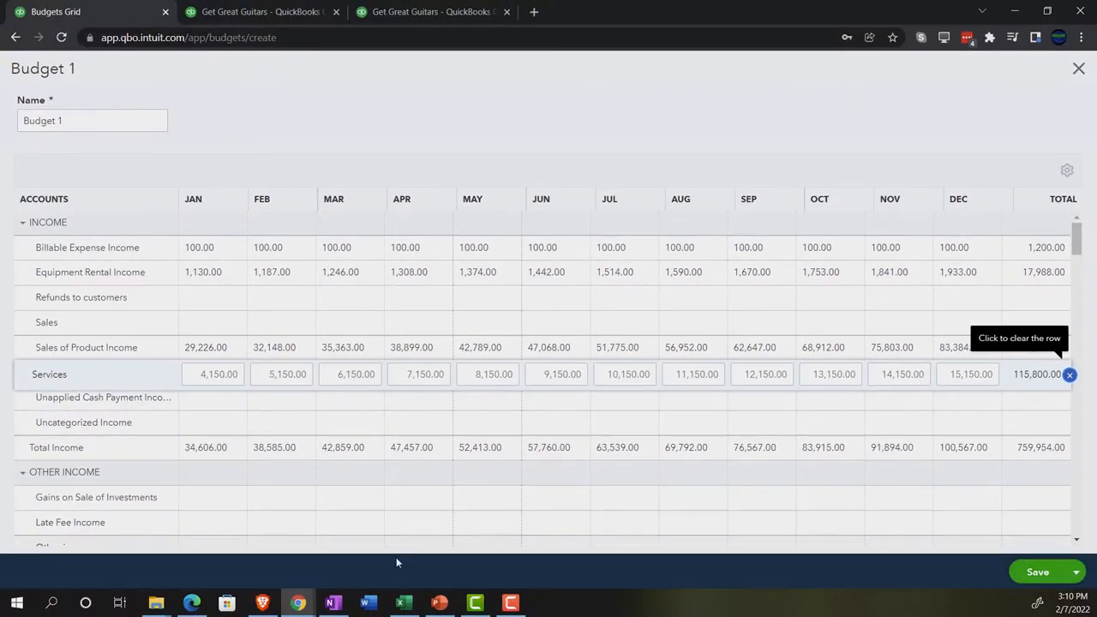
click(403, 603)
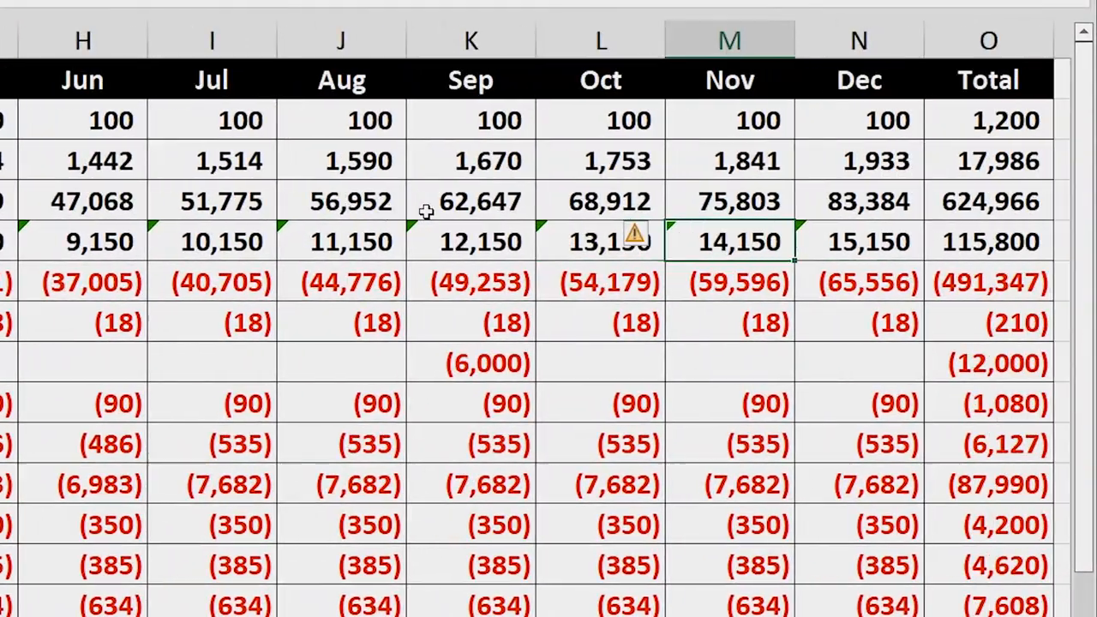
Step: Scroll to Cost of goods sold and enter 22,977.00 for January and 25,275.00 for February
scroll(left, 3)
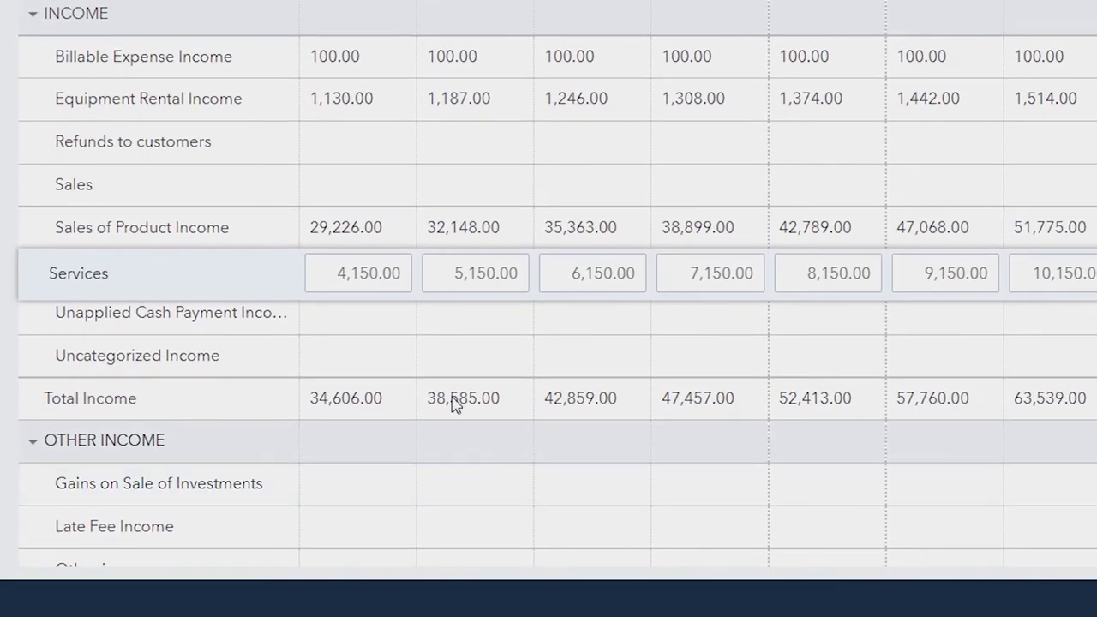
scroll(down, 3)
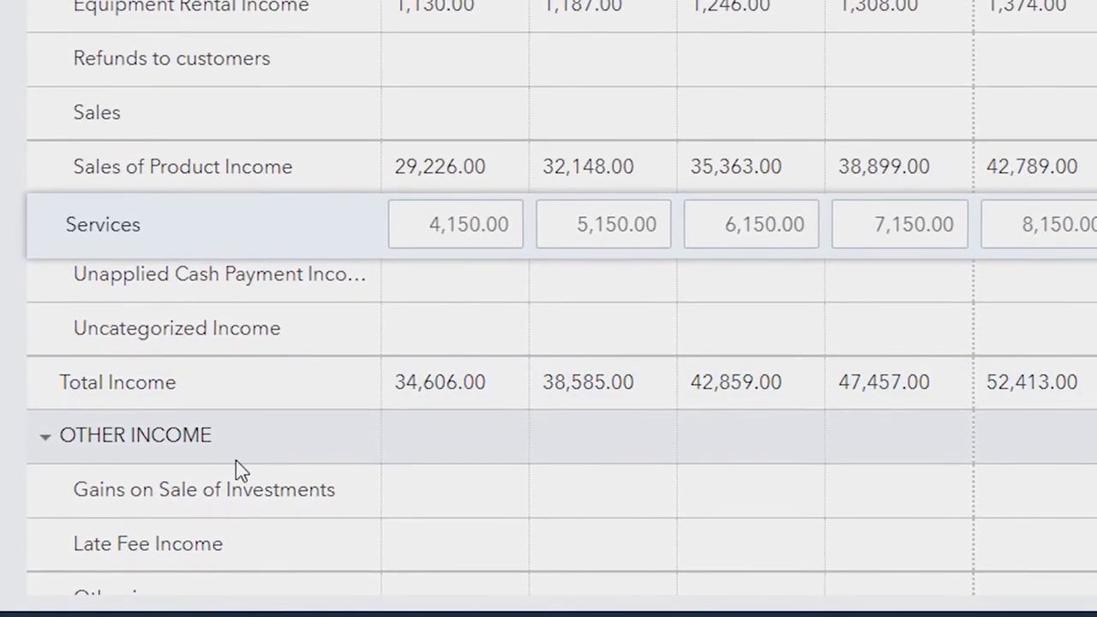
scroll(down, 3)
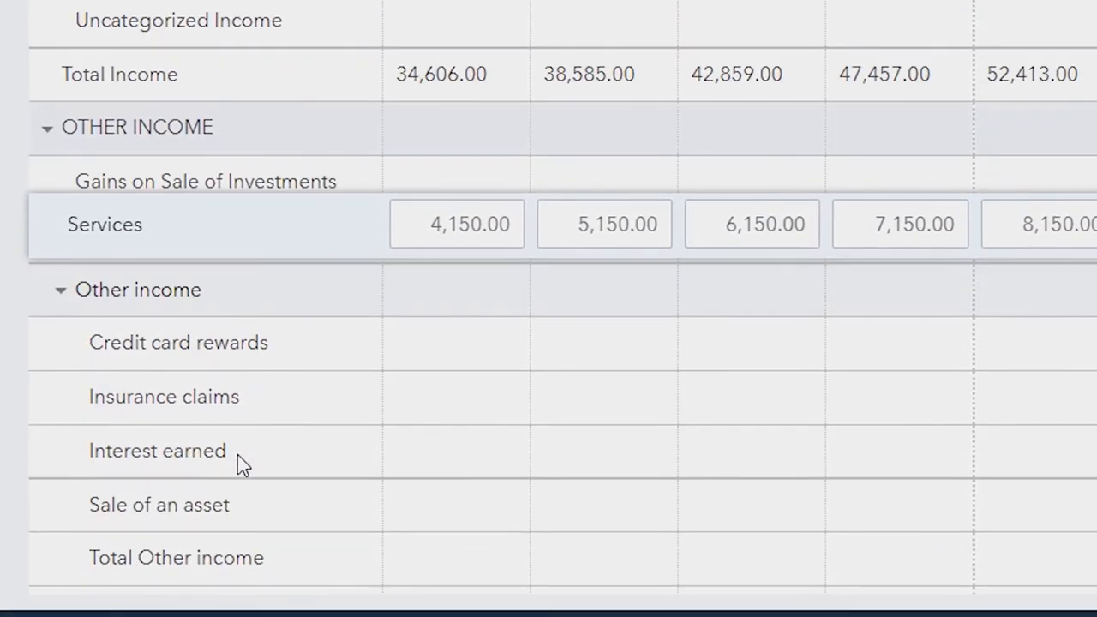
scroll(down, 3)
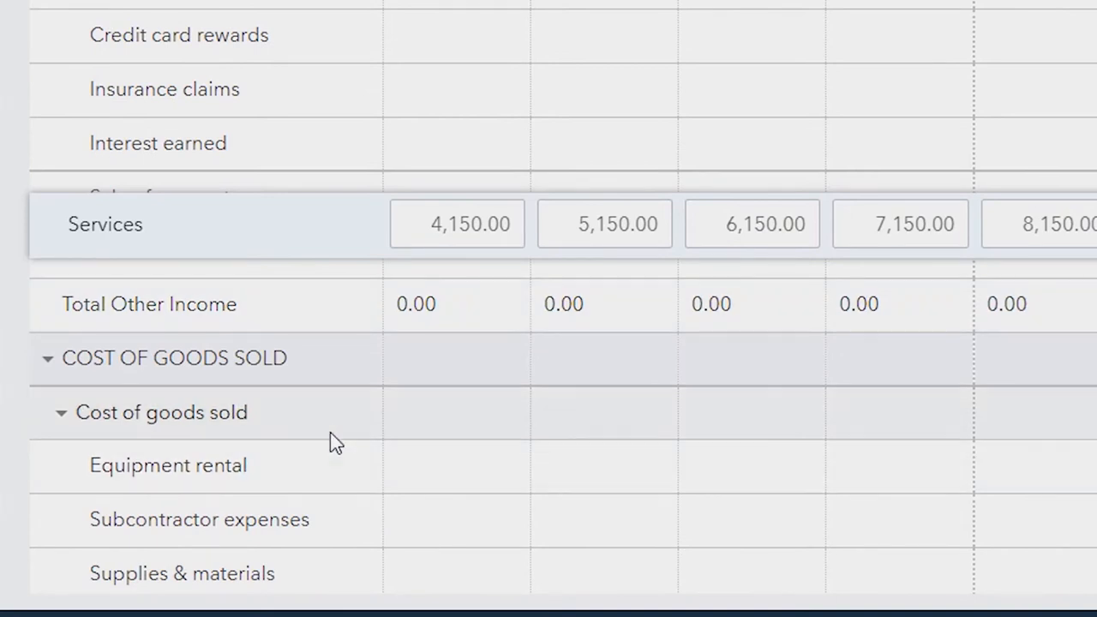
mouse_move(435, 421)
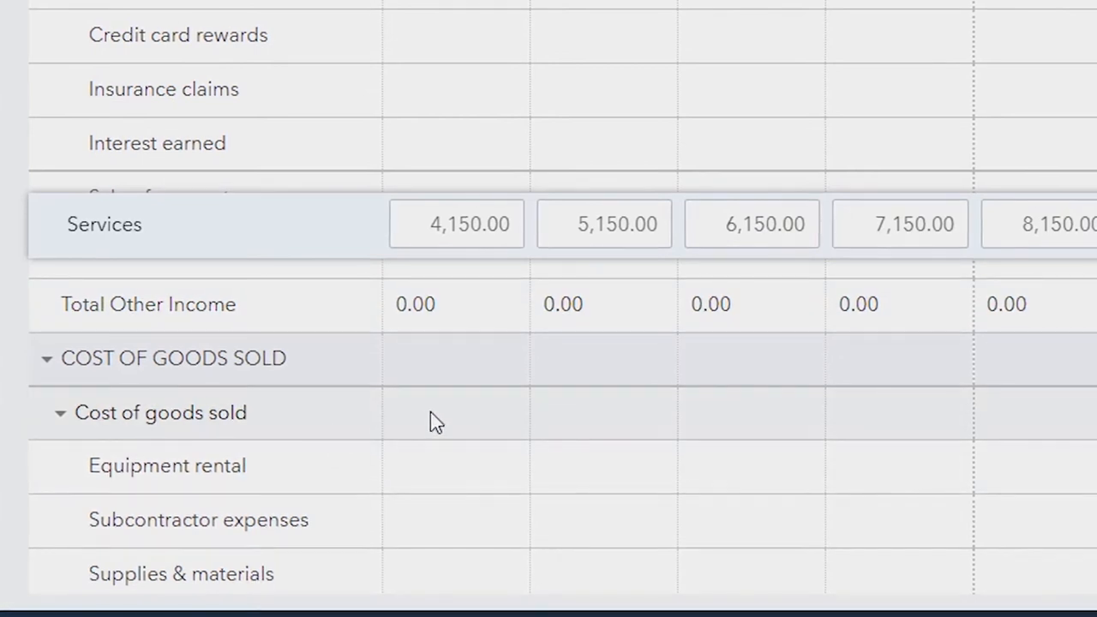
click(455, 416)
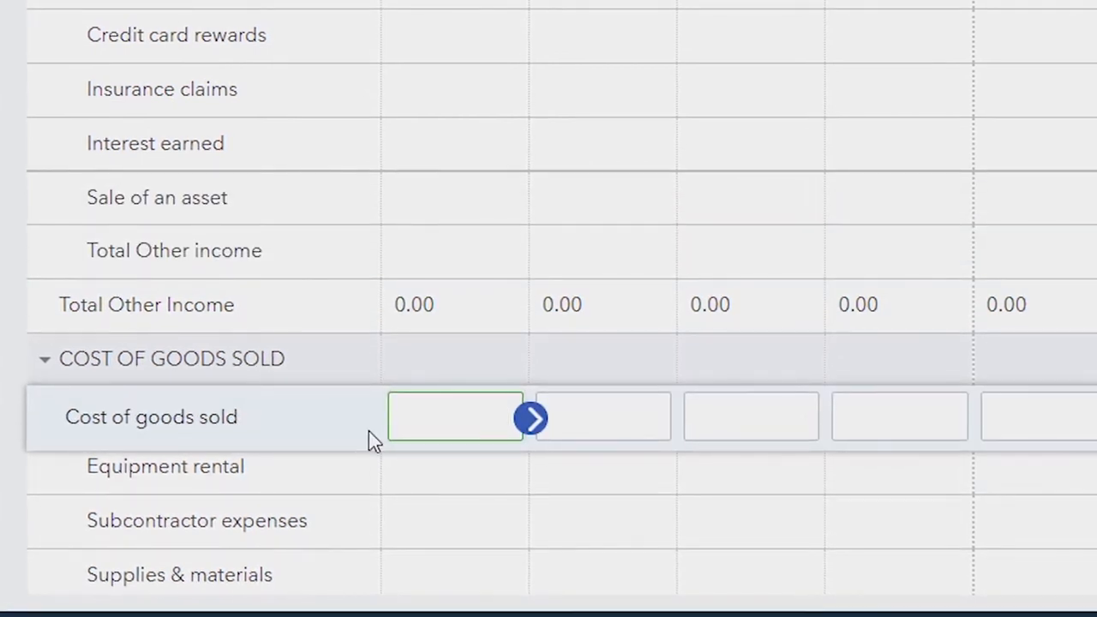
scroll(down, 3)
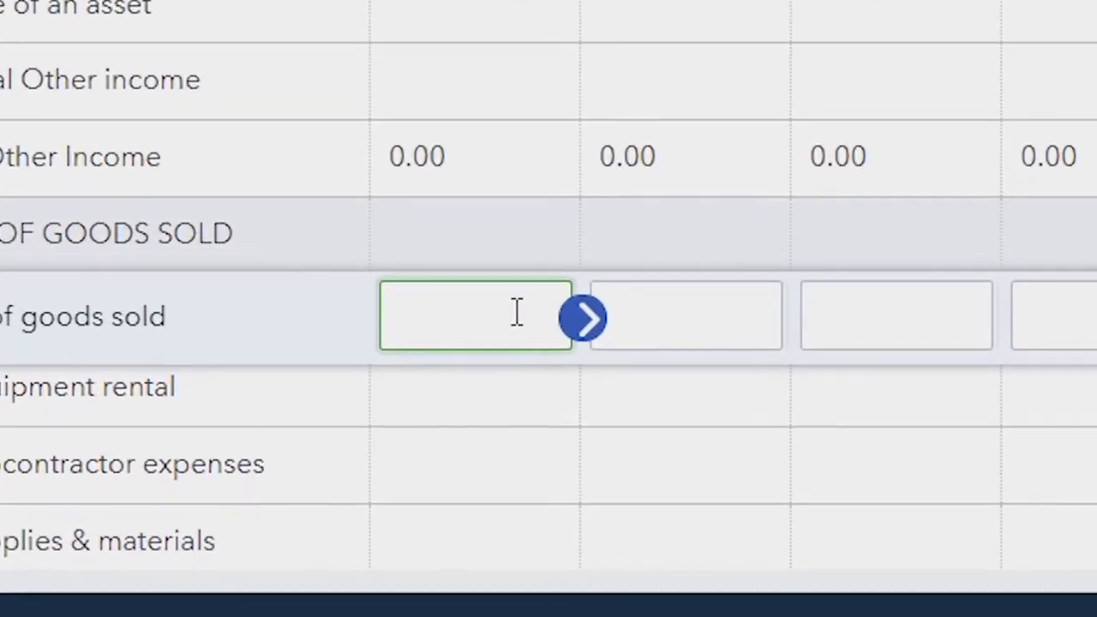
text(22977.00)
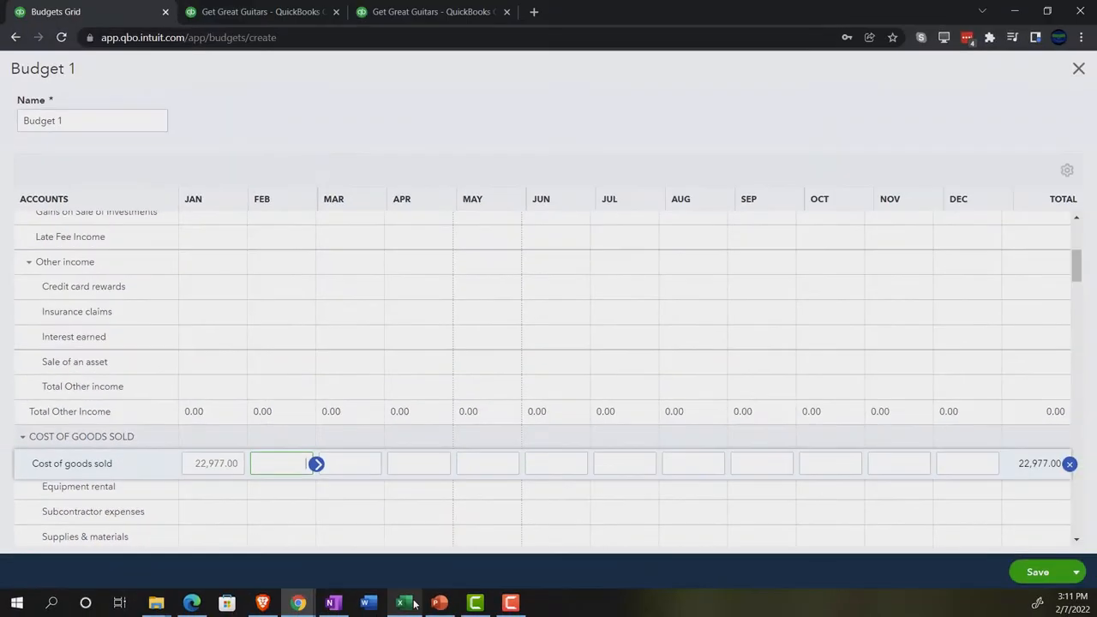
click(404, 602)
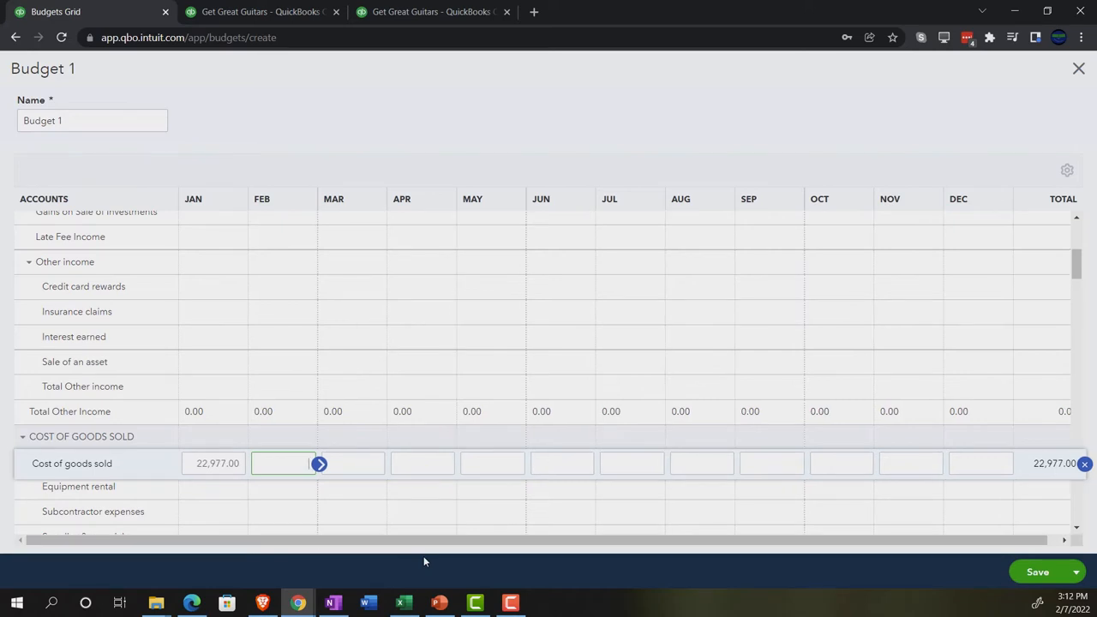
text(22)
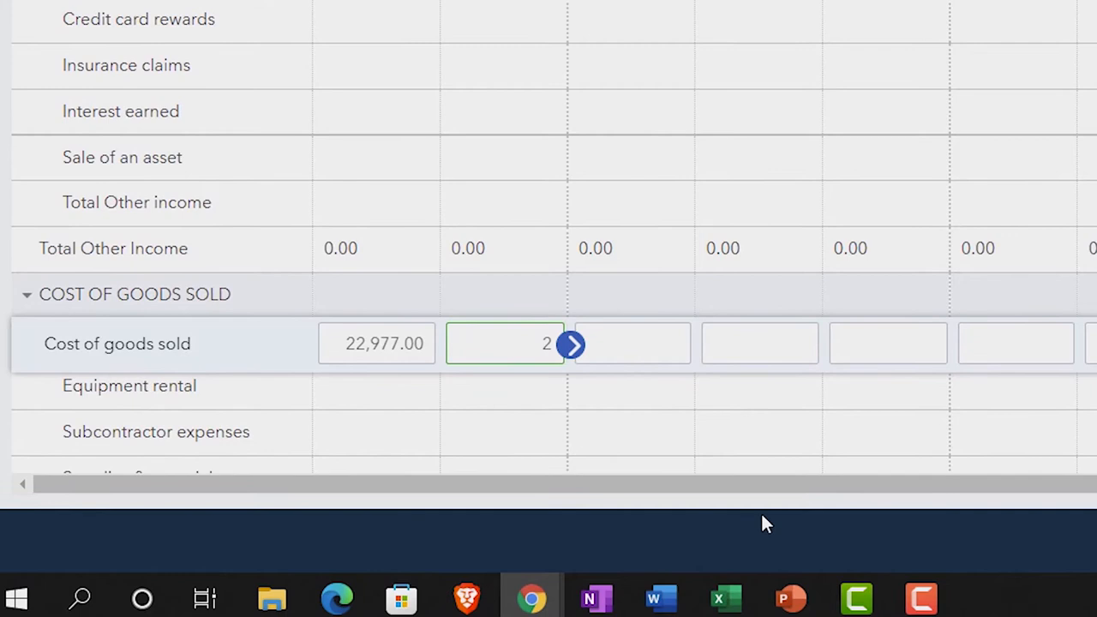
text(5275)
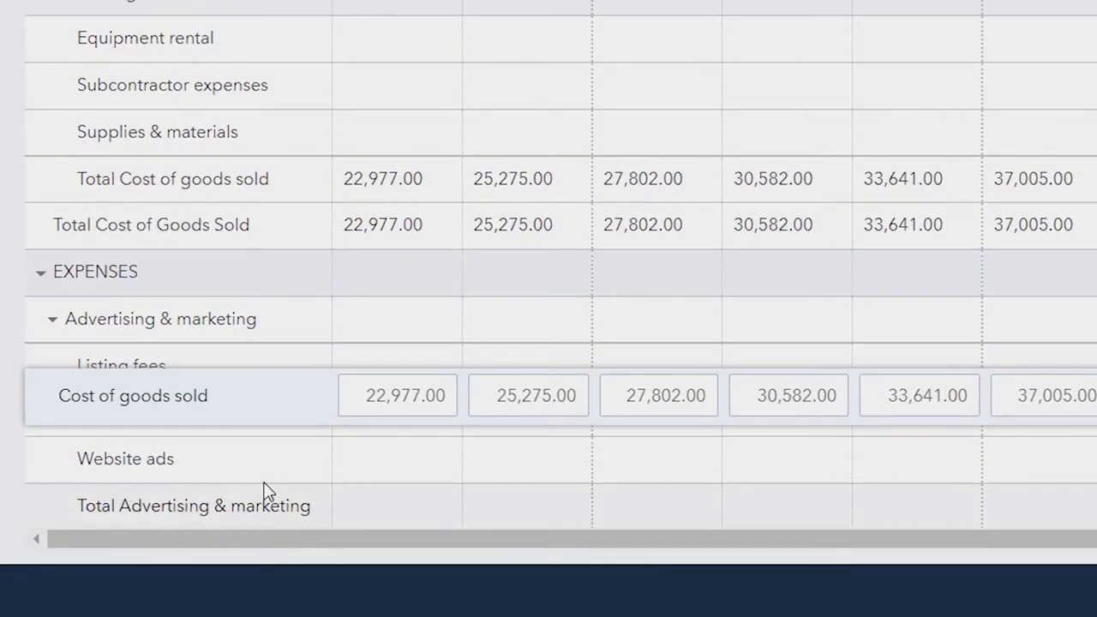
Step: Enter 18.00 for Bank fees & service charges and copy it across every month
scroll(down, 3)
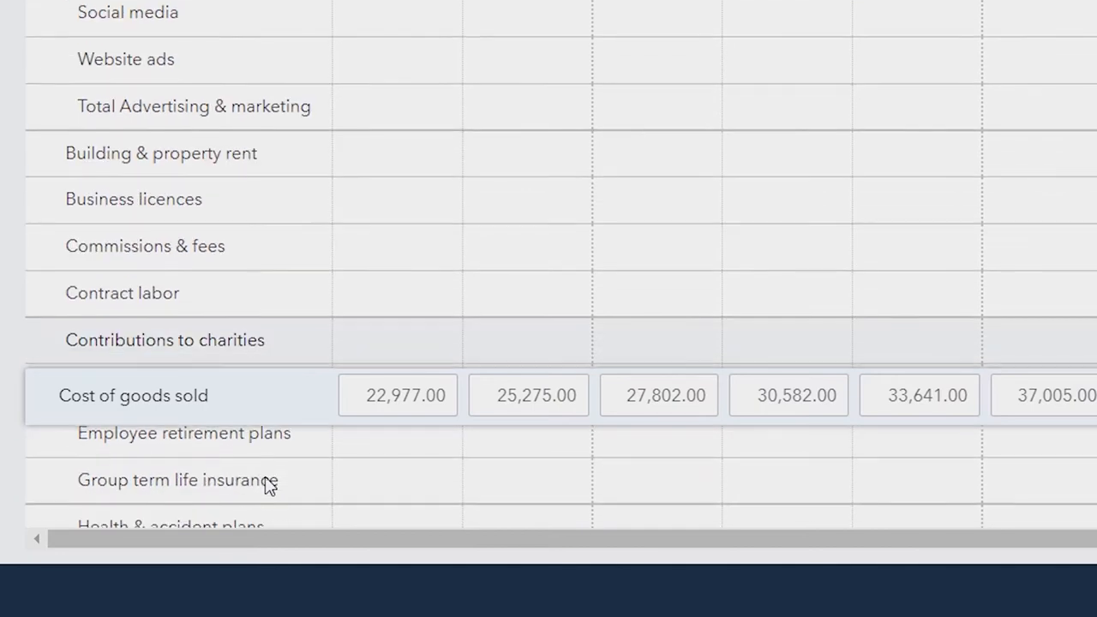
scroll(down, 3)
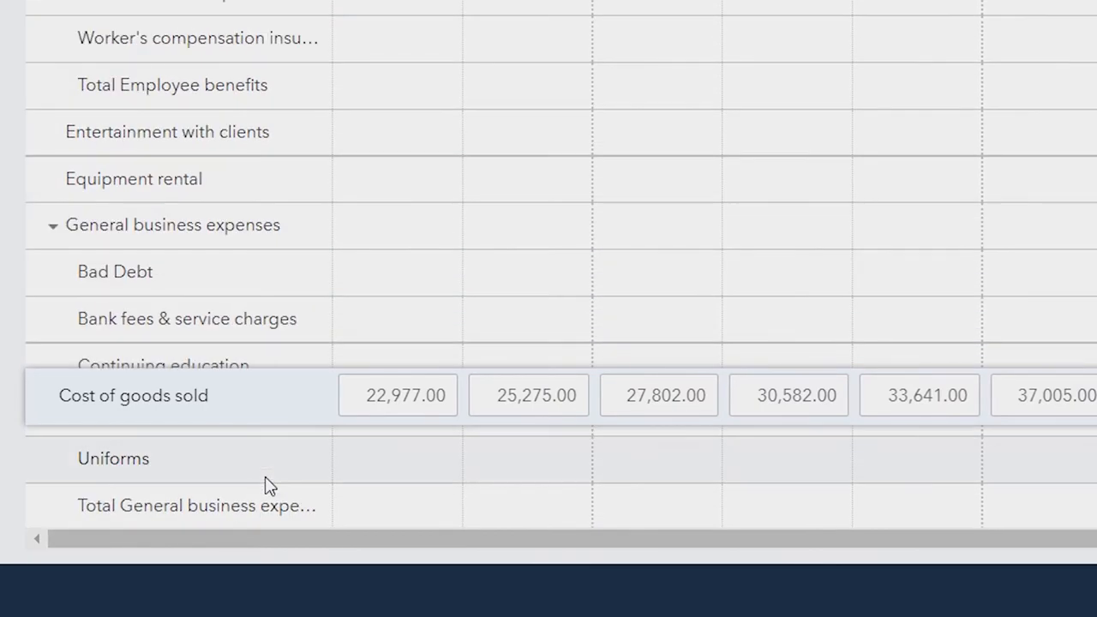
mouse_move(342, 349)
text(1)
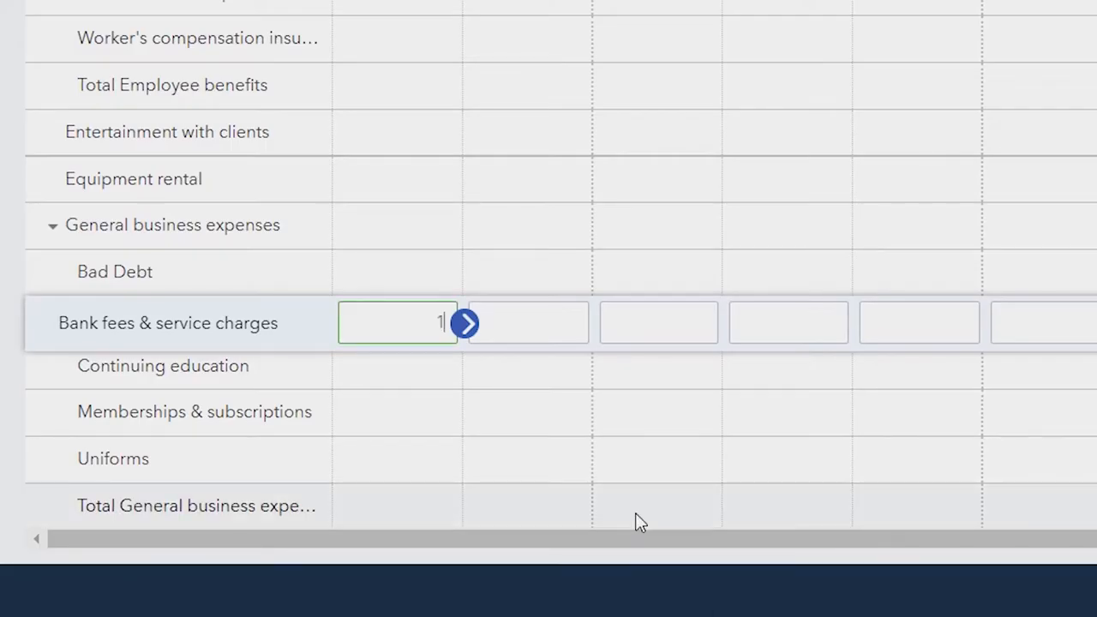
text(8)
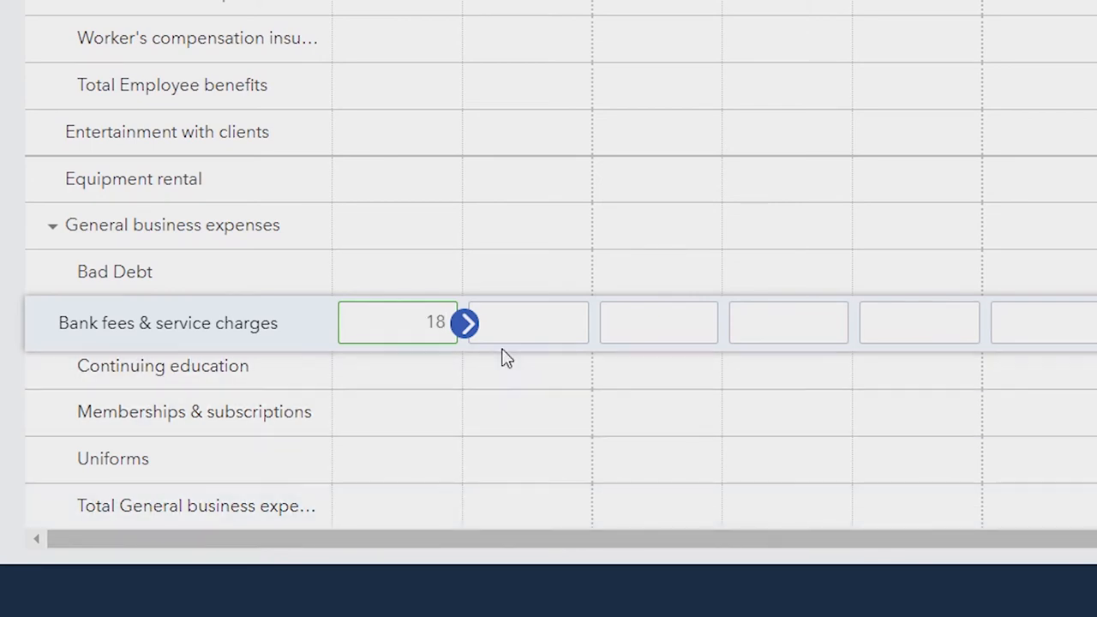
click(465, 322)
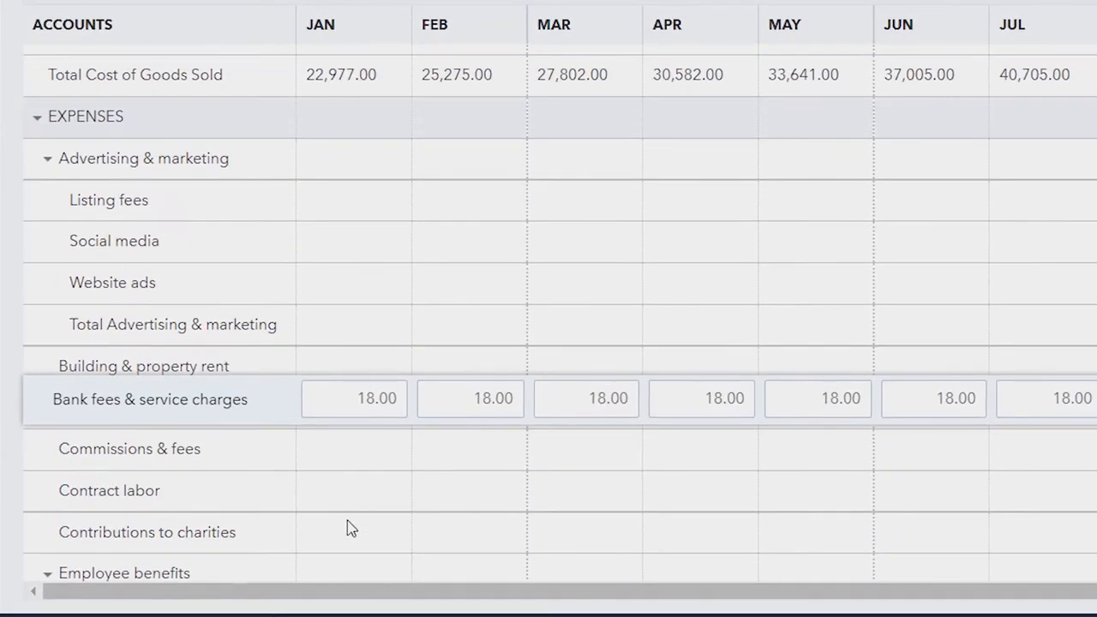
Step: Enter 6,000.00 Insurance for February and September, leaving other months blank
scroll(down, 3)
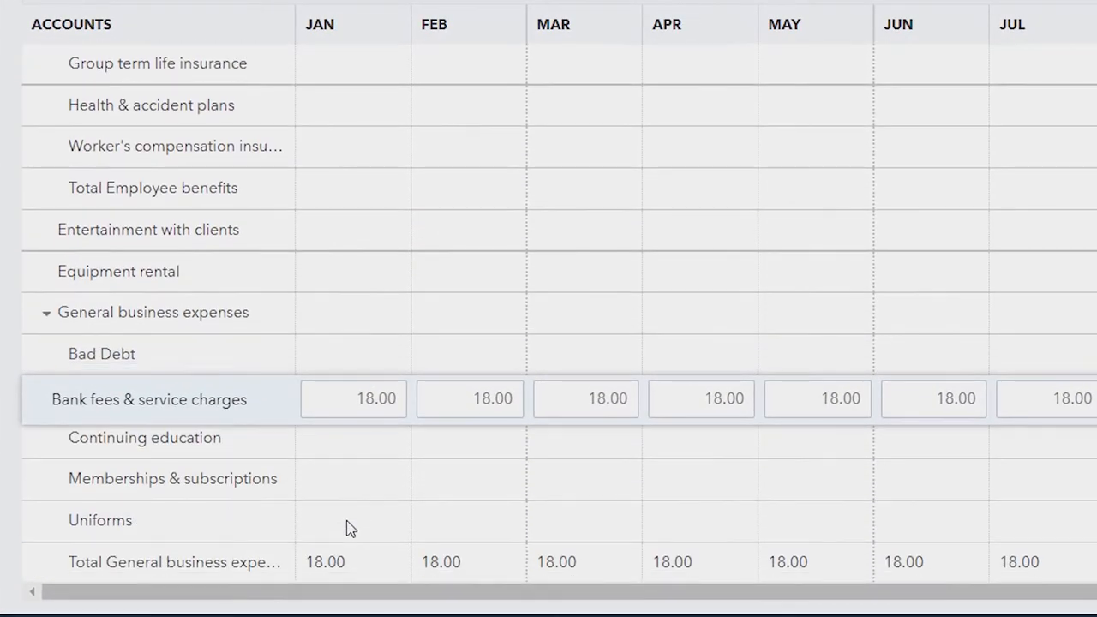
scroll(down, 3)
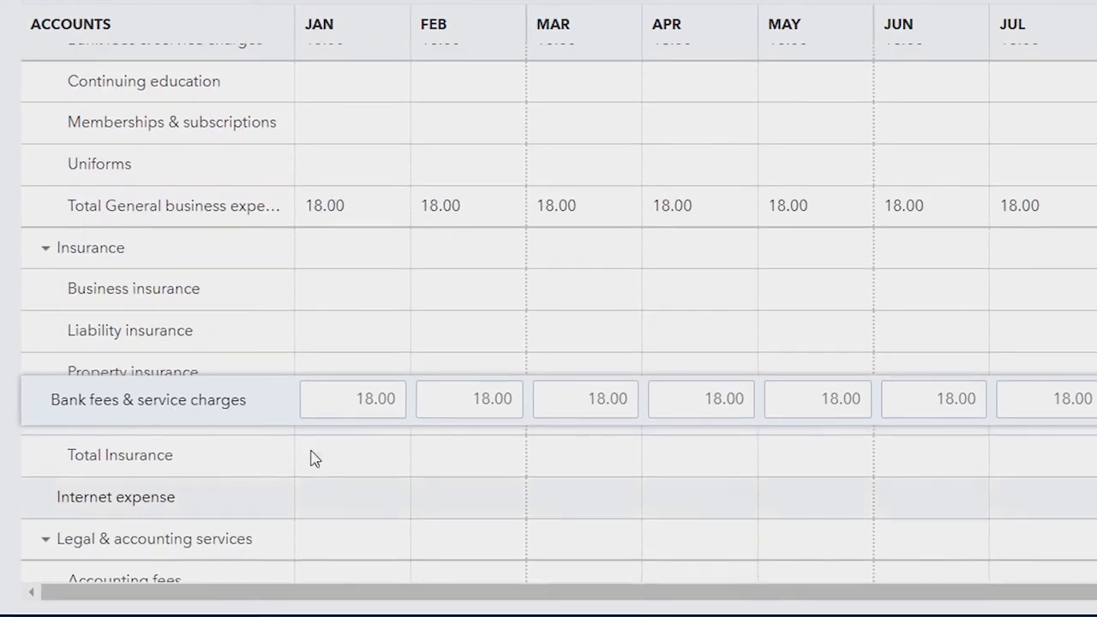
mouse_move(334, 258)
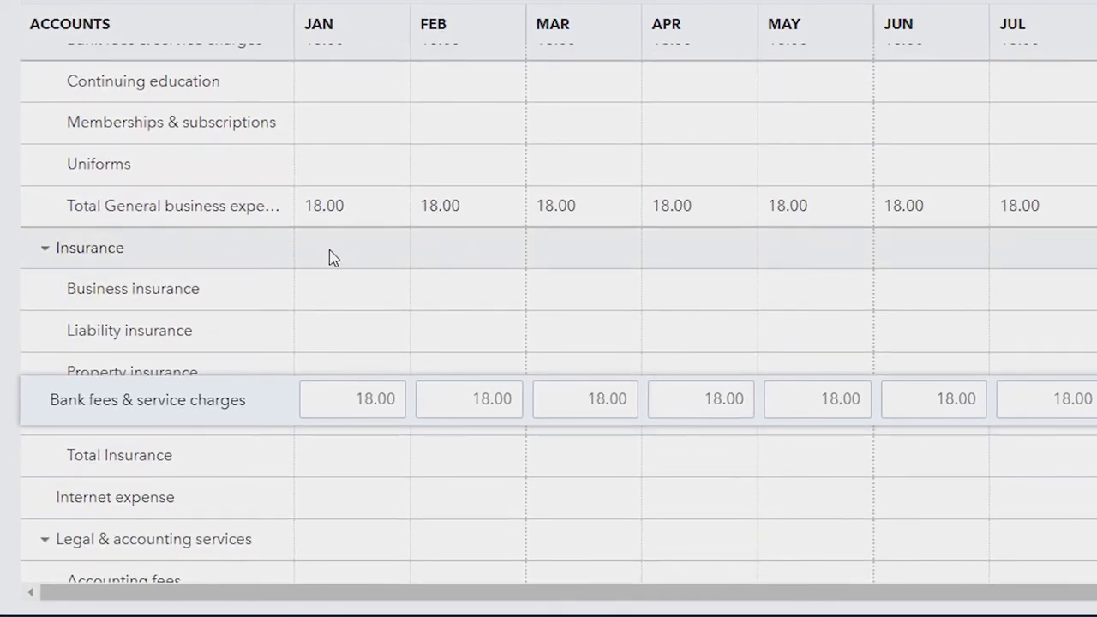
click(352, 249)
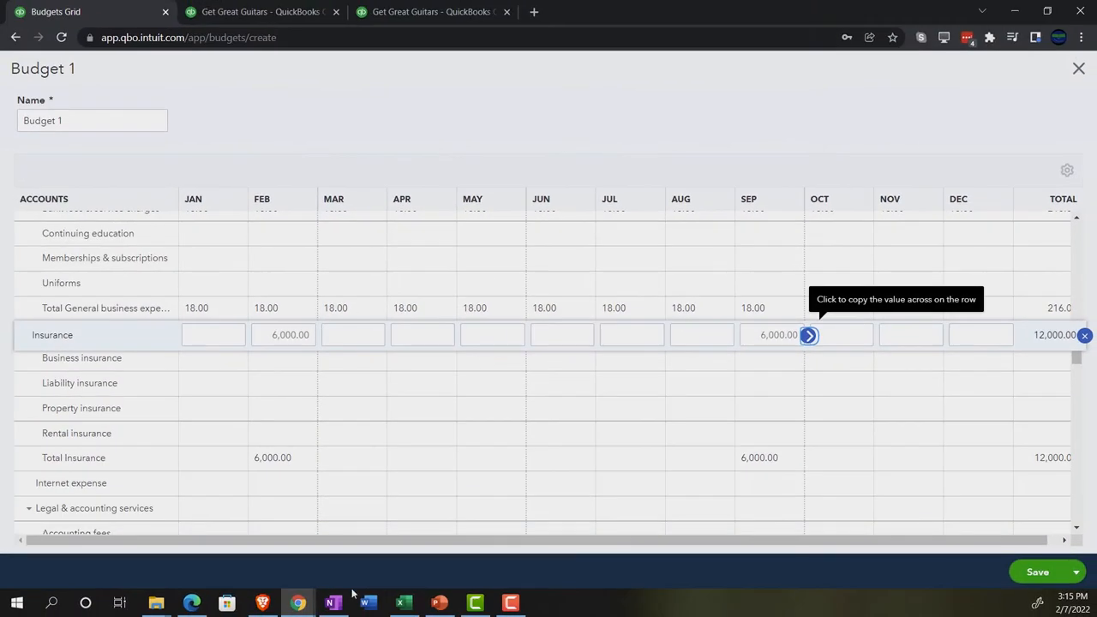
click(403, 603)
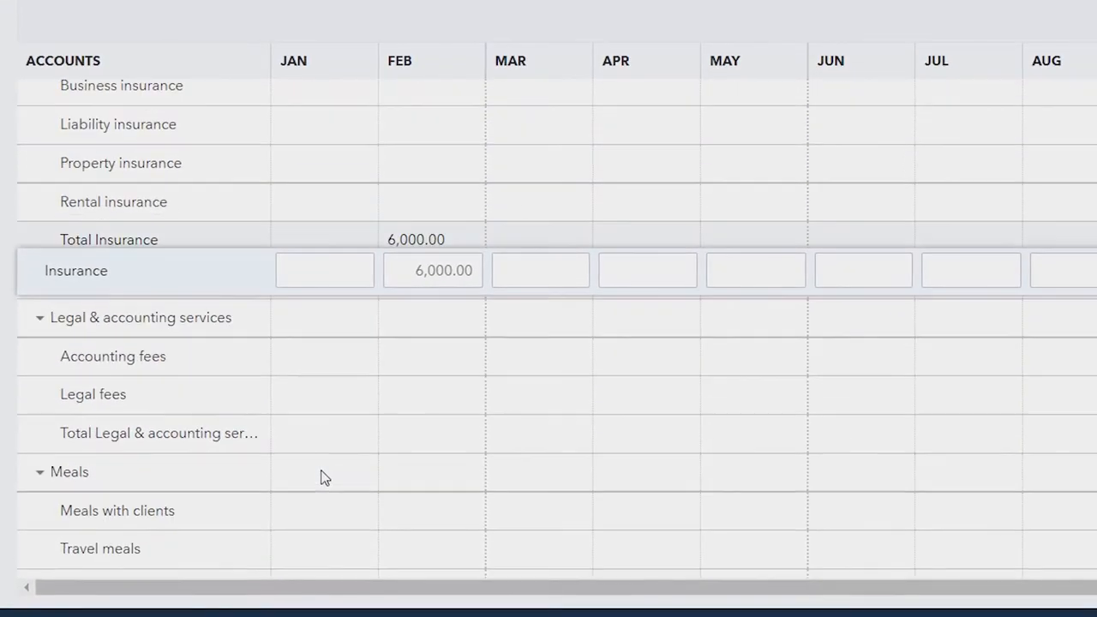
Step: Enter 90.00 Internet expense in January and copy it across all months
scroll(down, 3)
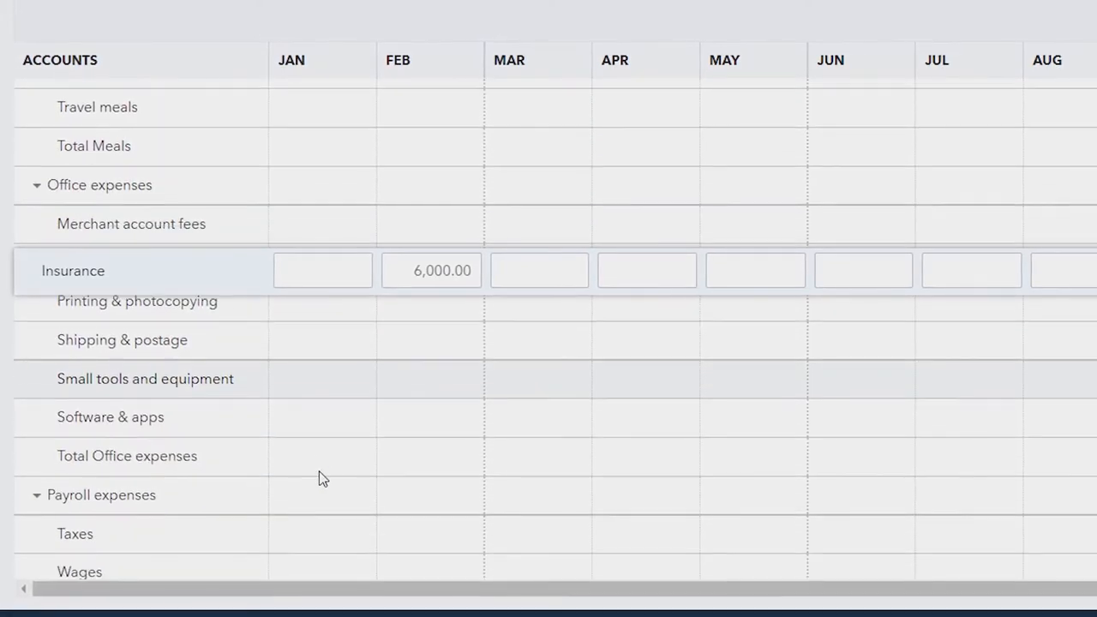
scroll(down, 3)
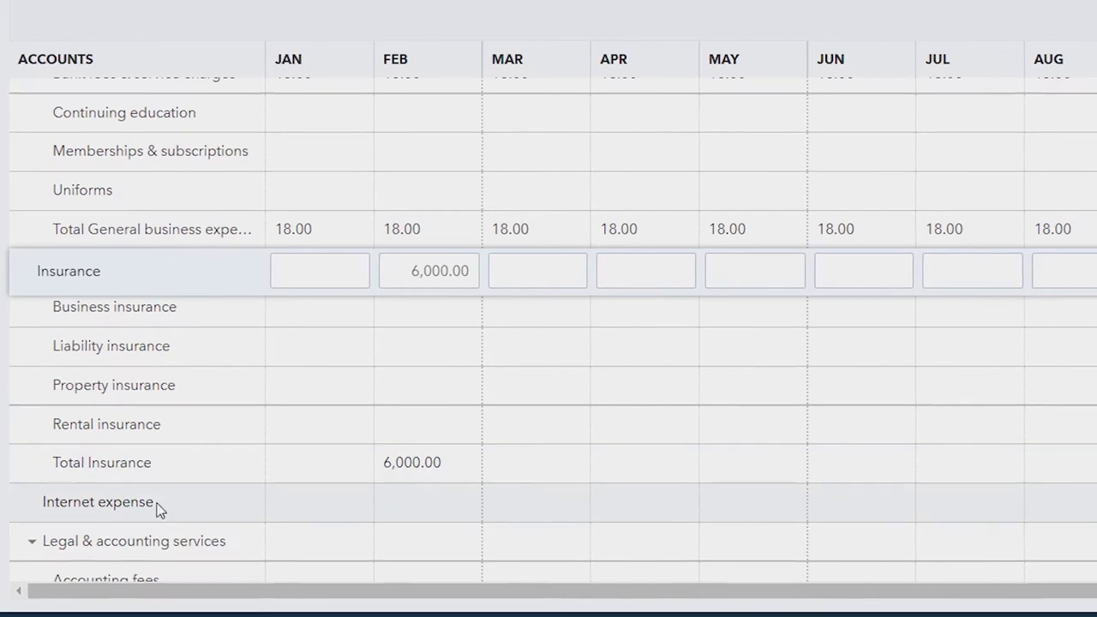
click(318, 505)
text(90)
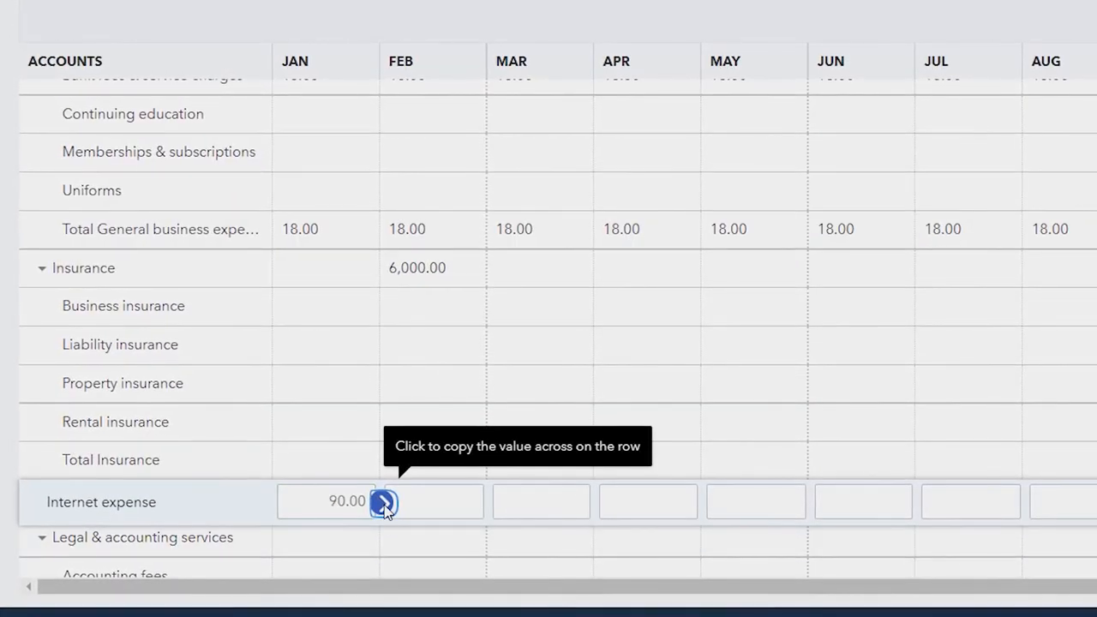
click(384, 501)
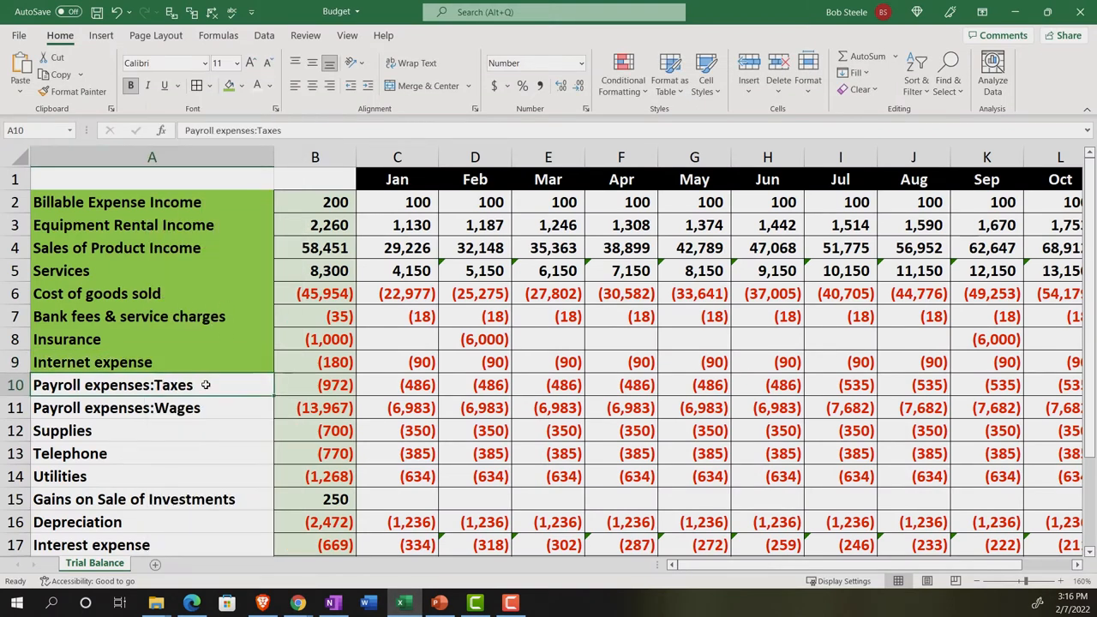
mouse_move(403, 603)
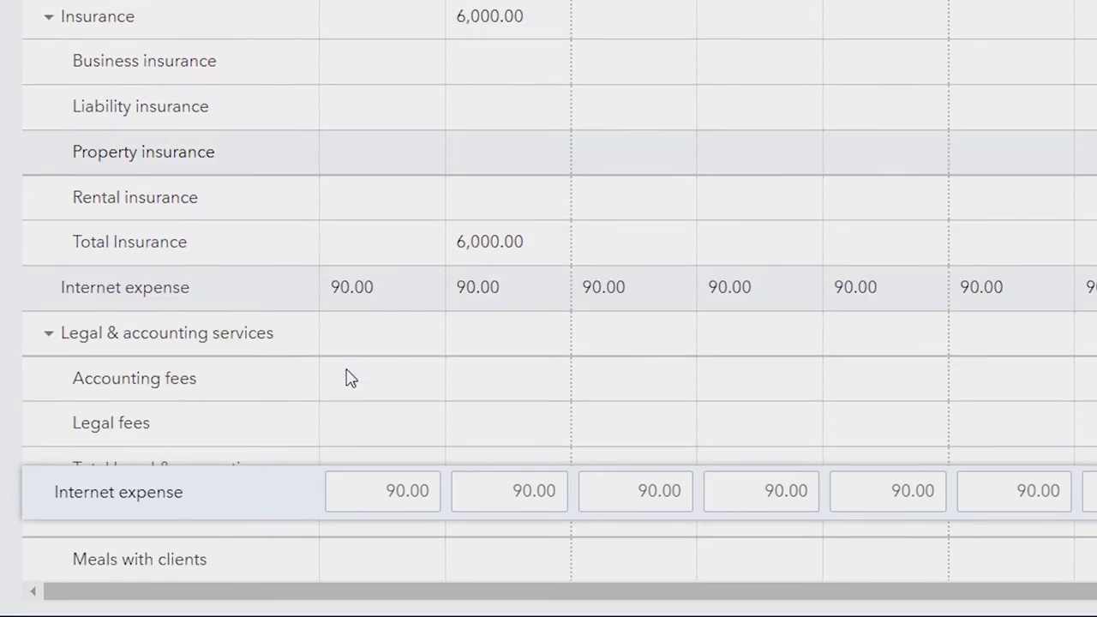
Step: Enter 483.00 for payroll Taxes, checked against the spreadsheet, and copy it across every month
scroll(down, 3)
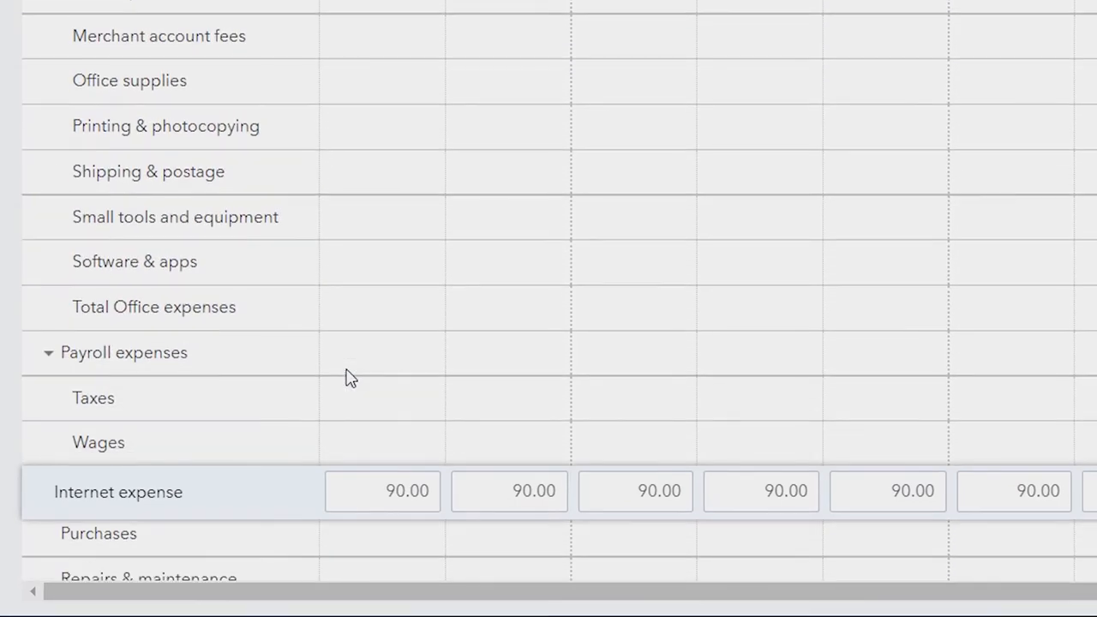
scroll(down, 3)
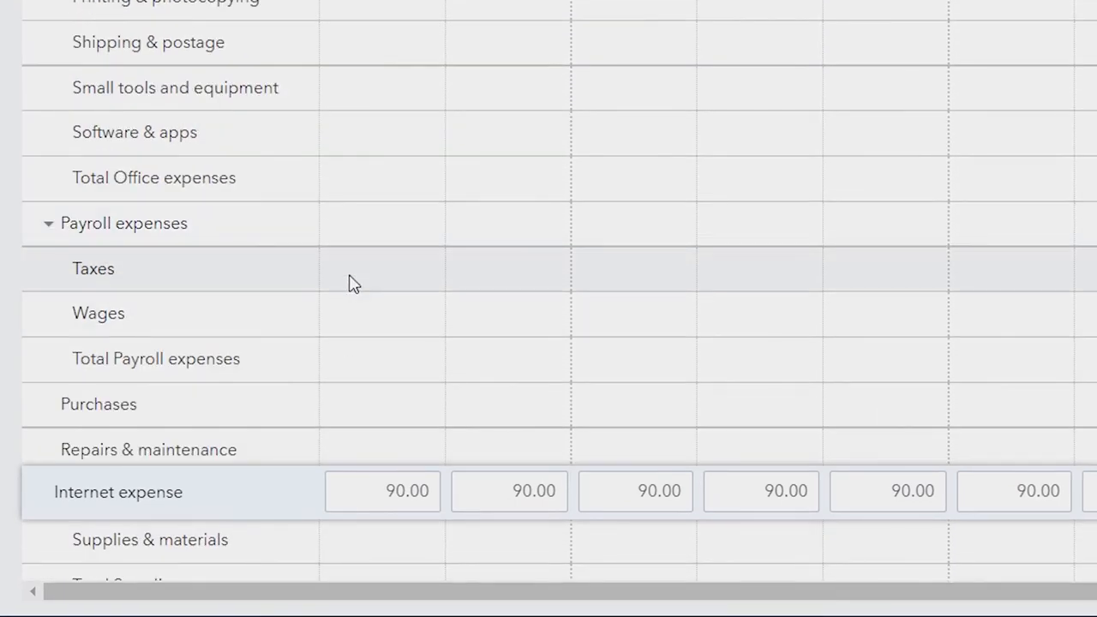
click(382, 271)
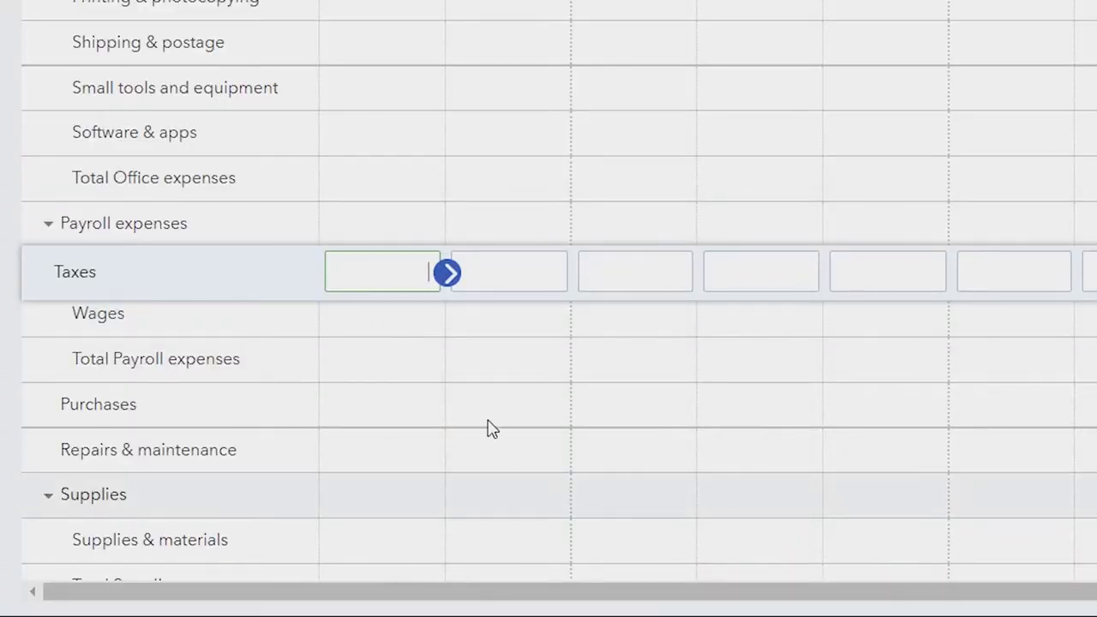
text(9)
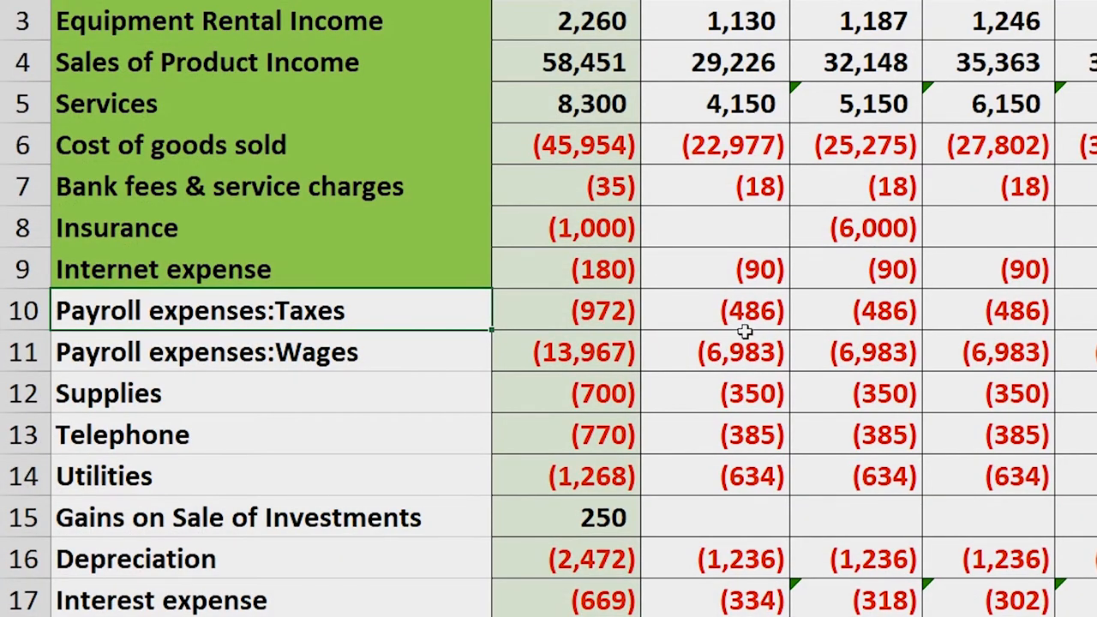
click(714, 310)
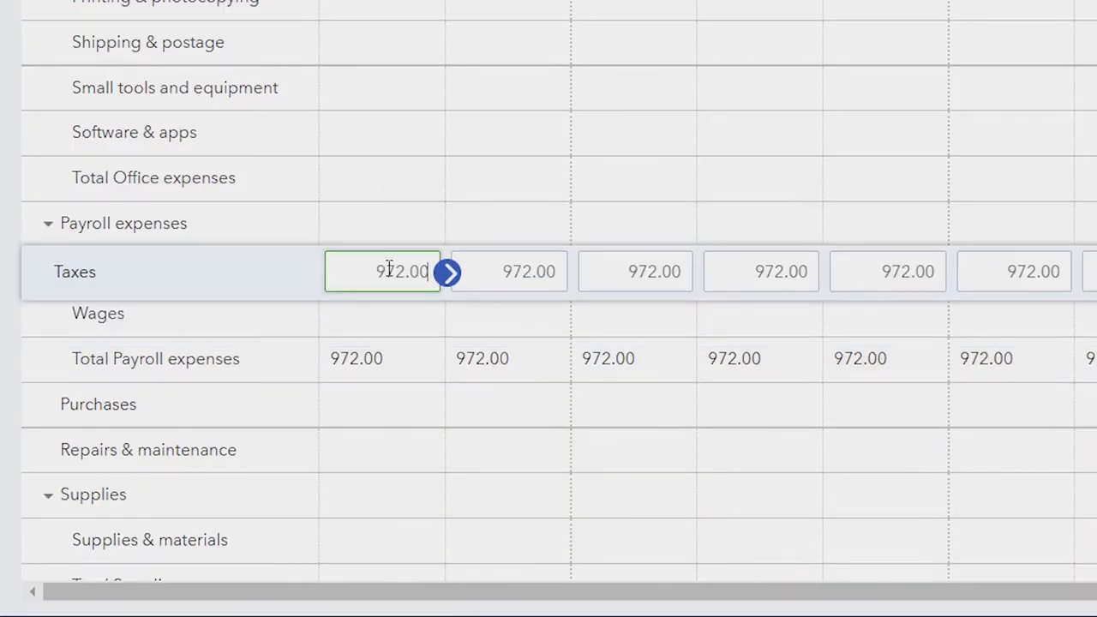
text(483)
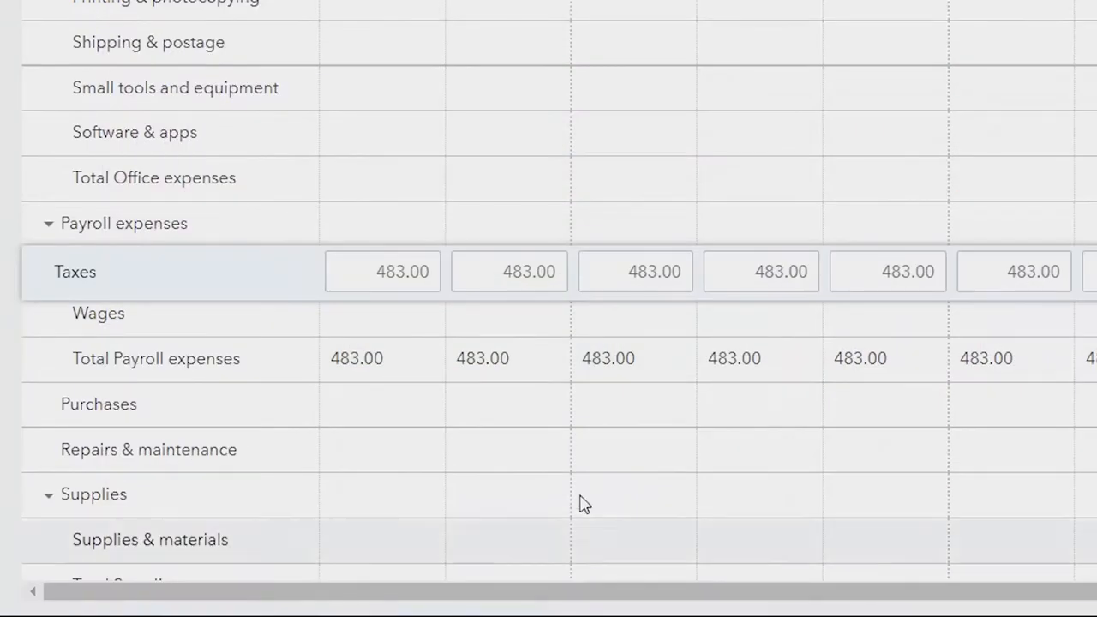
click(382, 316)
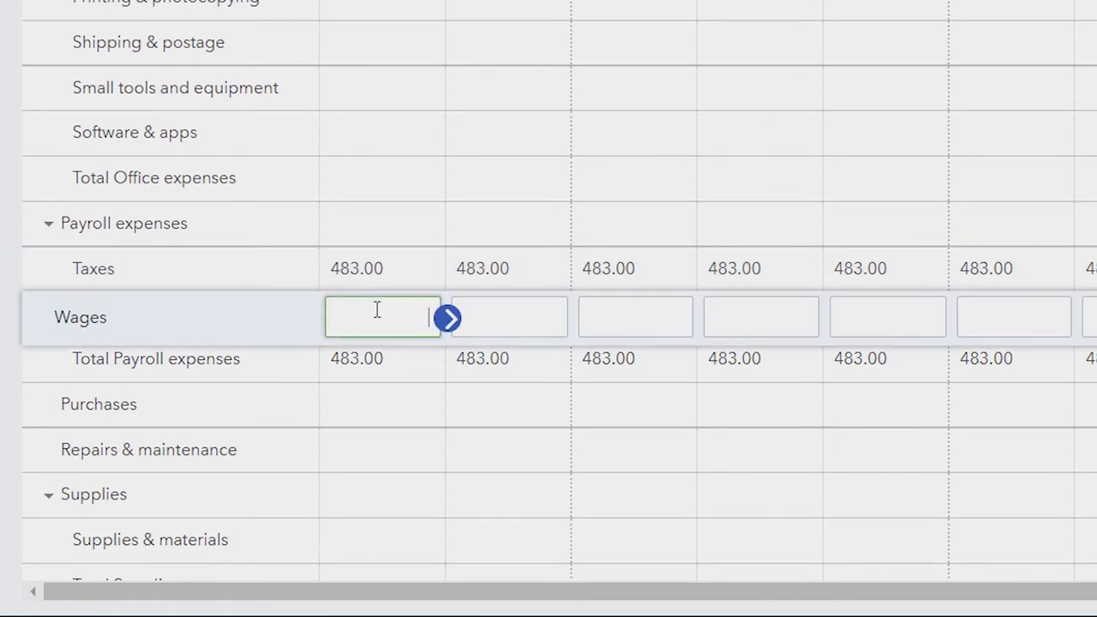
Step: Enter a January Wages amount, copy it across all months, and inspect the July cell
text(96)
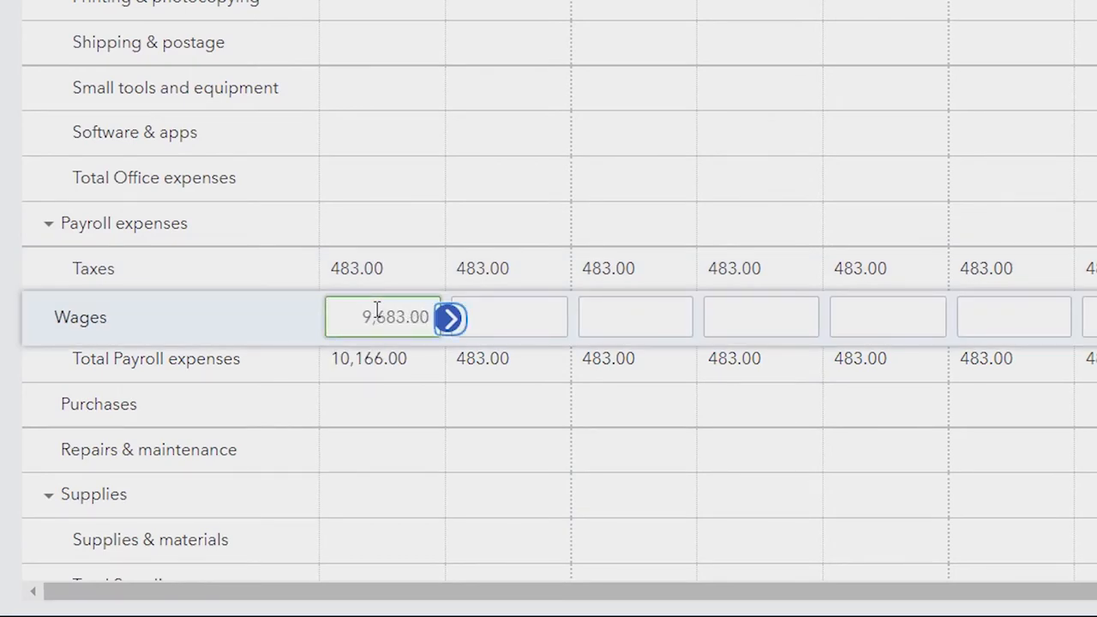
click(449, 318)
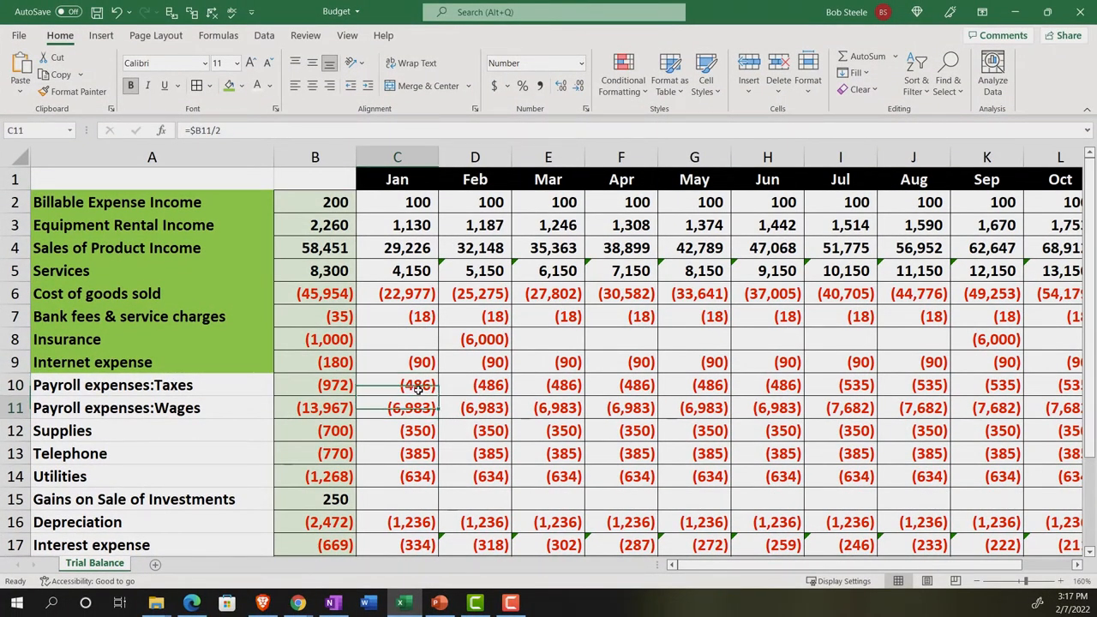
click(840, 407)
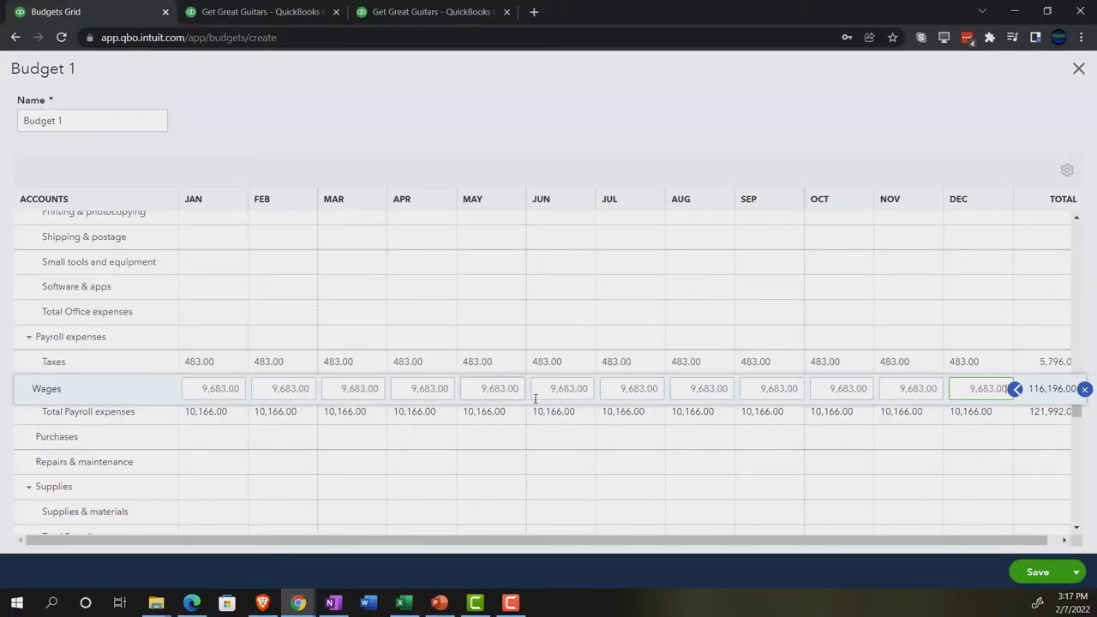
click(639, 388)
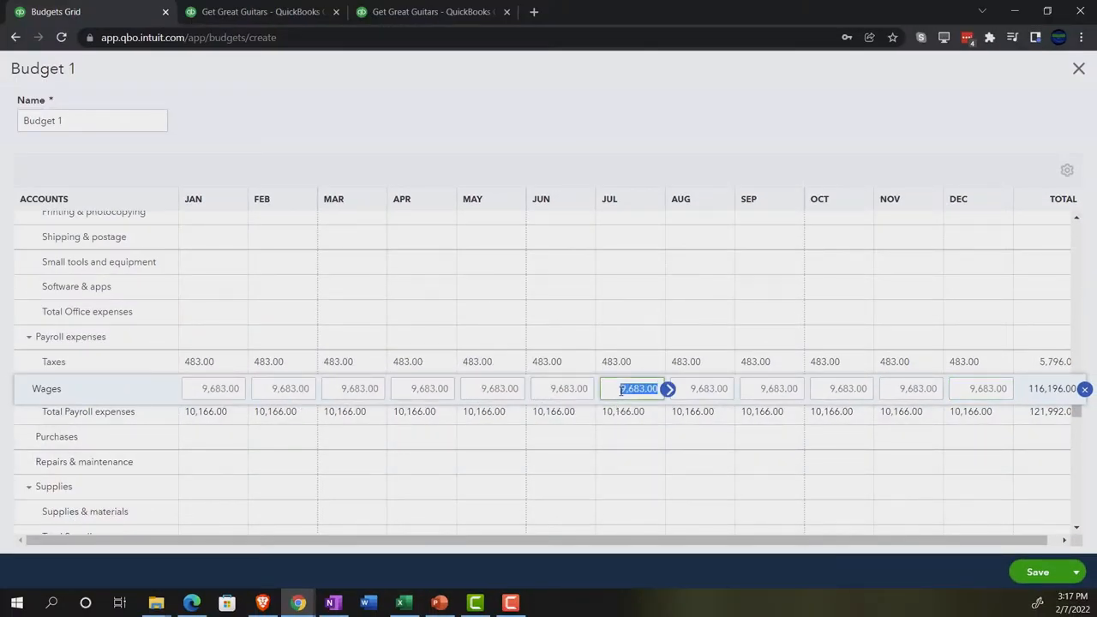
click(403, 603)
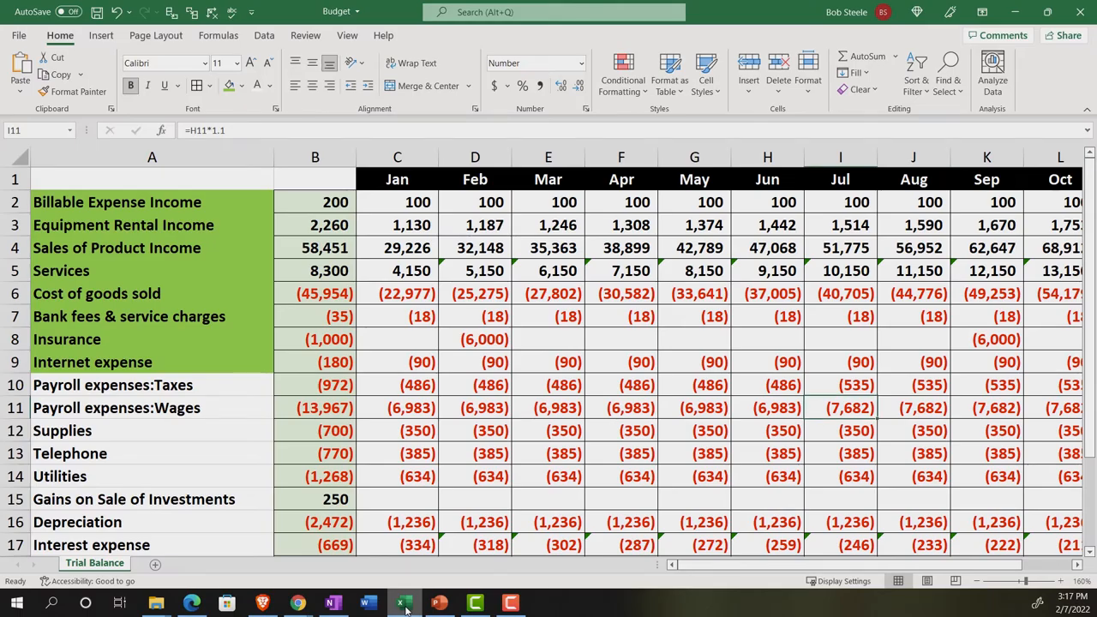
click(296, 603)
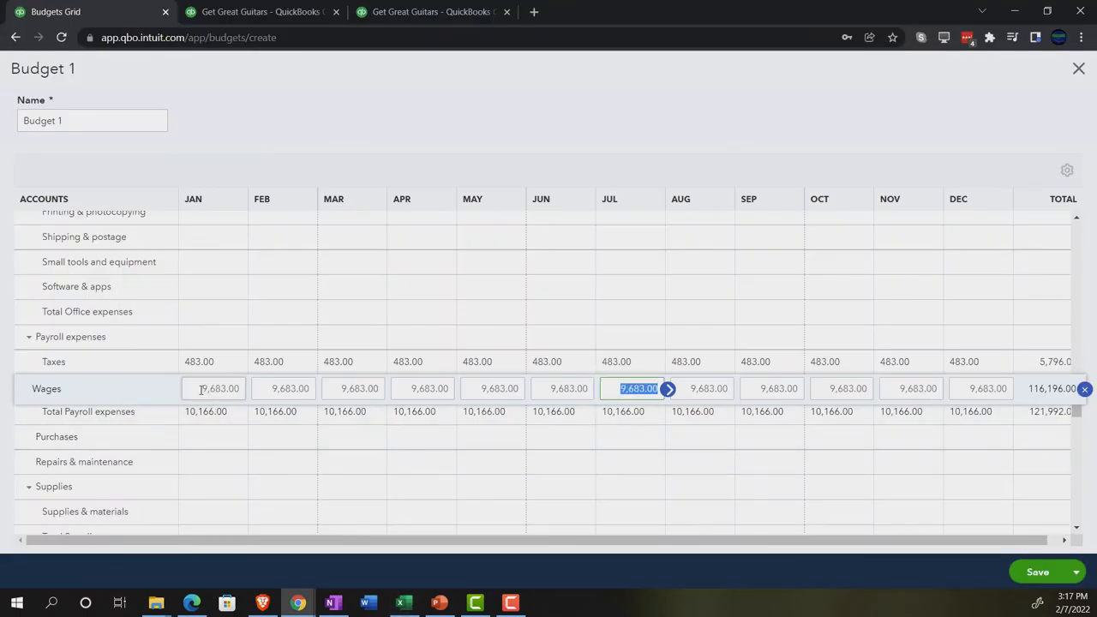
Step: Copy 6,983.00 January Wages across and set July–December Wages to 7,682.00
click(212, 388)
text(6,983)
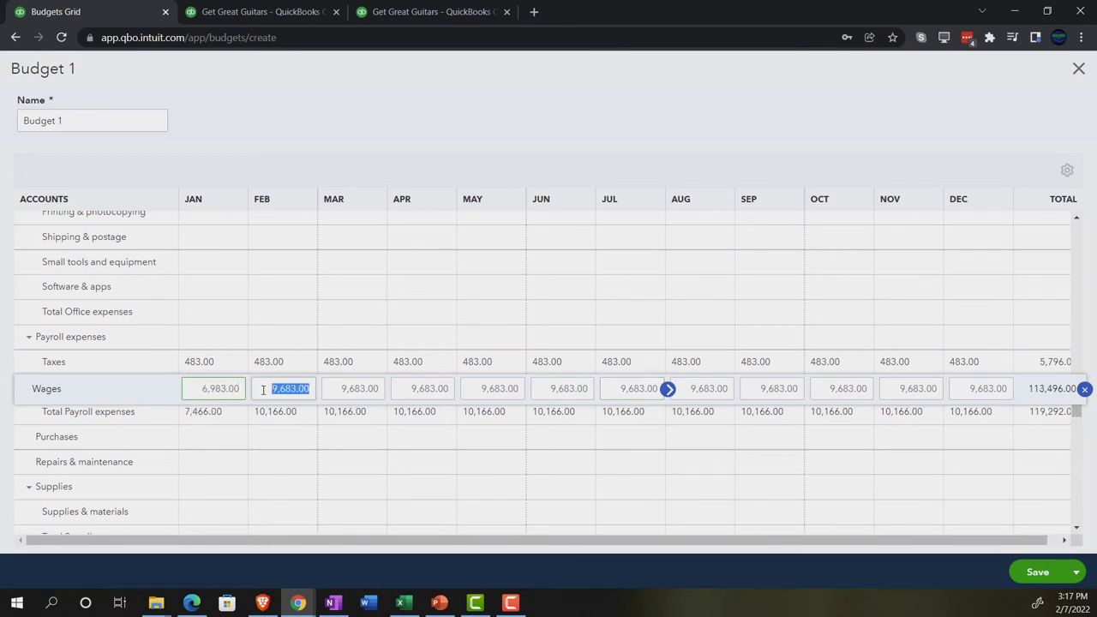
mouse_move(251, 389)
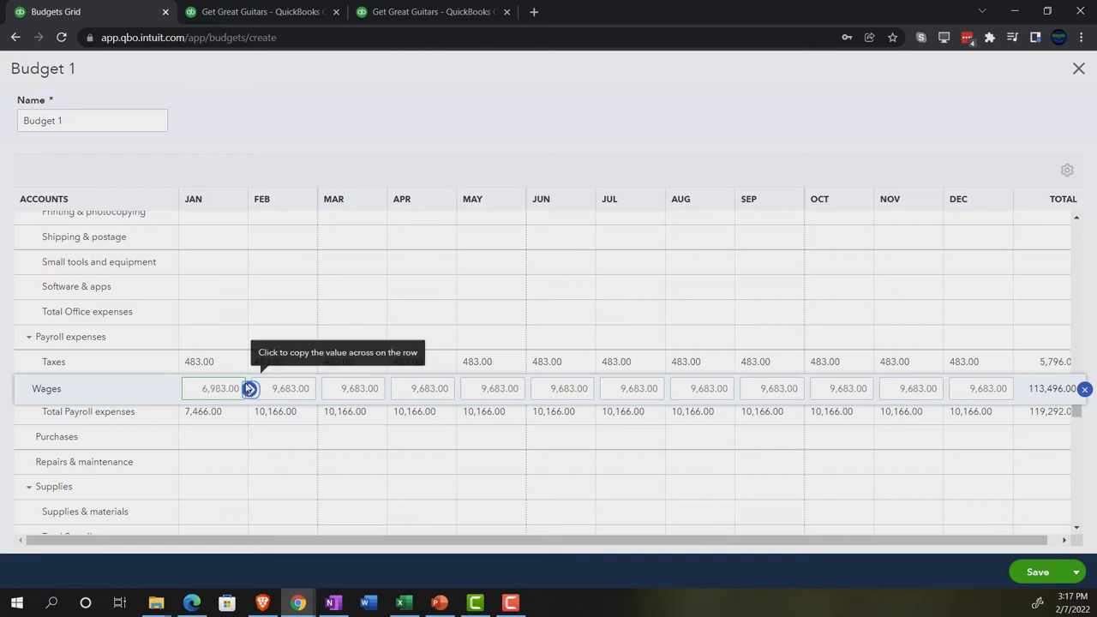
click(403, 603)
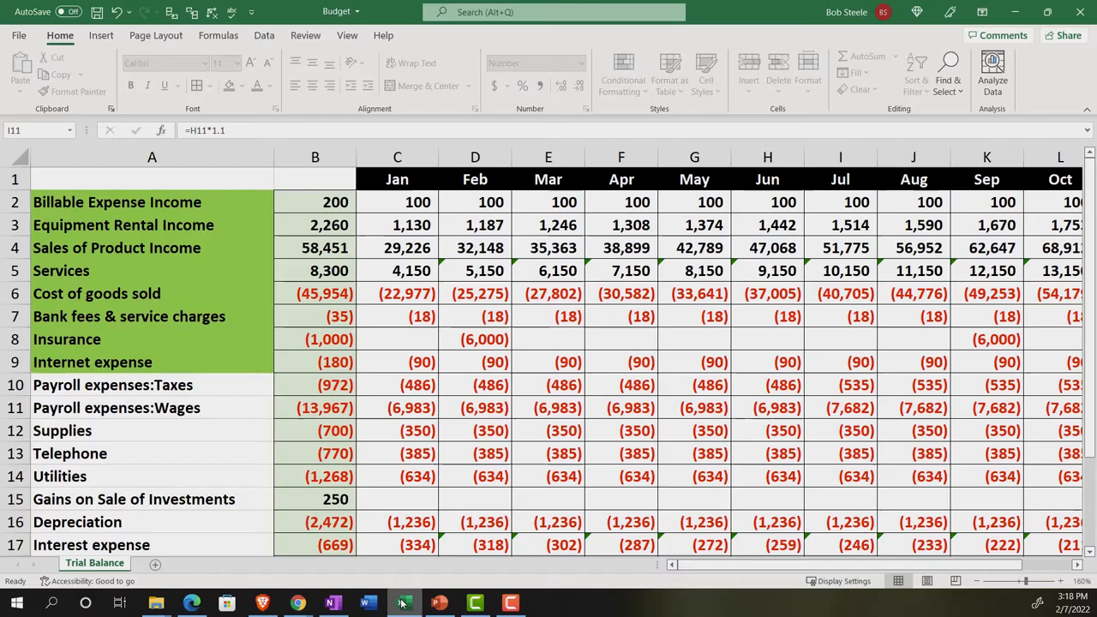
click(840, 407)
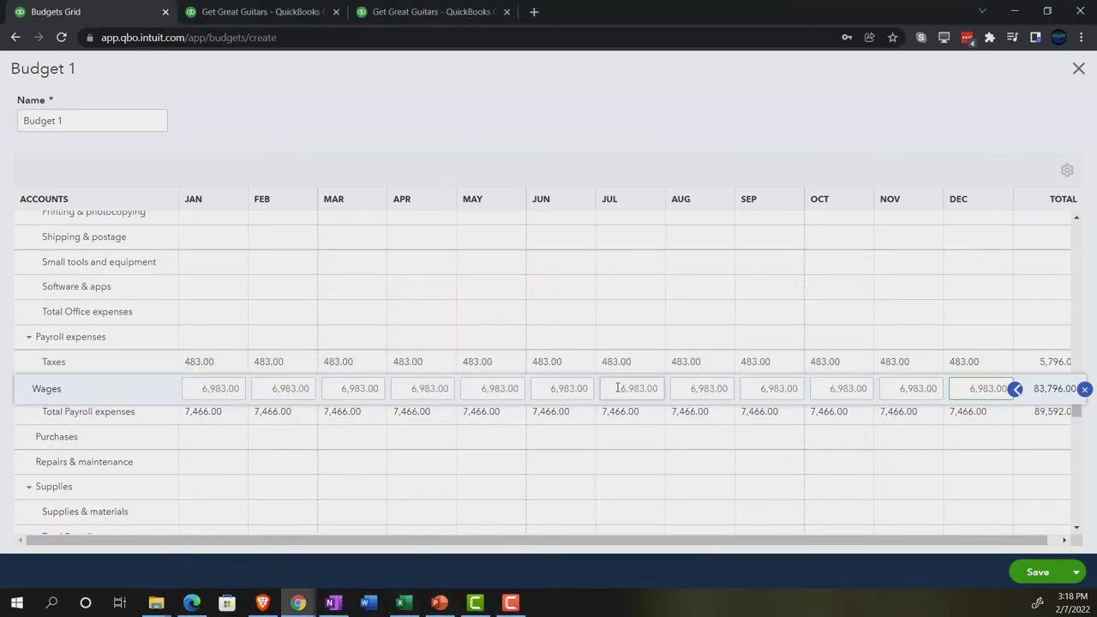
click(630, 389)
text(7,682)
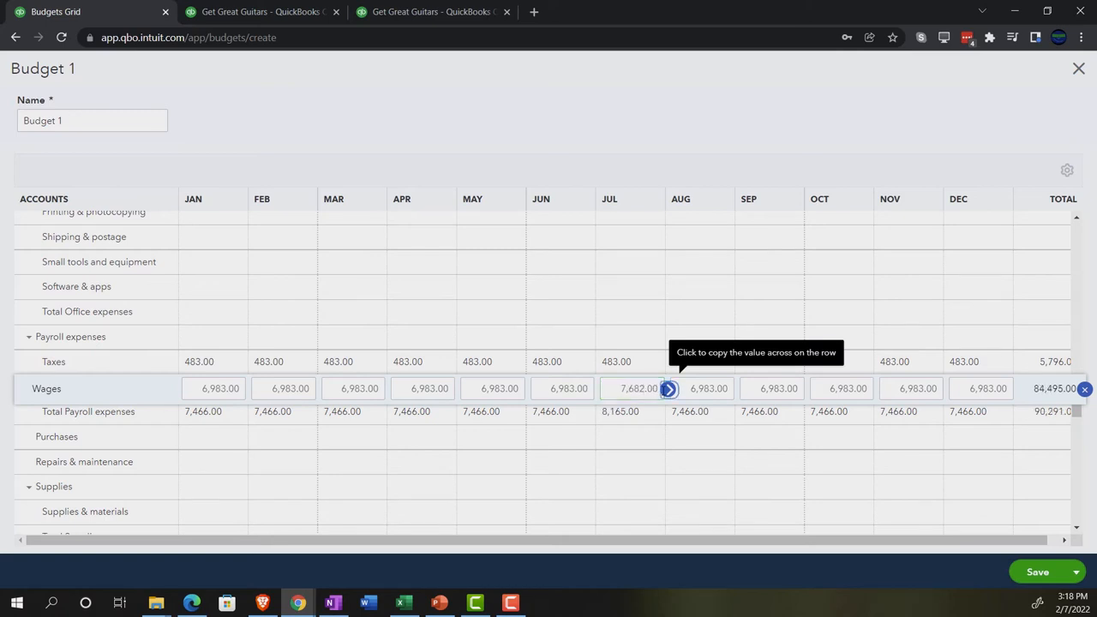
click(667, 388)
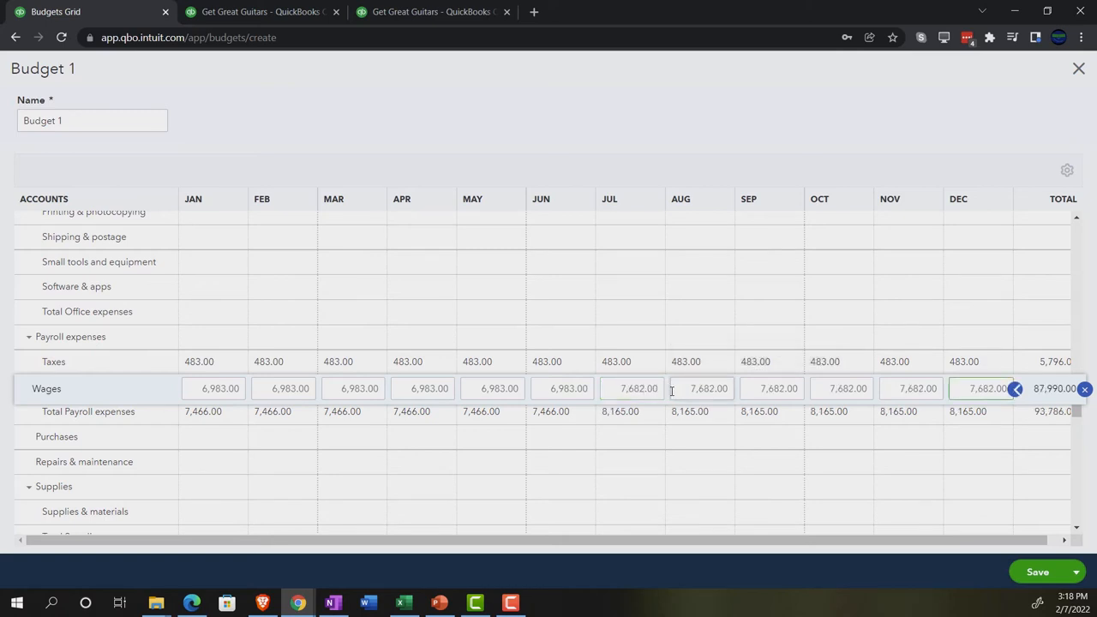
click(402, 602)
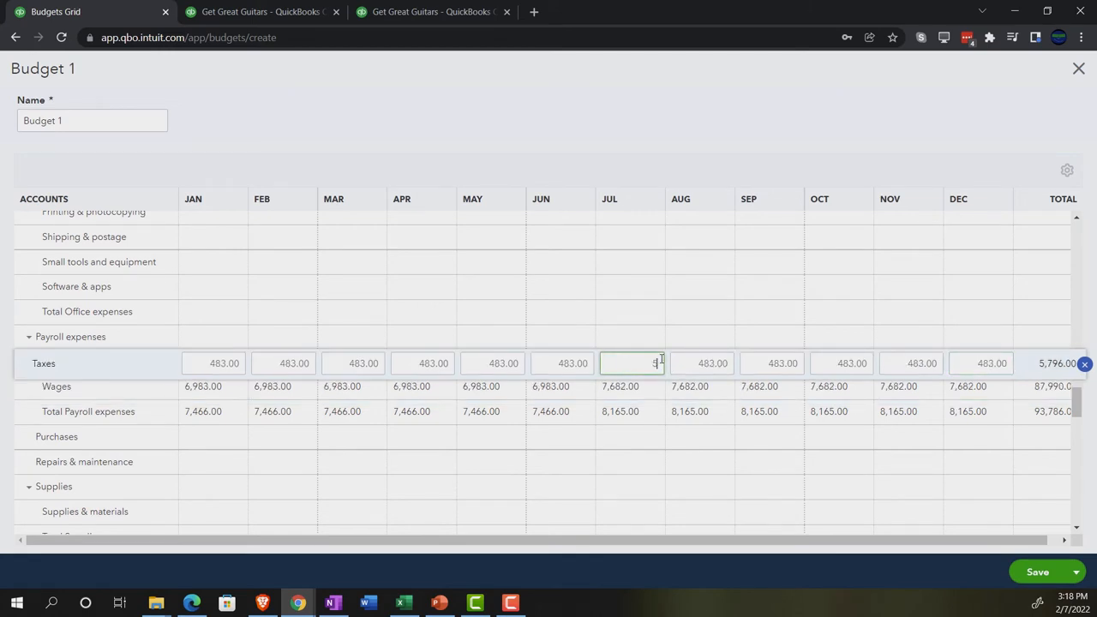
Step: Set July–December payroll Taxes to 535.00 and compare the figures against the spreadsheet
text(535.00)
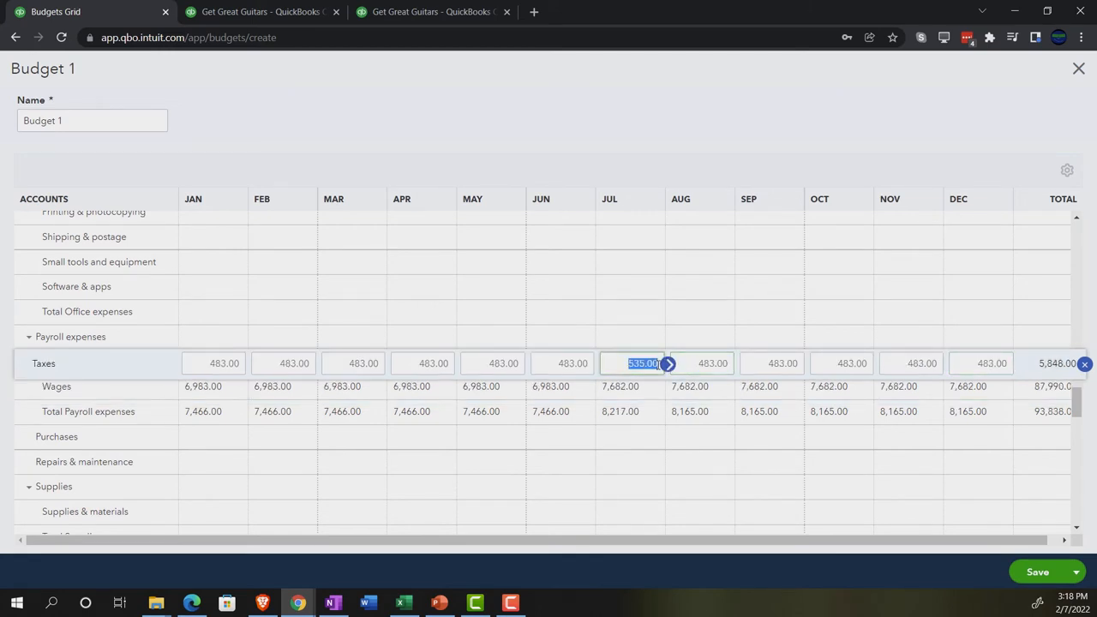
click(668, 363)
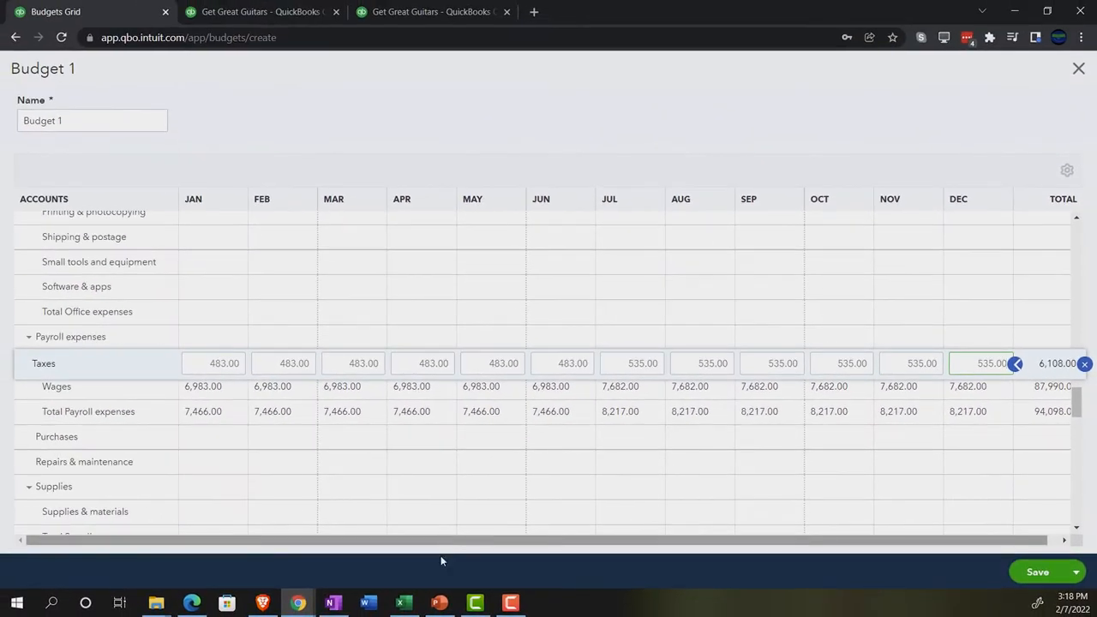
click(403, 602)
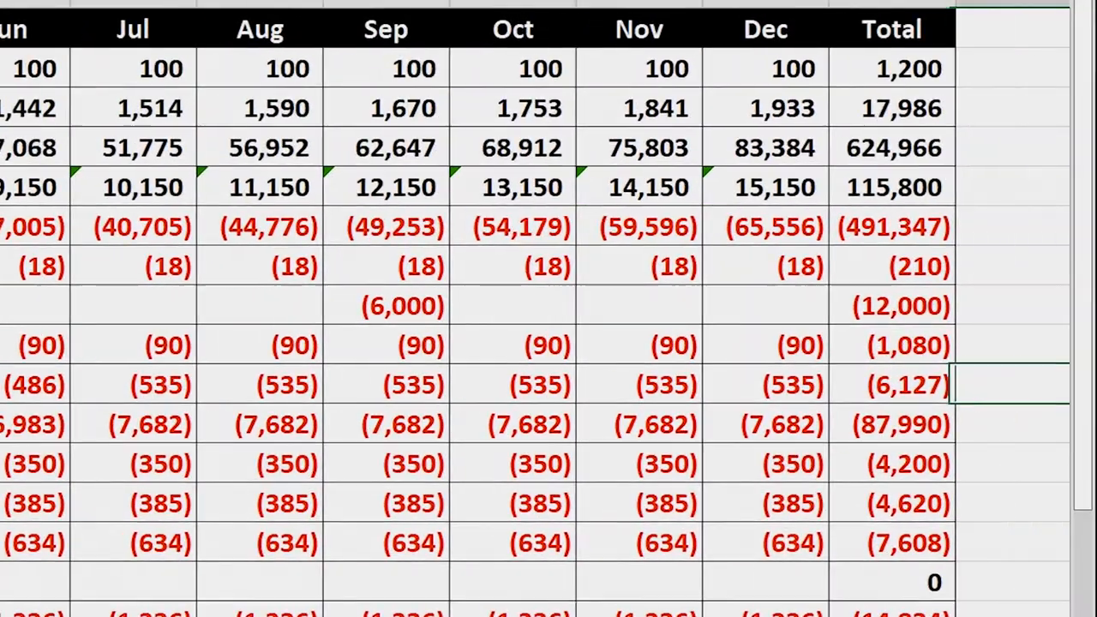
scroll(right, 3)
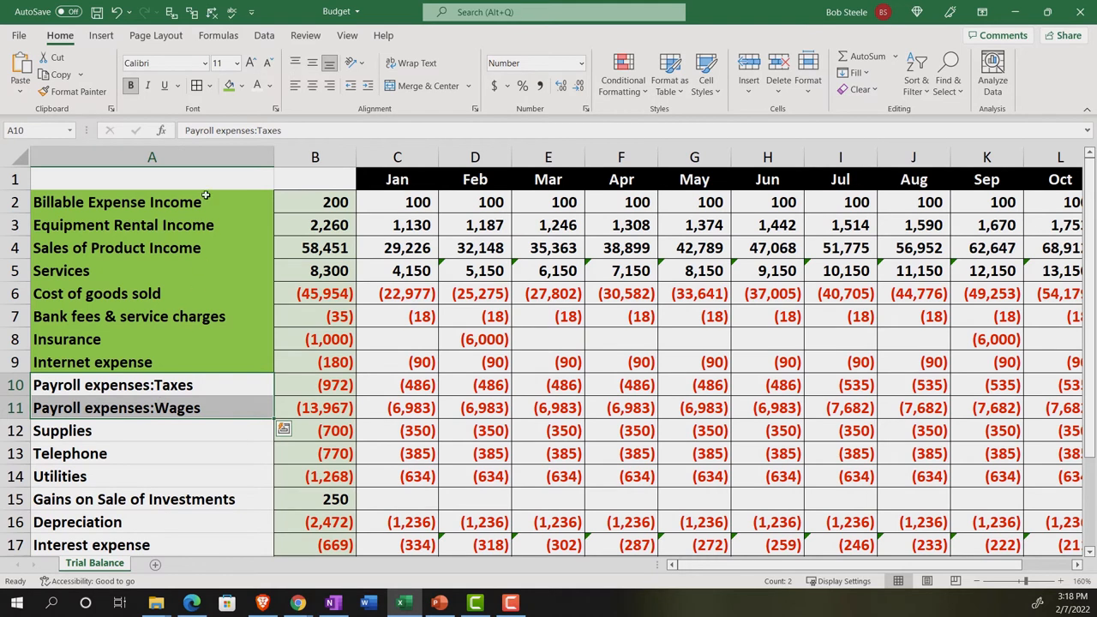
scroll(down, 3)
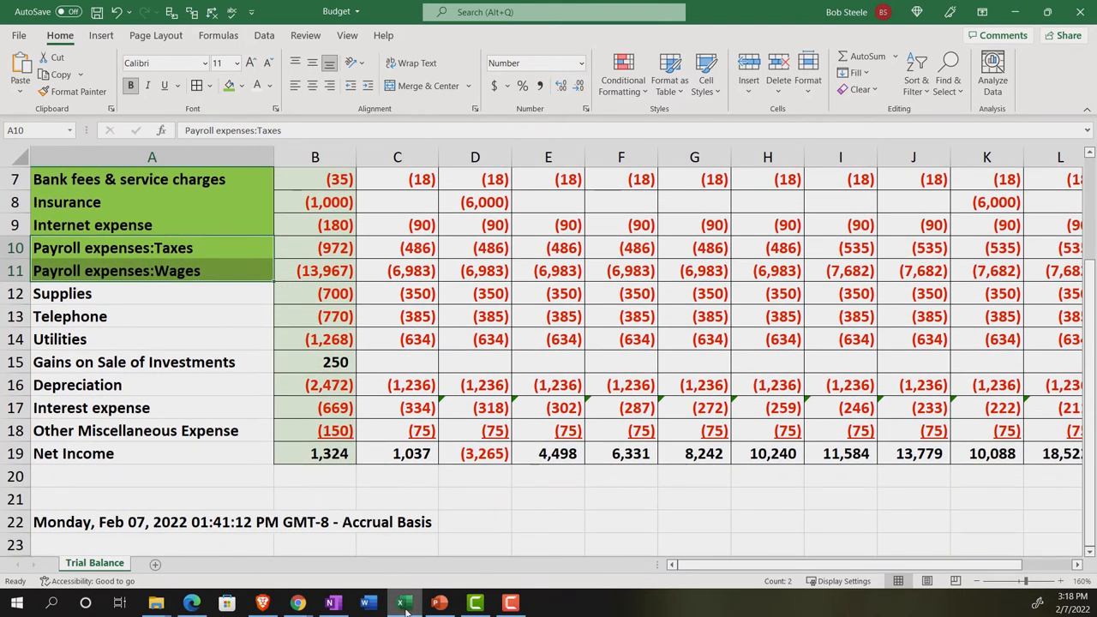
mouse_move(405, 603)
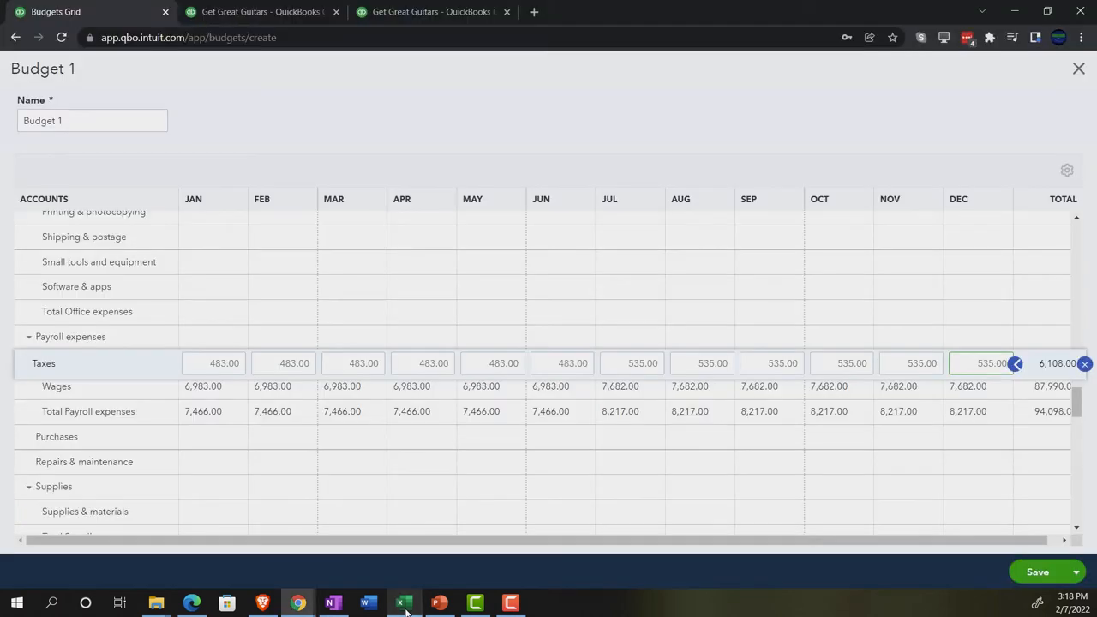
Step: Enter 350 for January Supplies and copy it across all twelve months
scroll(down, 3)
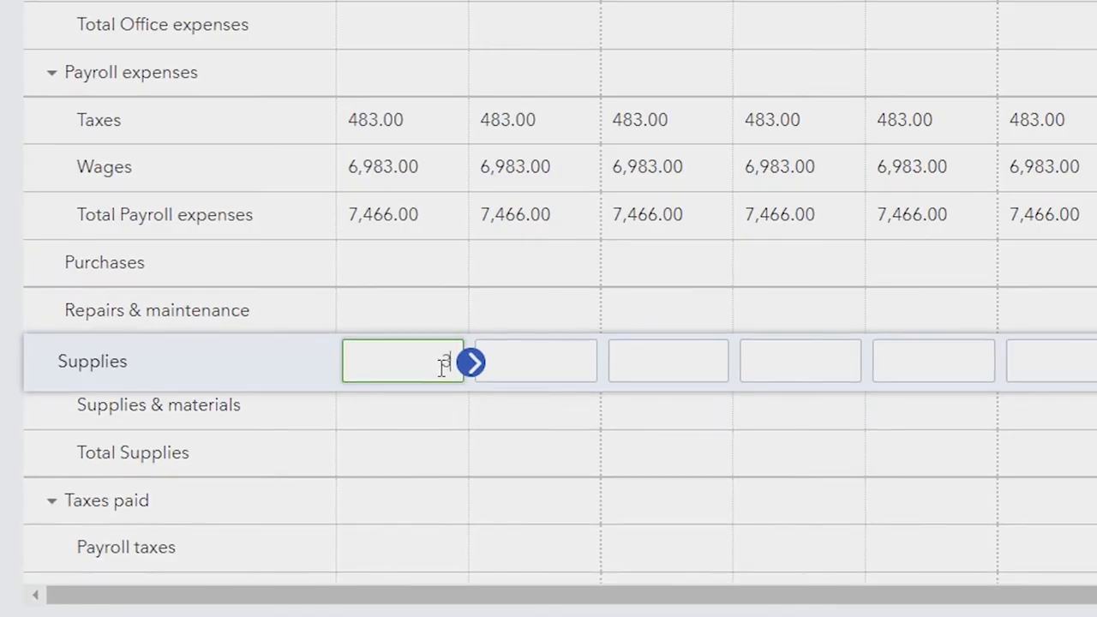
text(350)
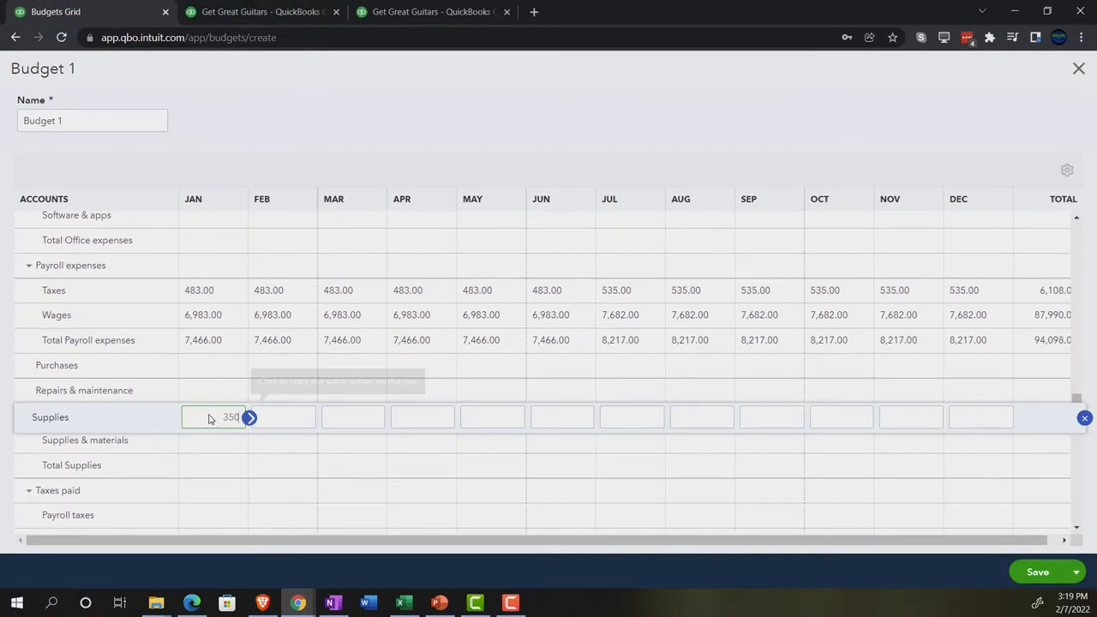
click(248, 417)
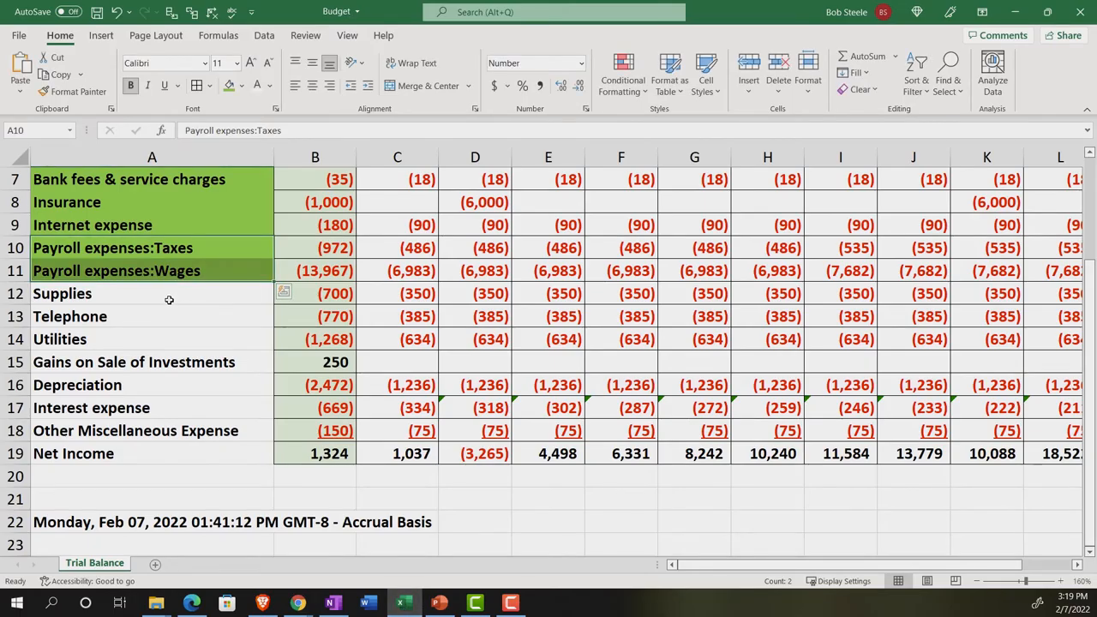
Step: Shade the Supplies label green in Excel and enter 385 for January Telephone
right_click(169, 300)
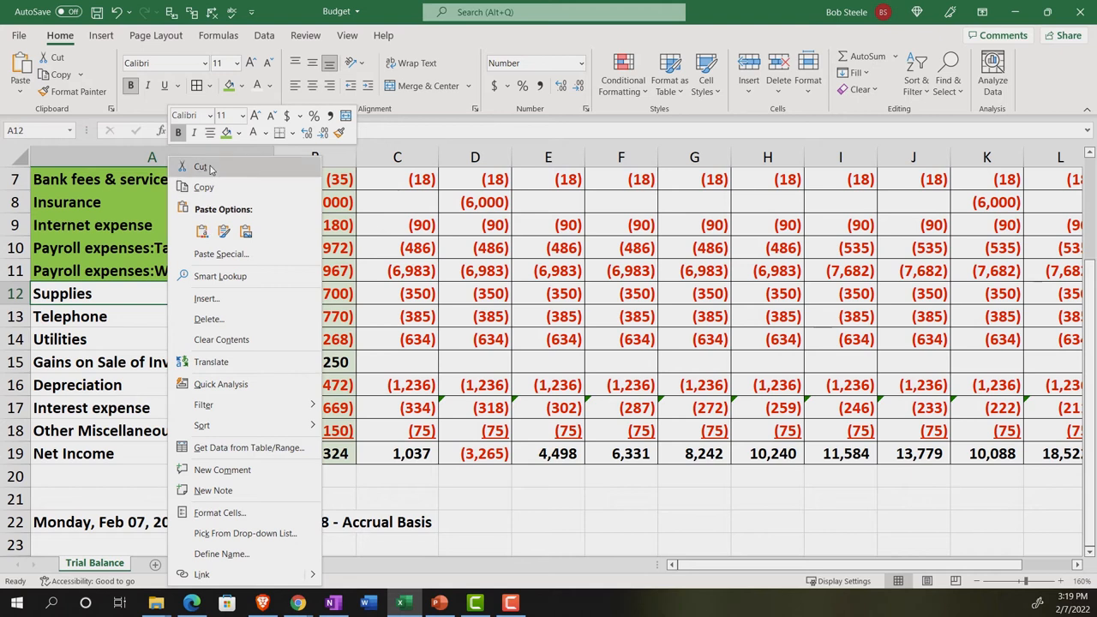
click(70, 317)
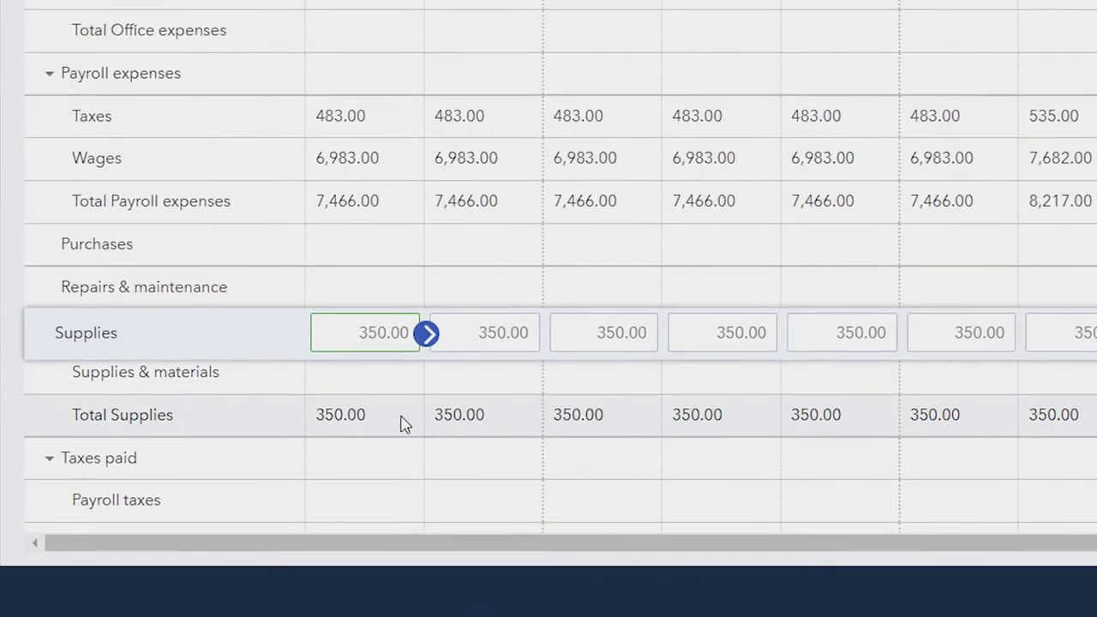
scroll(down, 3)
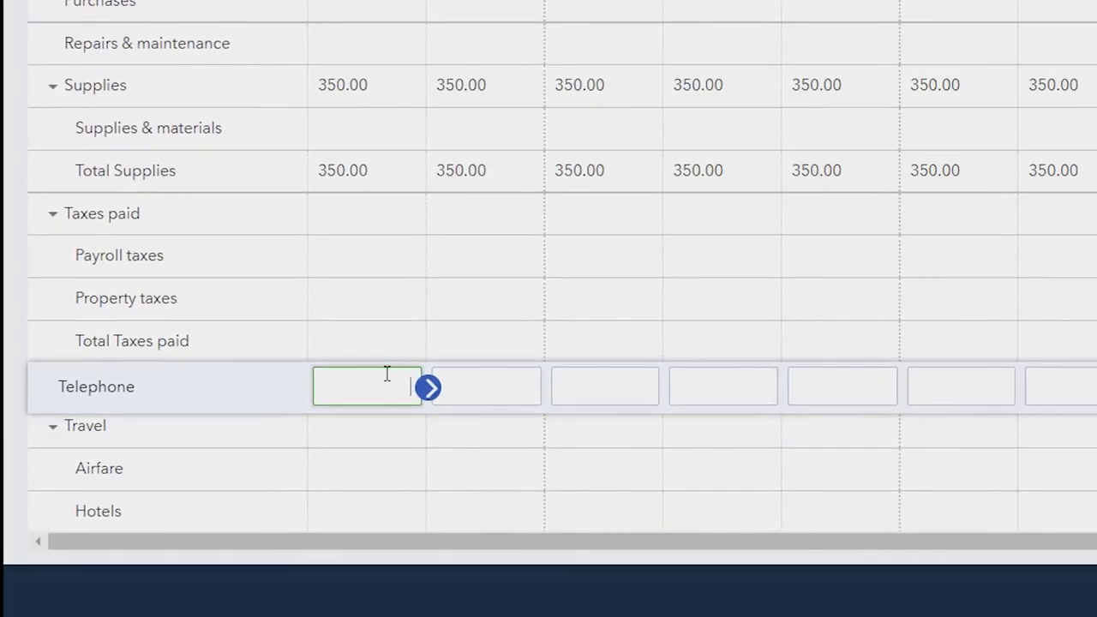
text(385)
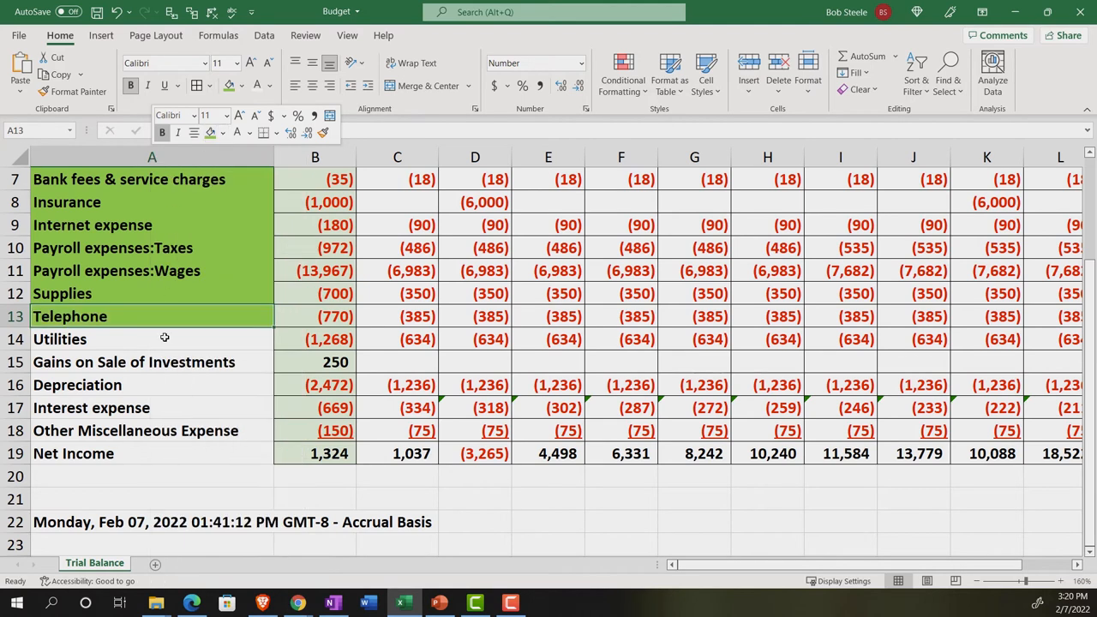
Step: Enter 684.00 for January Utilities, copy it across the year, and check Excel
click(152, 338)
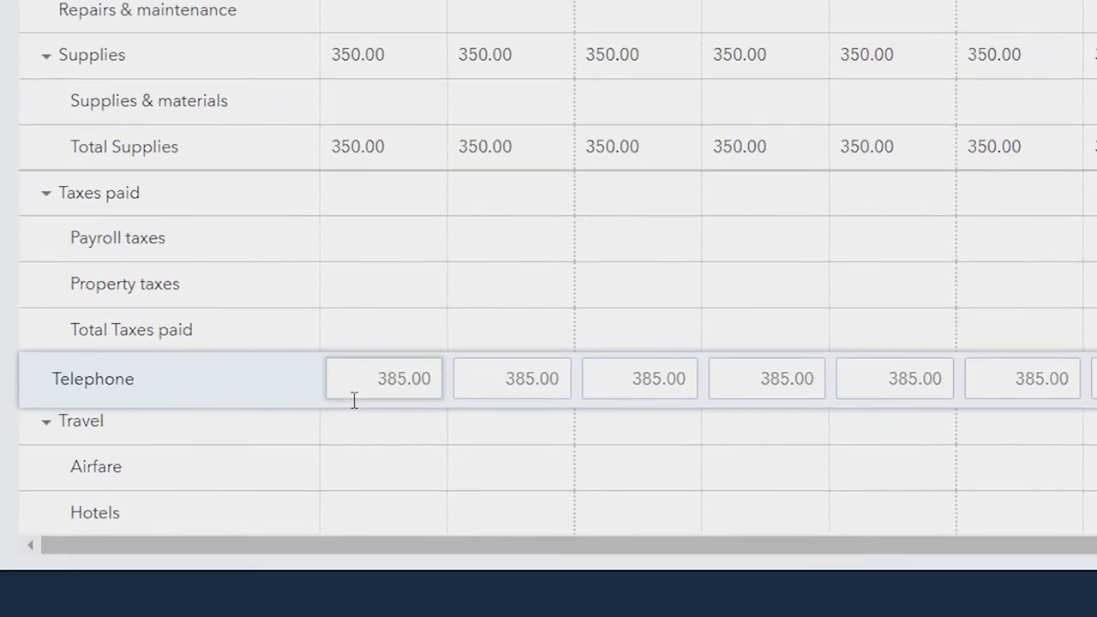
scroll(down, 3)
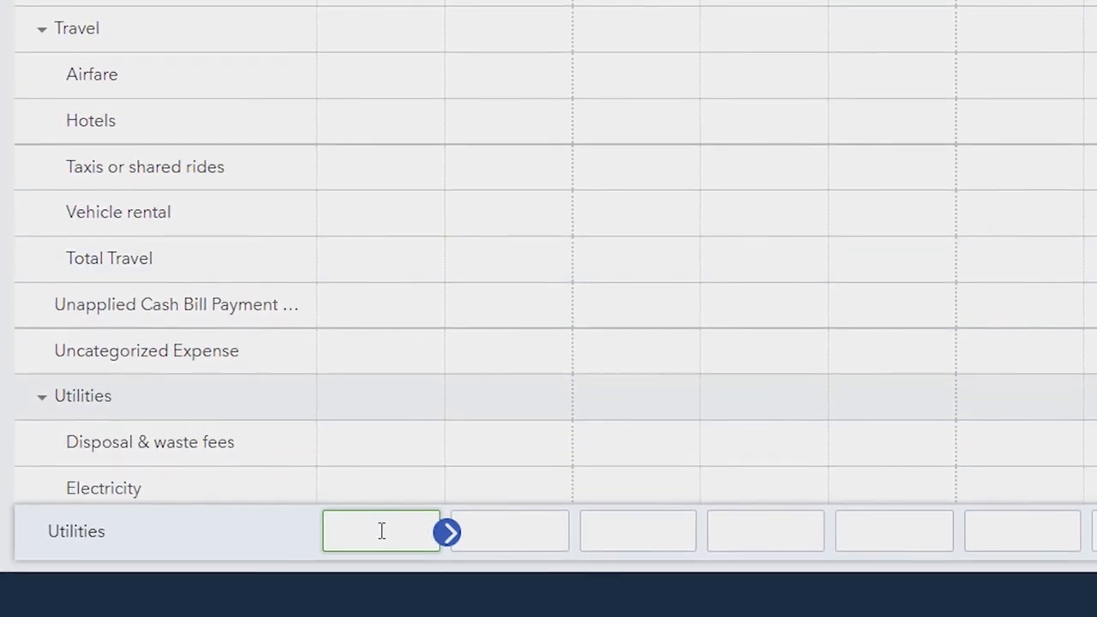
text(684.00)
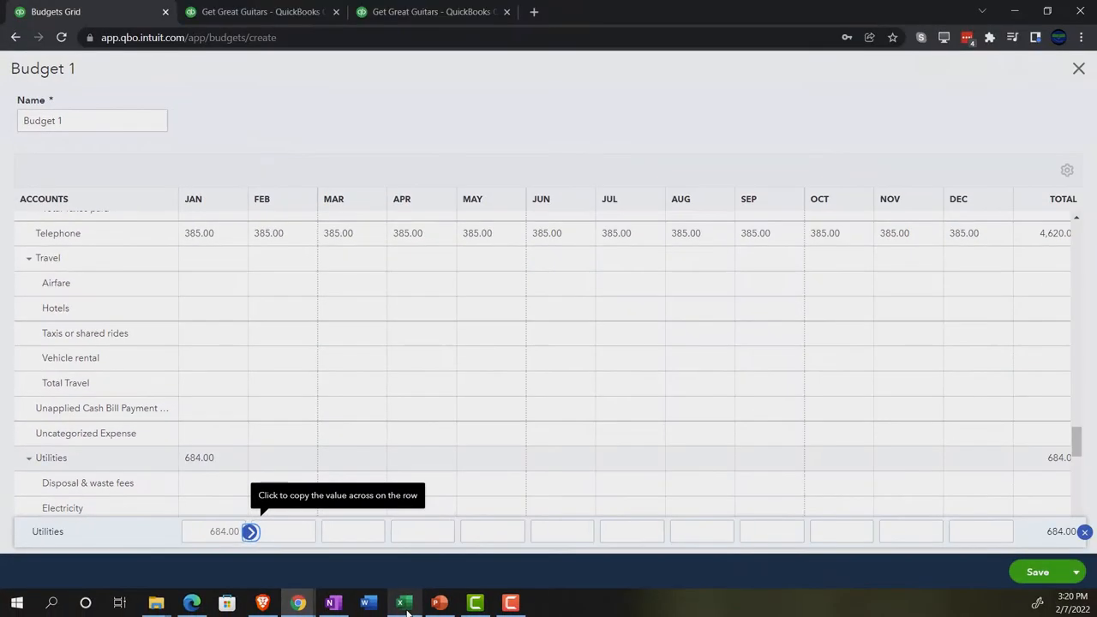
click(404, 603)
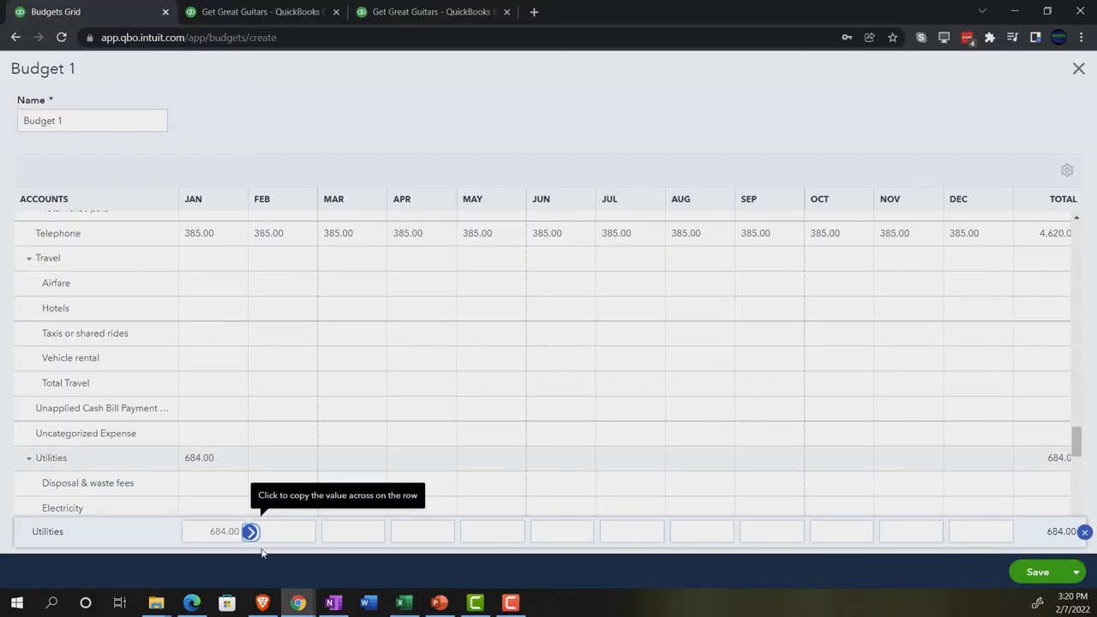
click(251, 531)
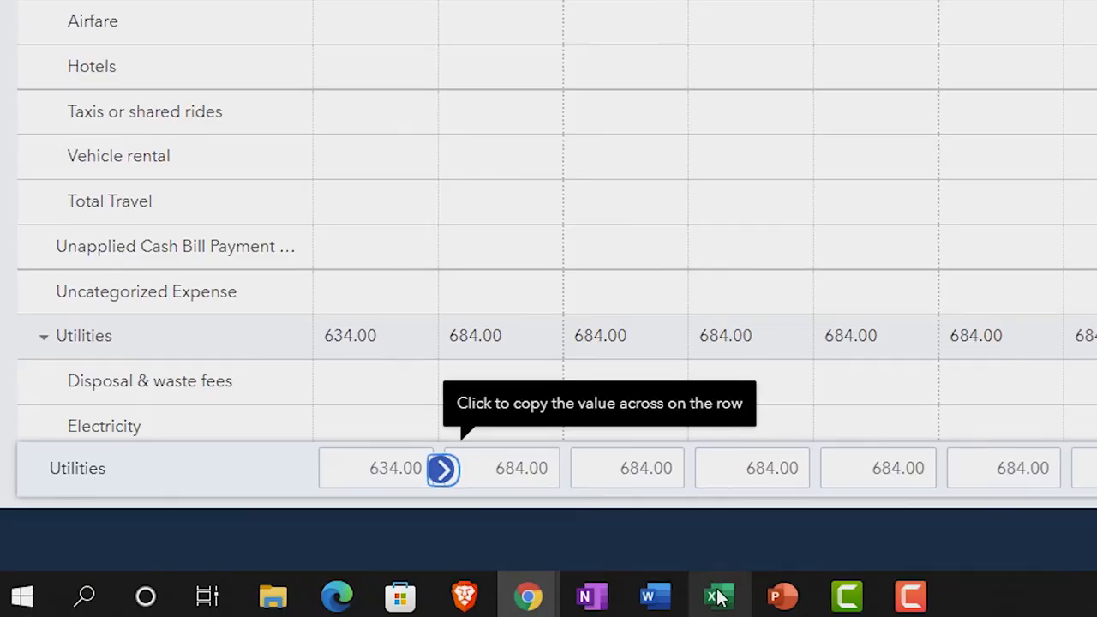
click(719, 594)
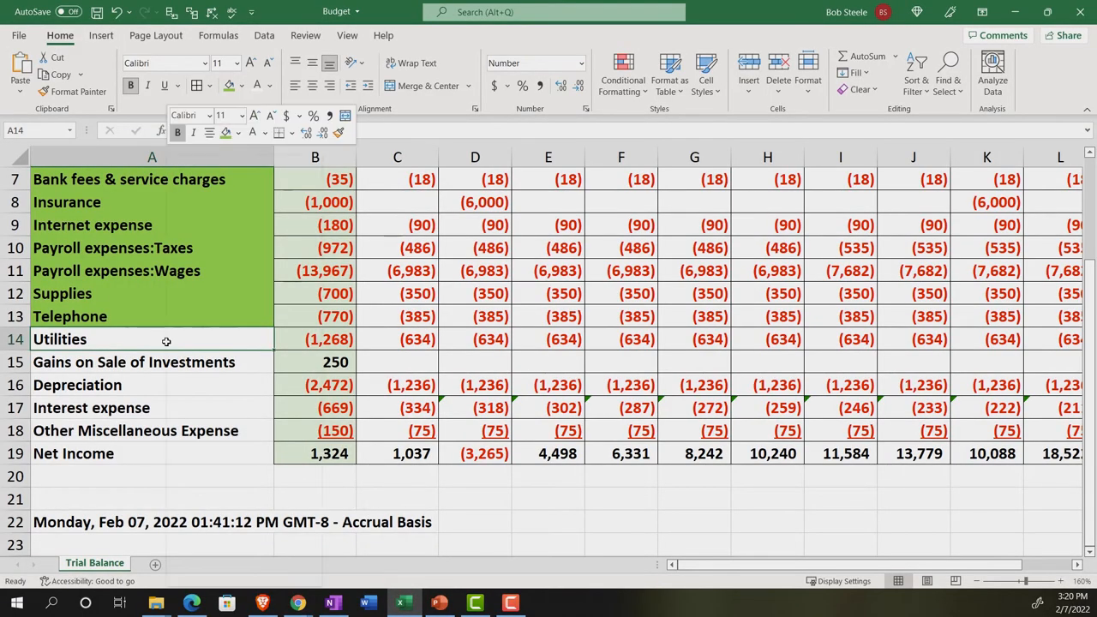
Step: Enter 1,236.00 for January Depreciation and copy it to every month
click(152, 338)
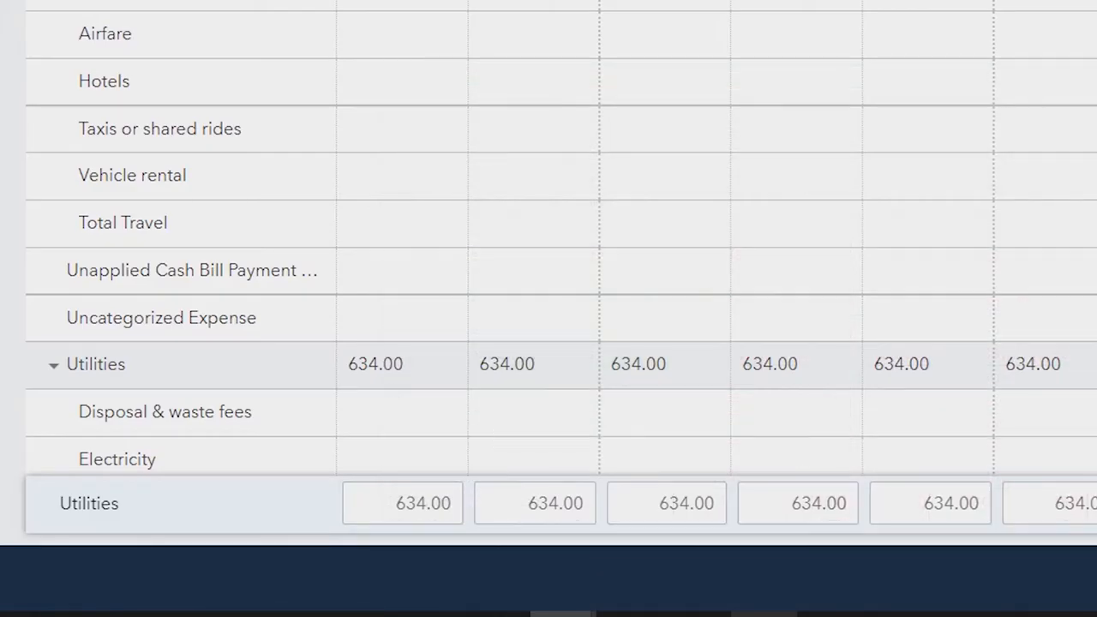
mouse_move(383, 264)
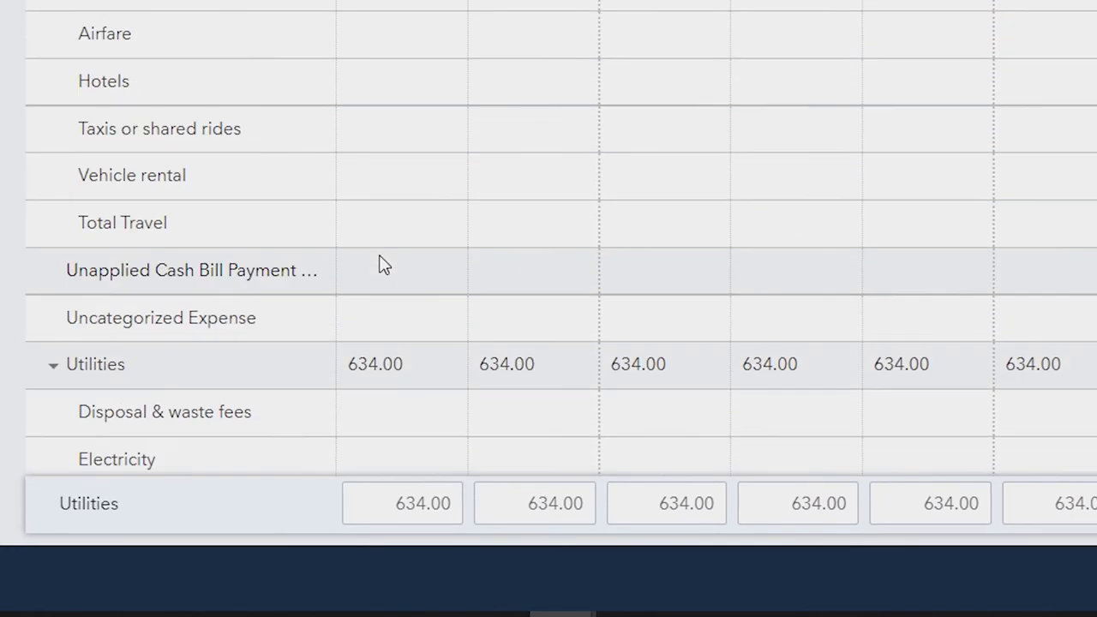
scroll(up, 3)
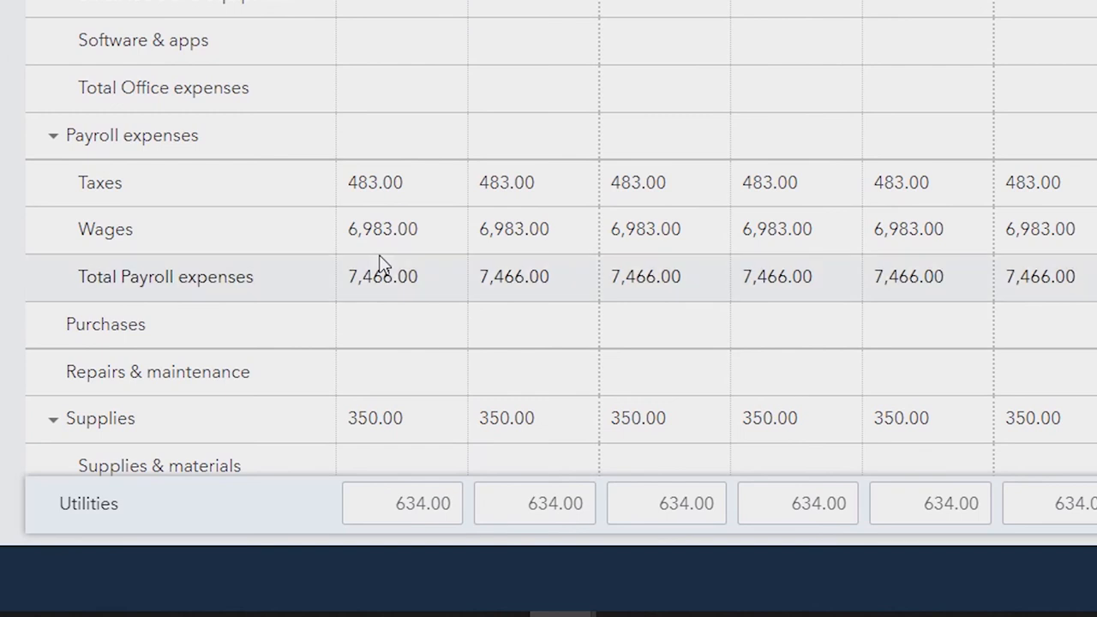
scroll(down, 3)
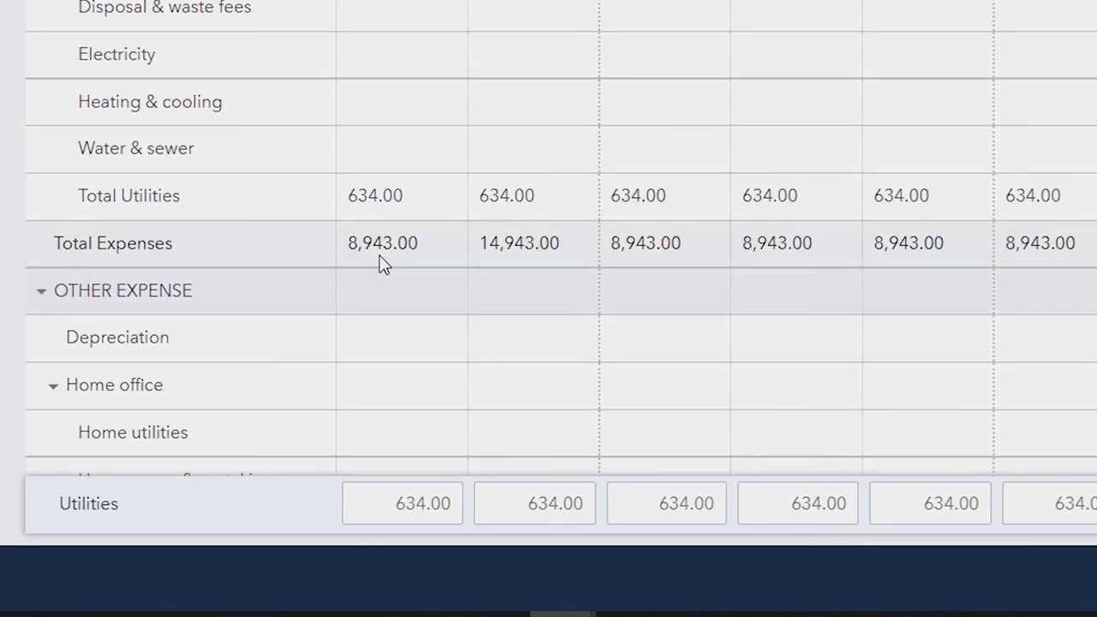
mouse_move(404, 346)
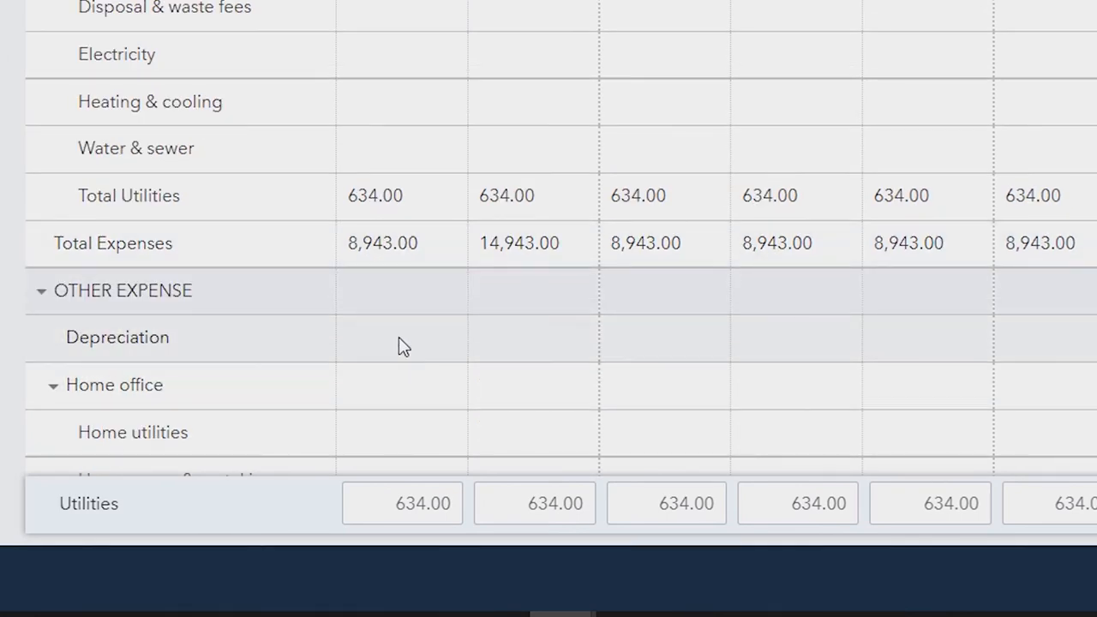
click(402, 337)
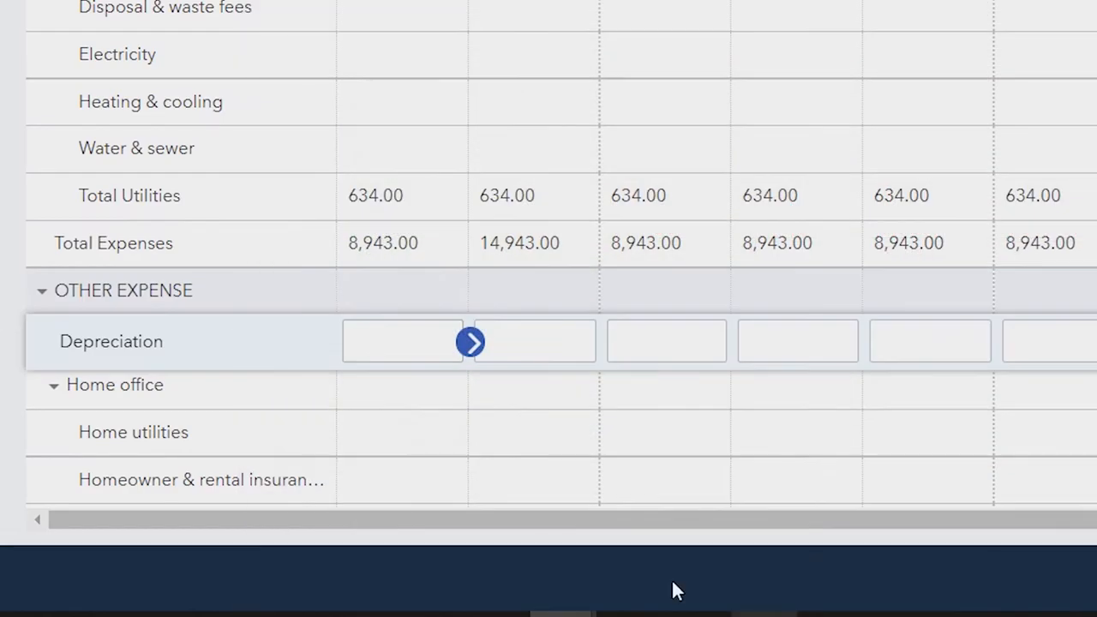
text(12)
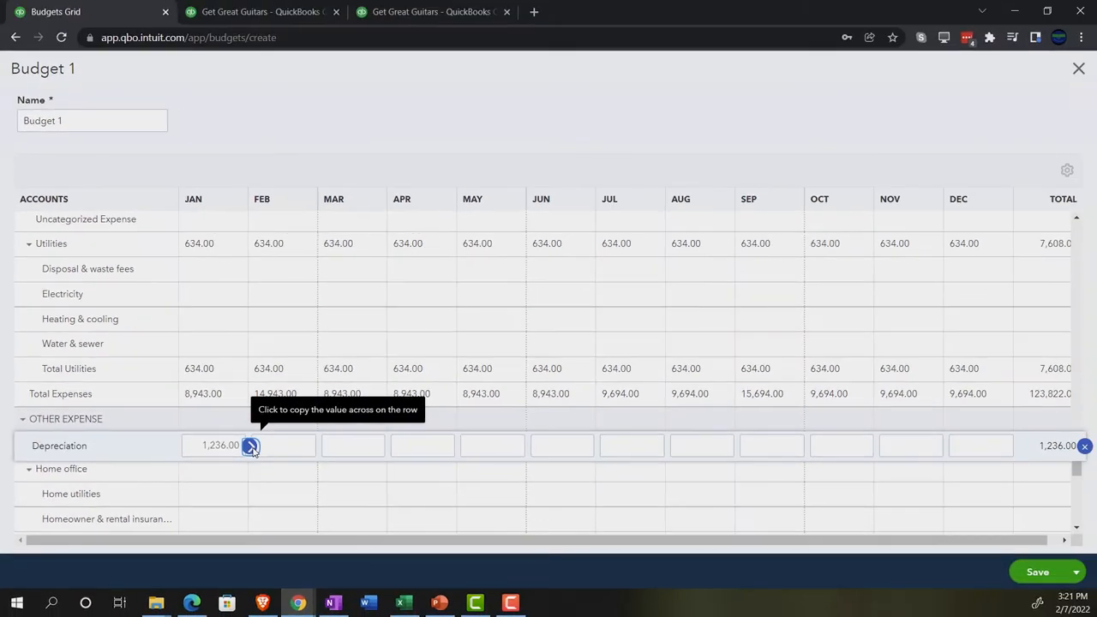
click(403, 603)
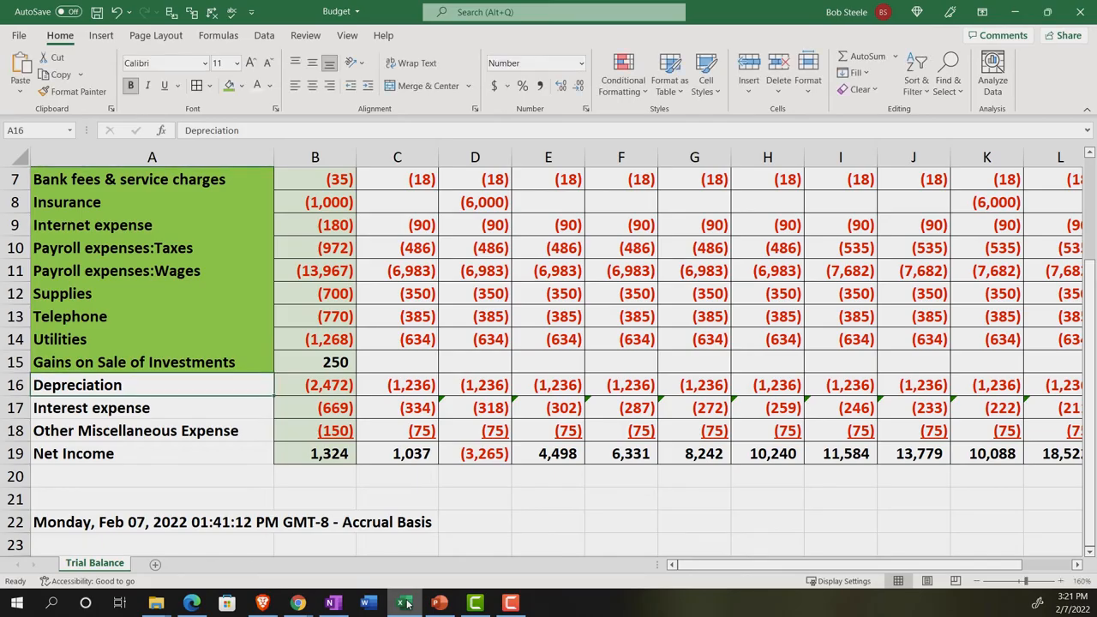
Step: Enter 334.00 for January Interest expense and copy it across the row
click(295, 602)
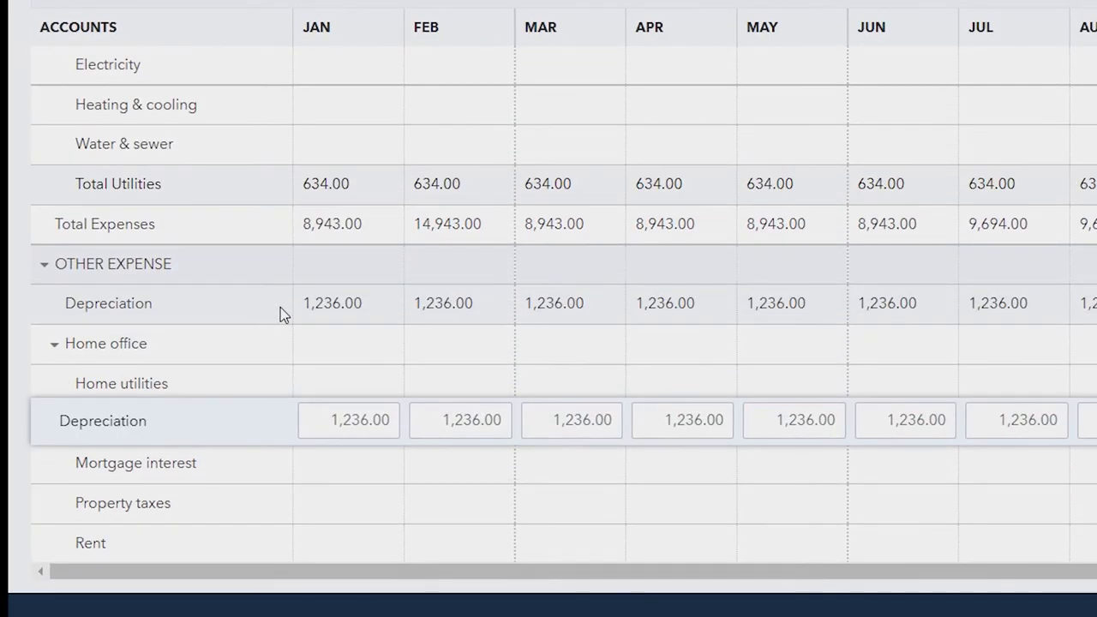
scroll(down, 3)
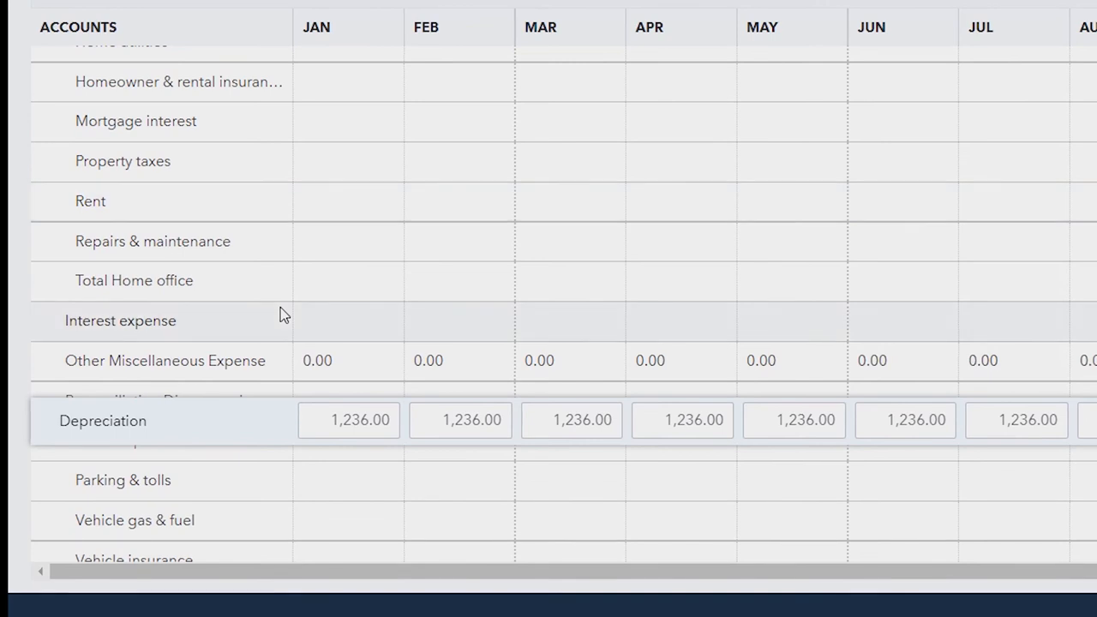
click(347, 324)
text(334)
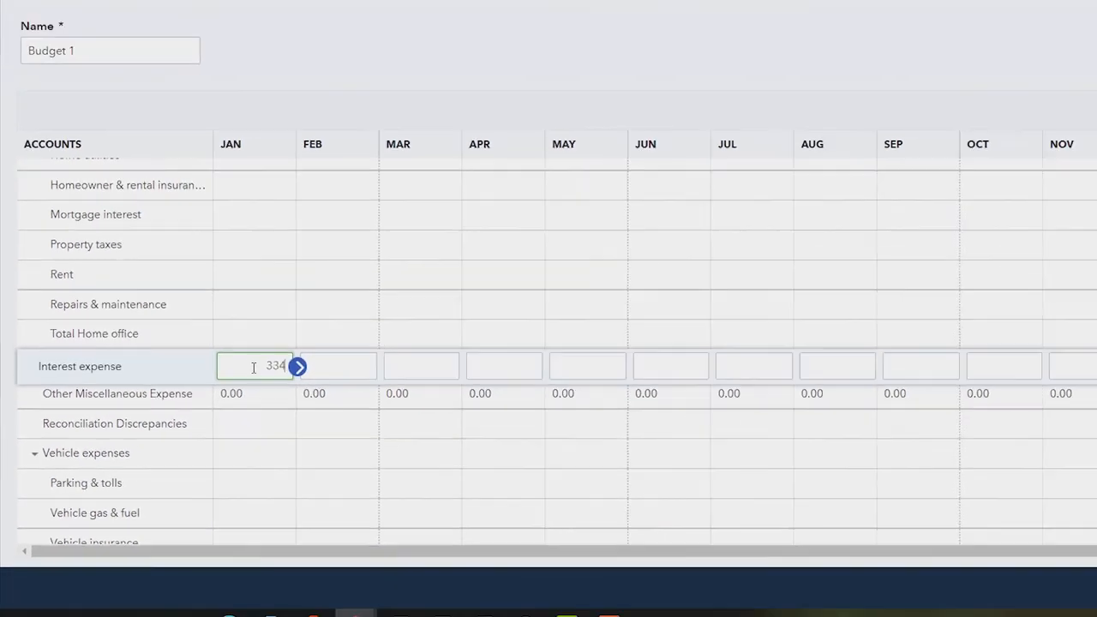
click(297, 366)
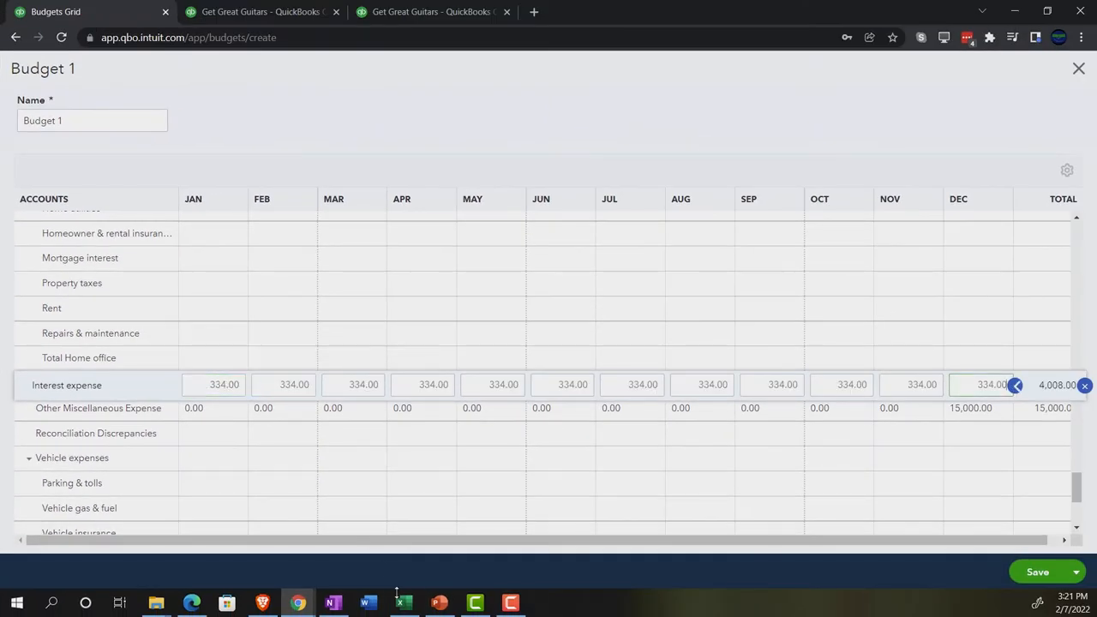
Step: Check Excel and overwrite monthly Interest expense amounts, down to 190.00 in December
click(402, 602)
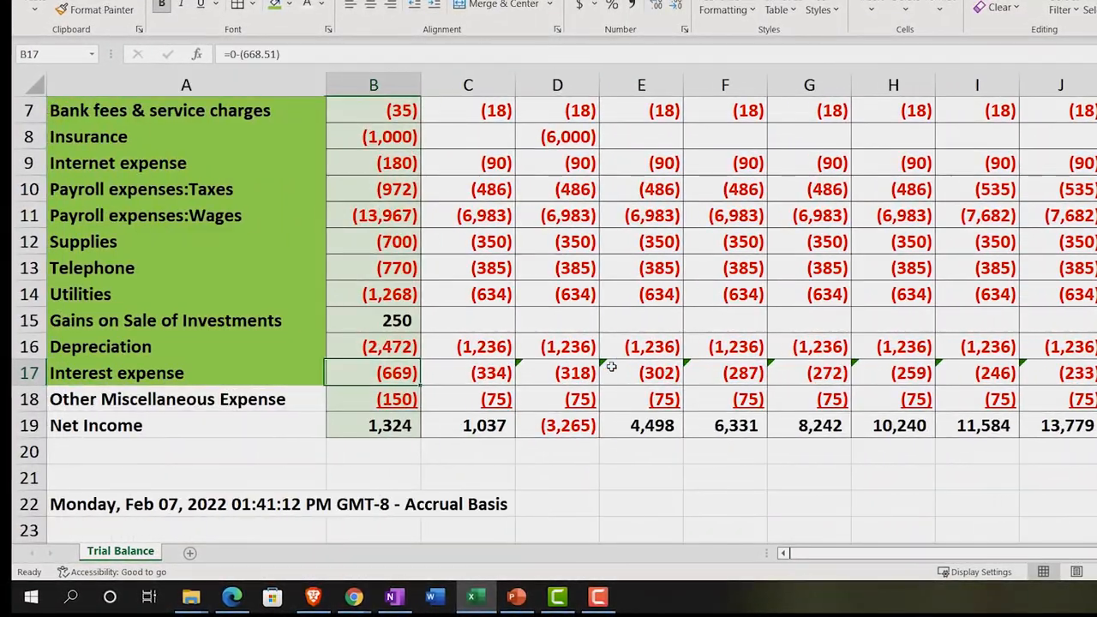
click(557, 374)
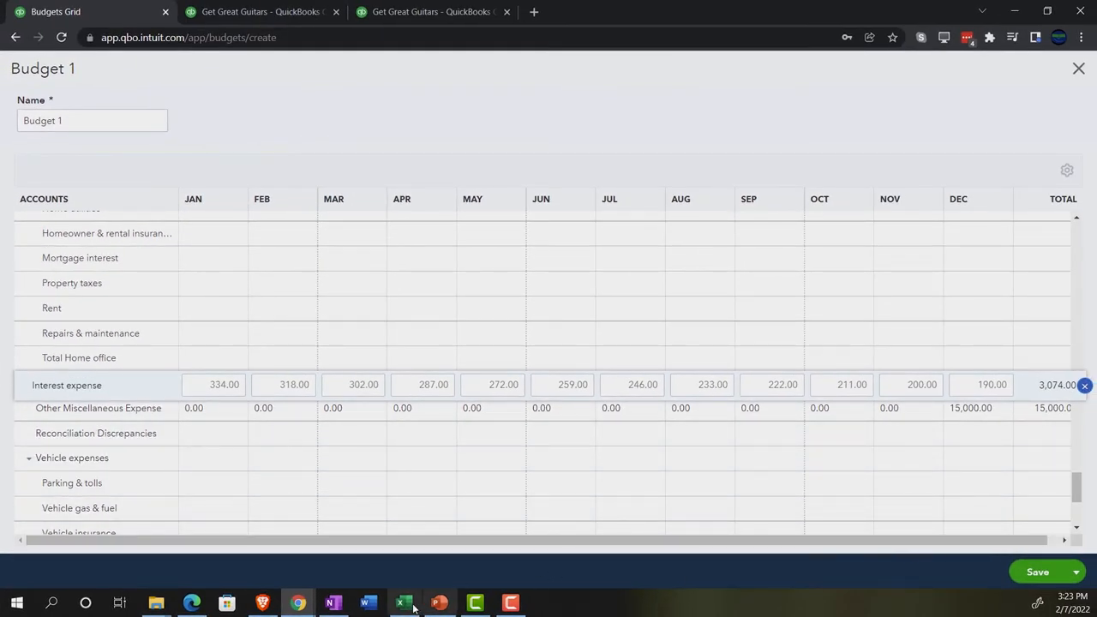
click(404, 603)
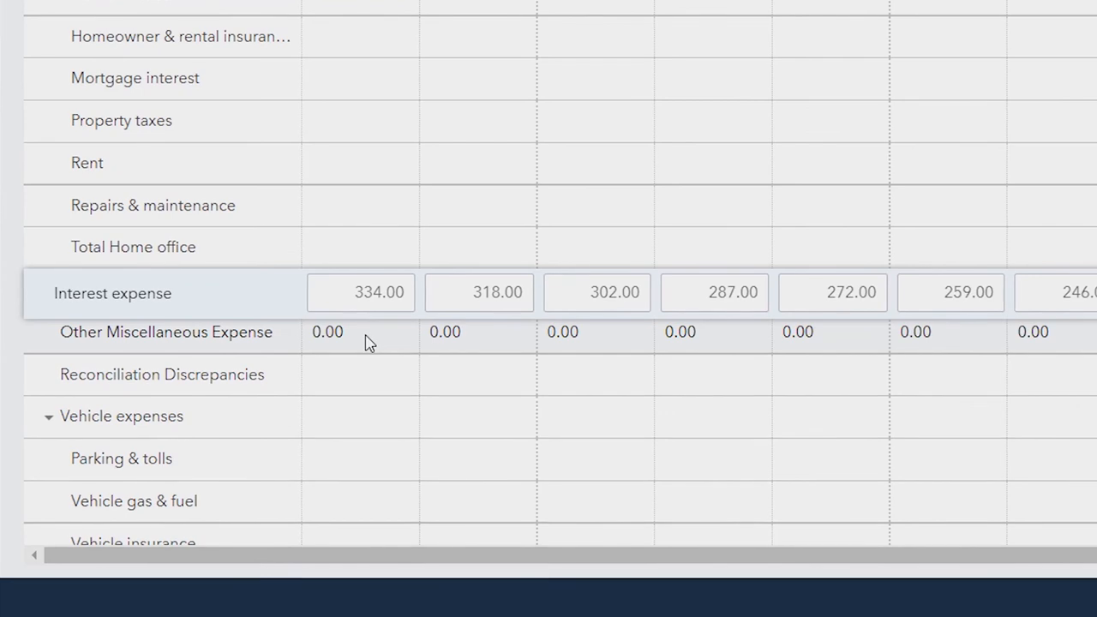
Step: Budget 75.00 monthly for Other Miscellaneous Expense and save Budget 1
click(360, 332)
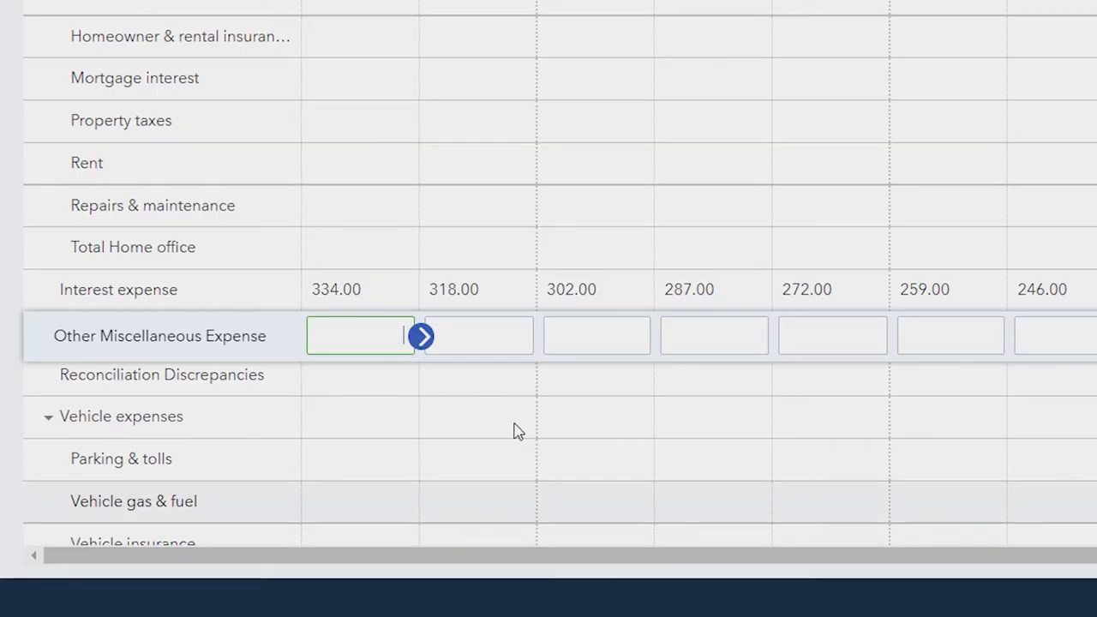
text(75)
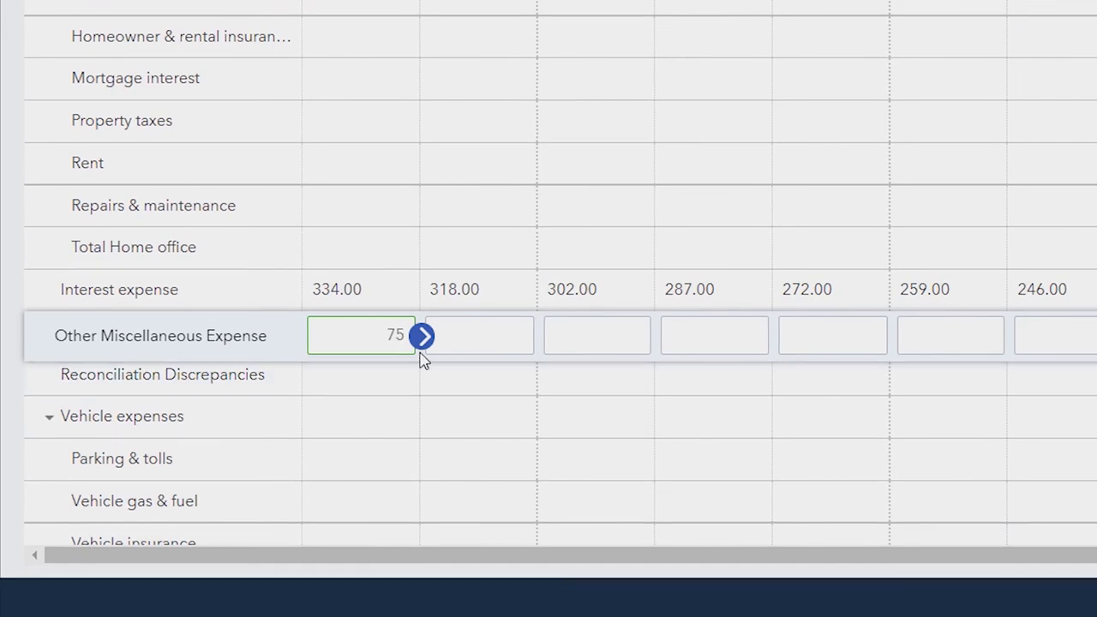
click(421, 335)
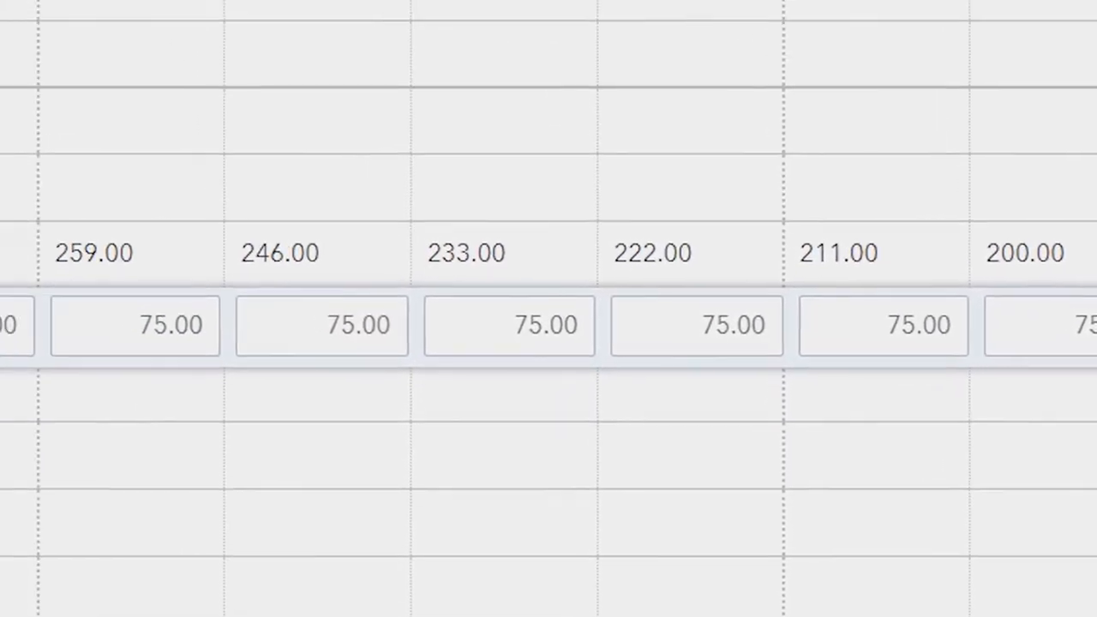
click(1088, 604)
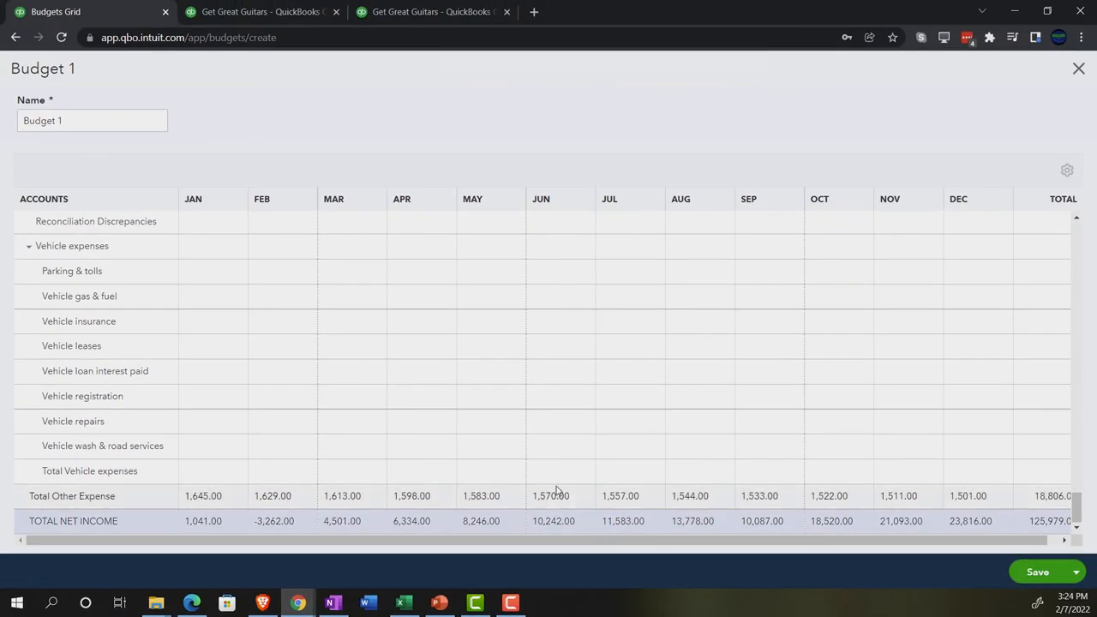
mouse_move(544, 429)
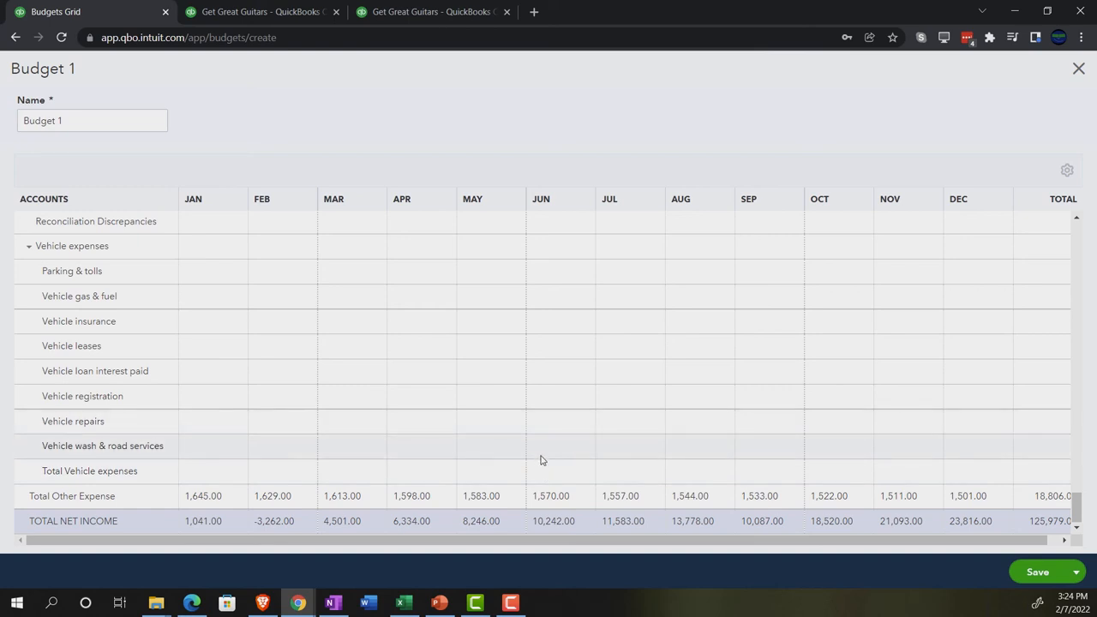
mouse_move(1000, 130)
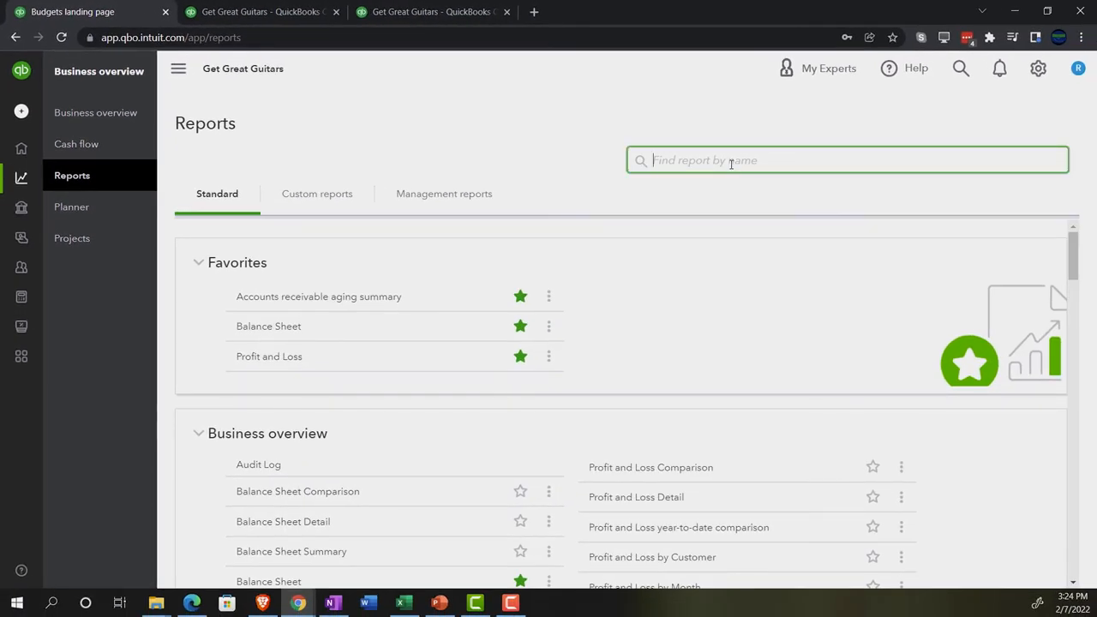
Step: Search 'bu' to open Budget Overview and scroll through the January–December 2022 figures
text(bu)
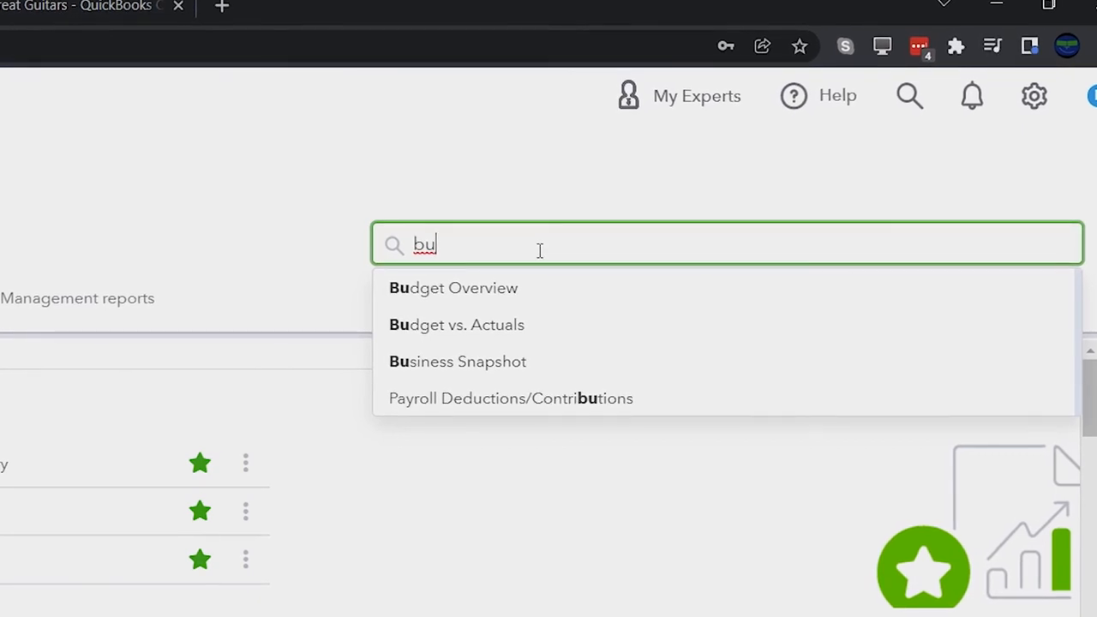
mouse_move(493, 289)
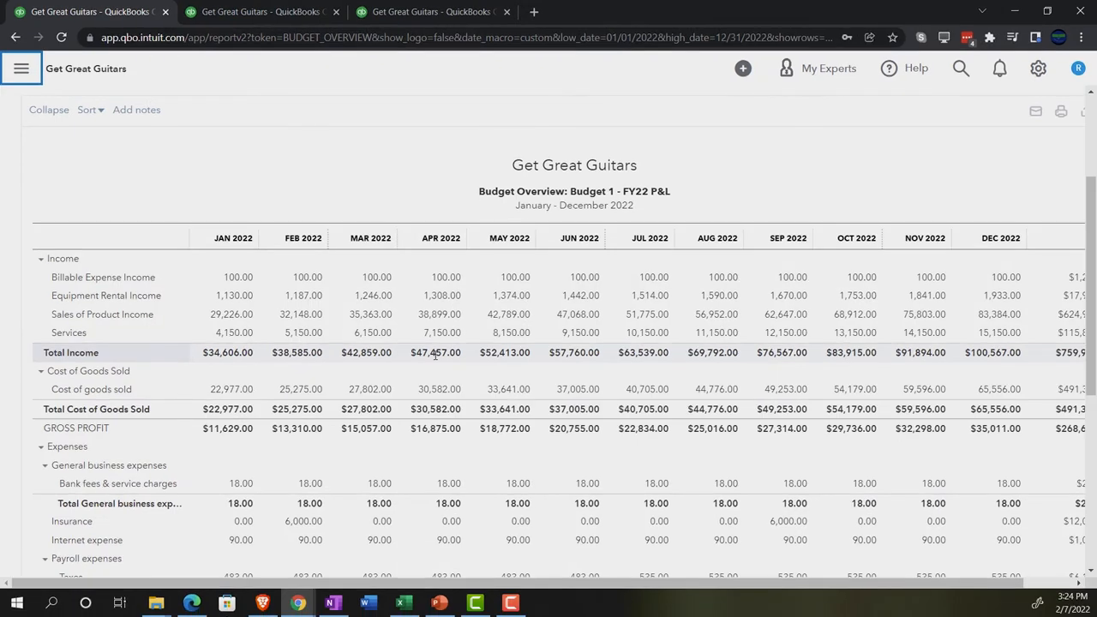
scroll(down, 3)
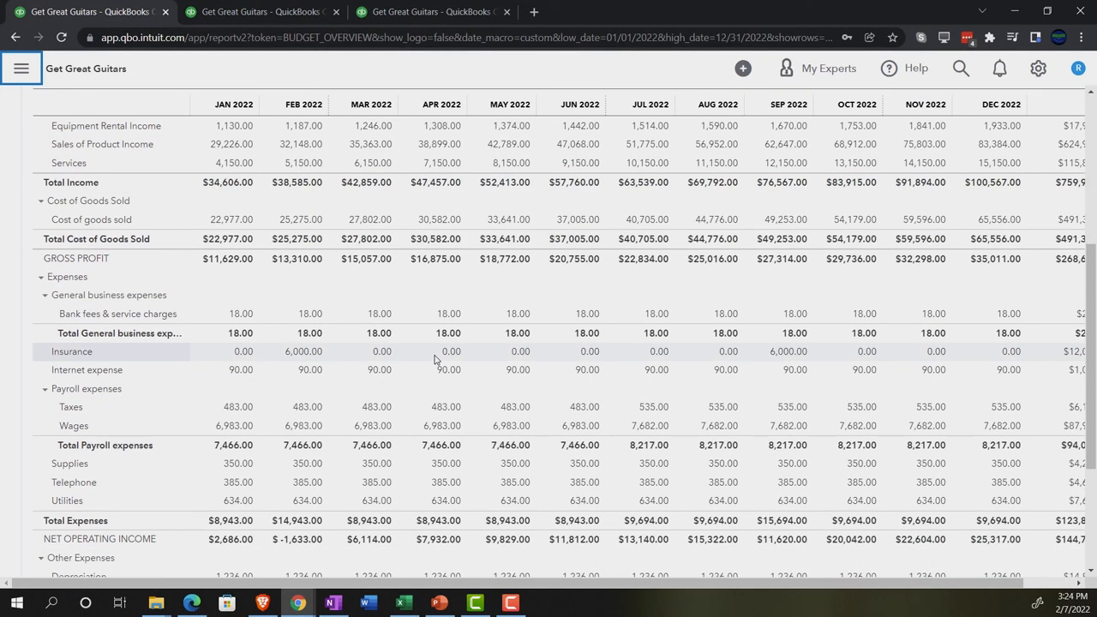
scroll(down, 3)
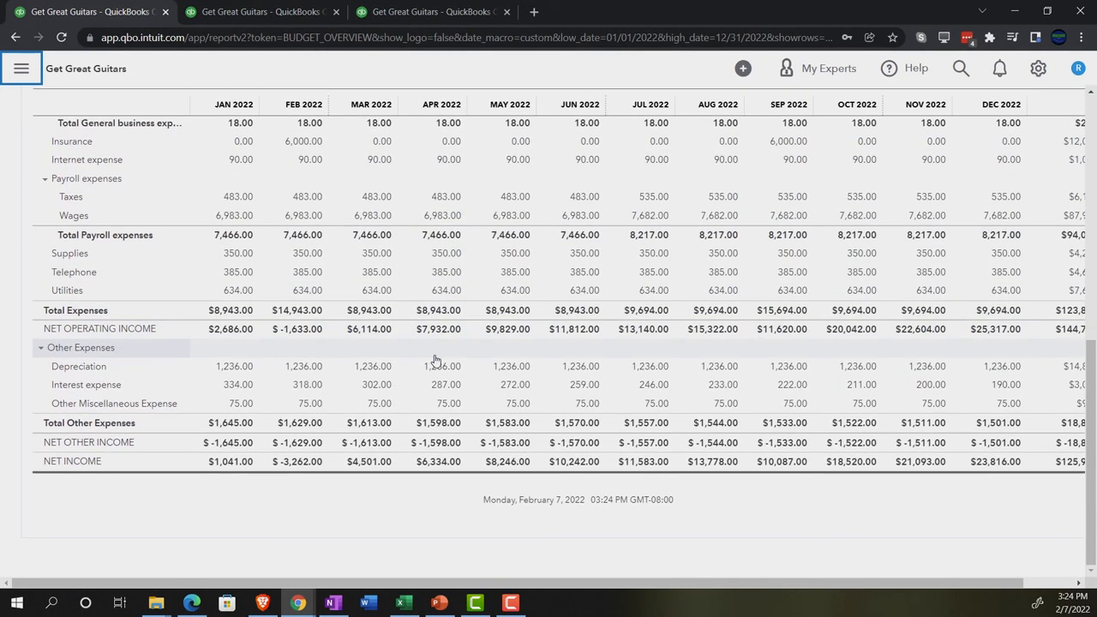
scroll(up, 3)
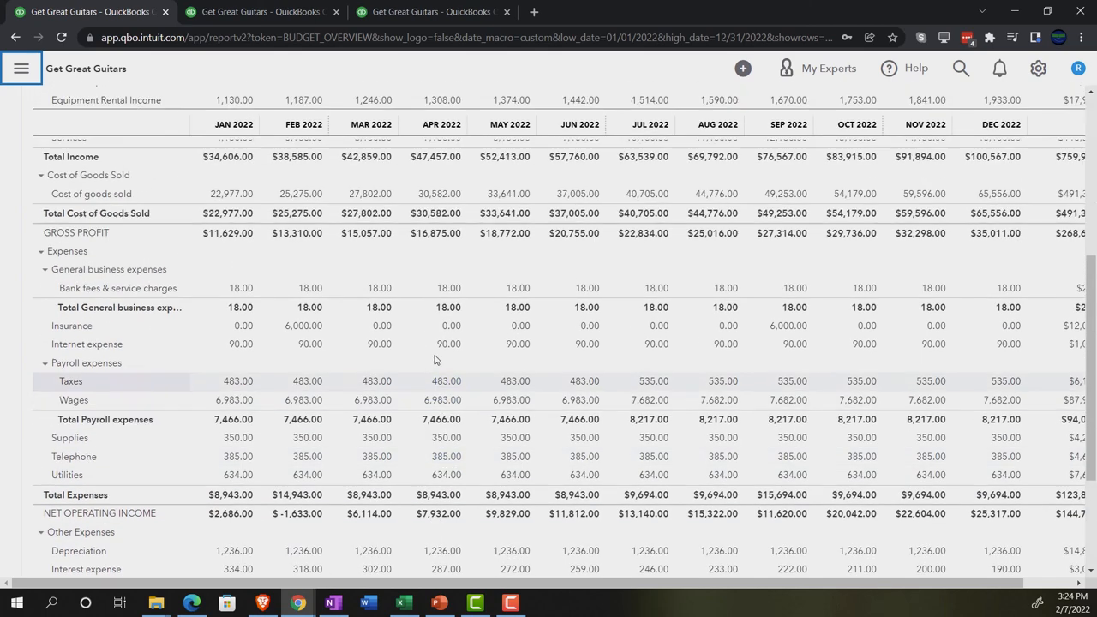
scroll(up, 3)
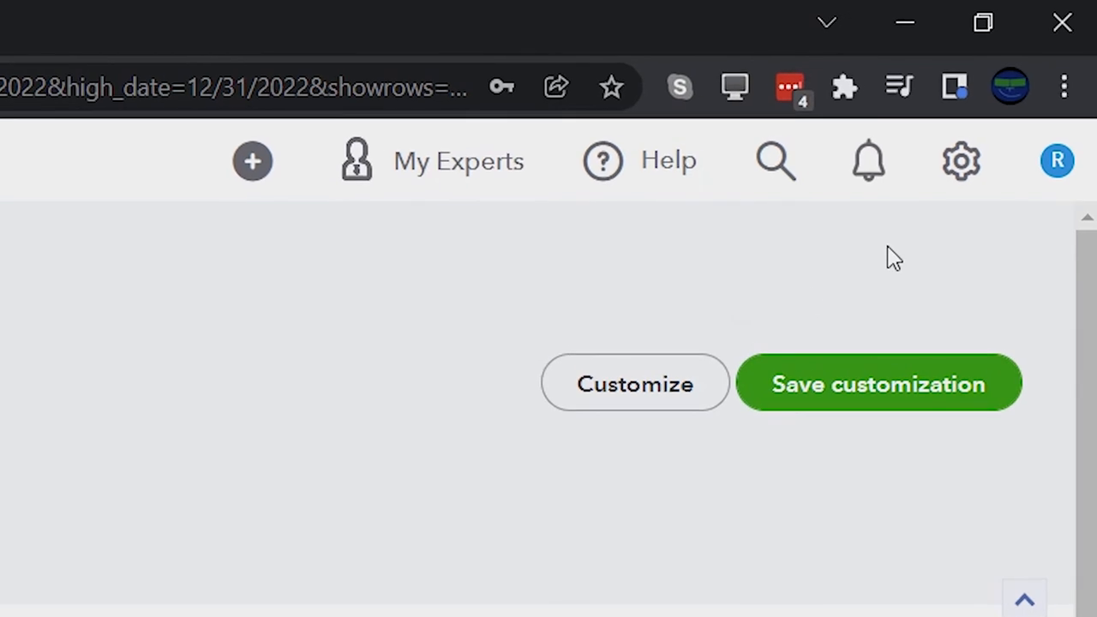
Step: Go to Budgeting from the gear menu, reopen Budget 1 to review, then close it
click(961, 162)
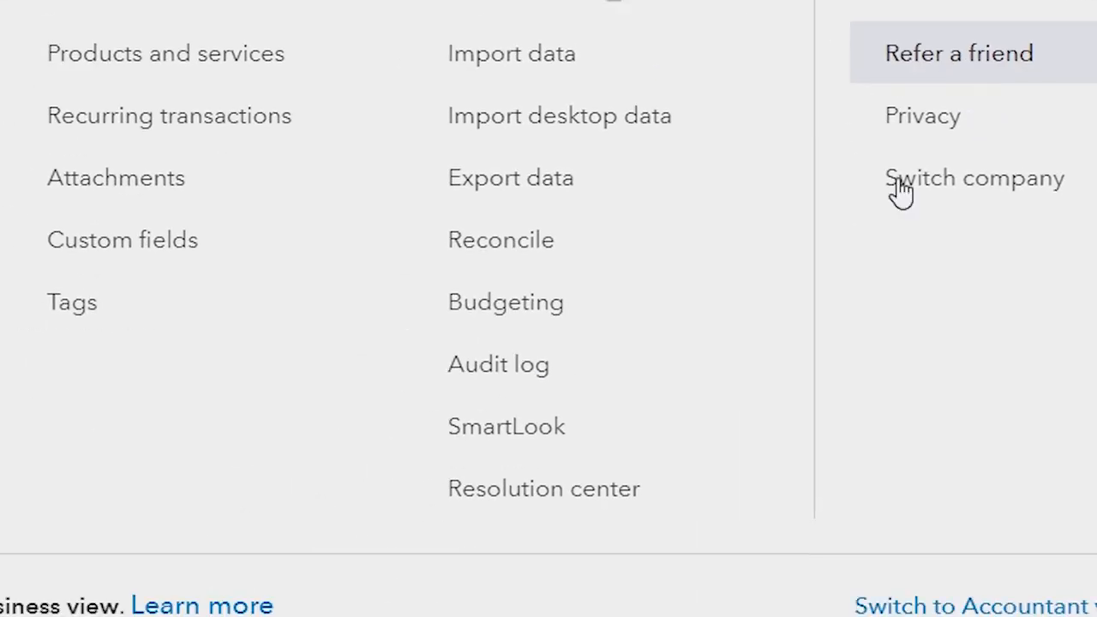
click(506, 302)
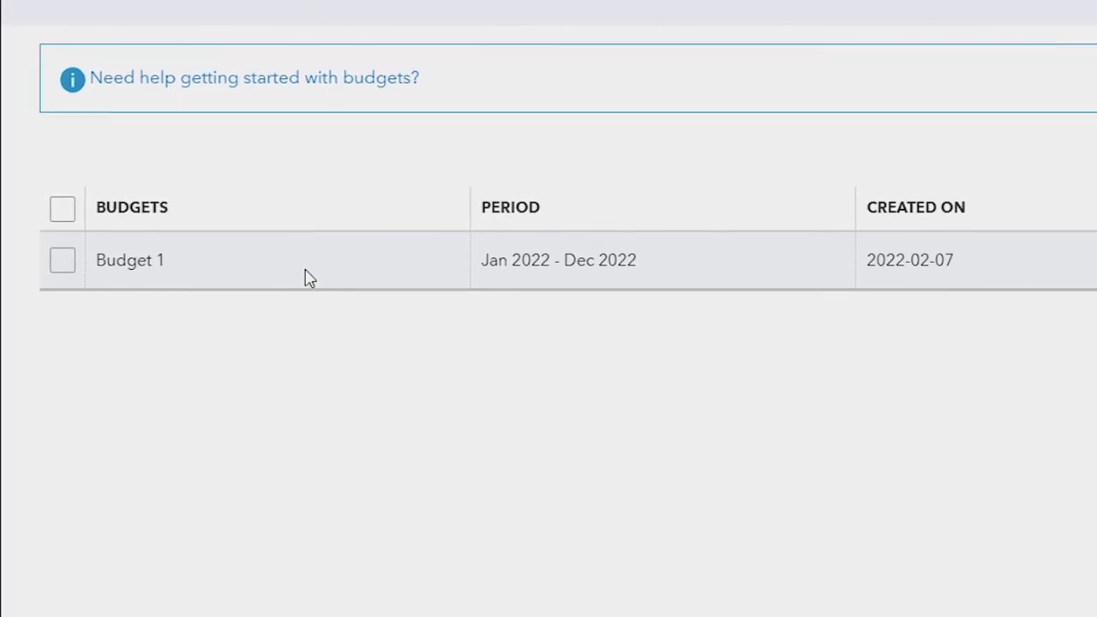
click(129, 260)
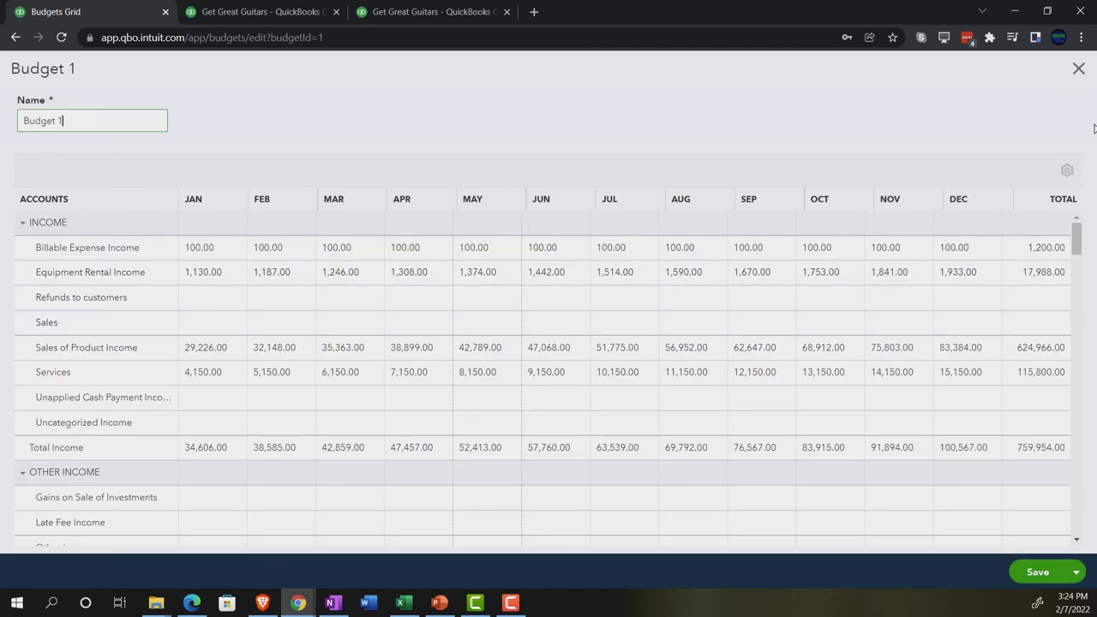
click(1078, 68)
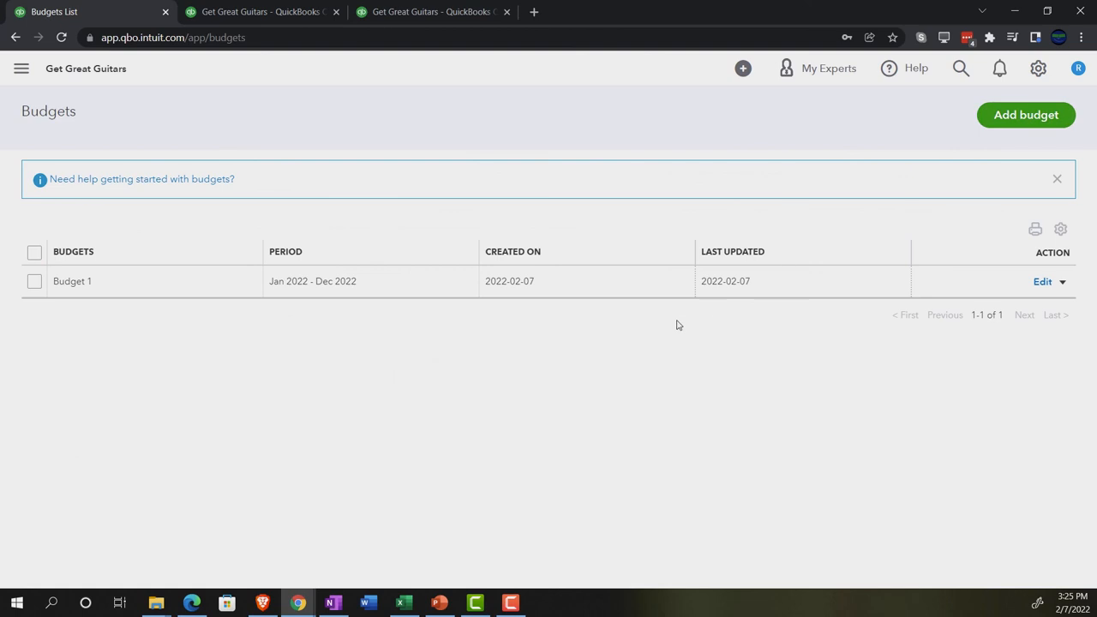
mouse_move(596, 359)
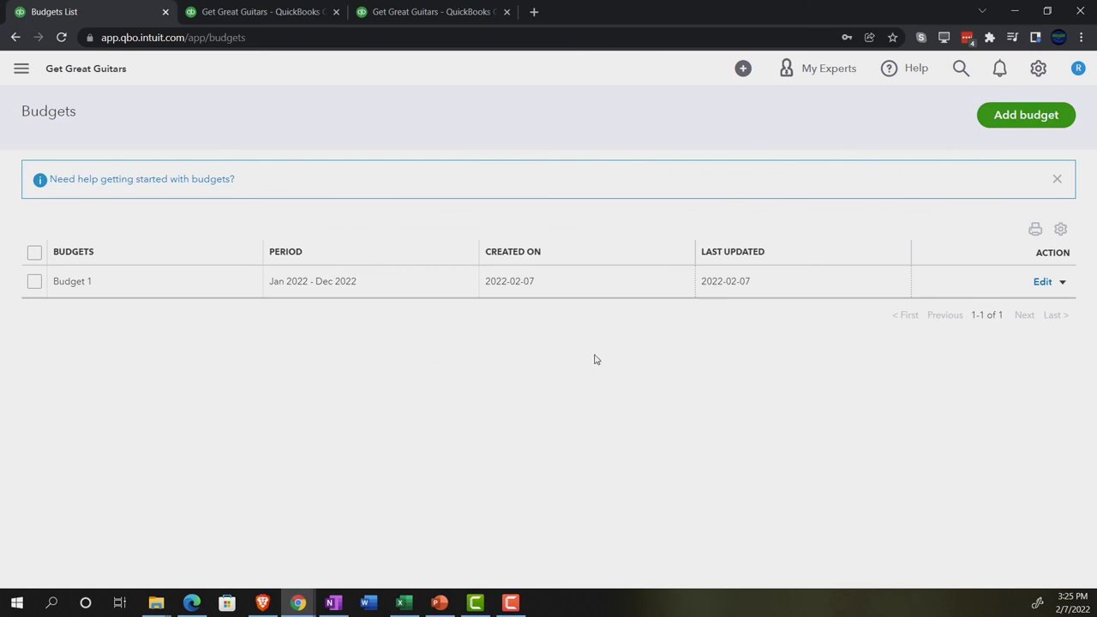